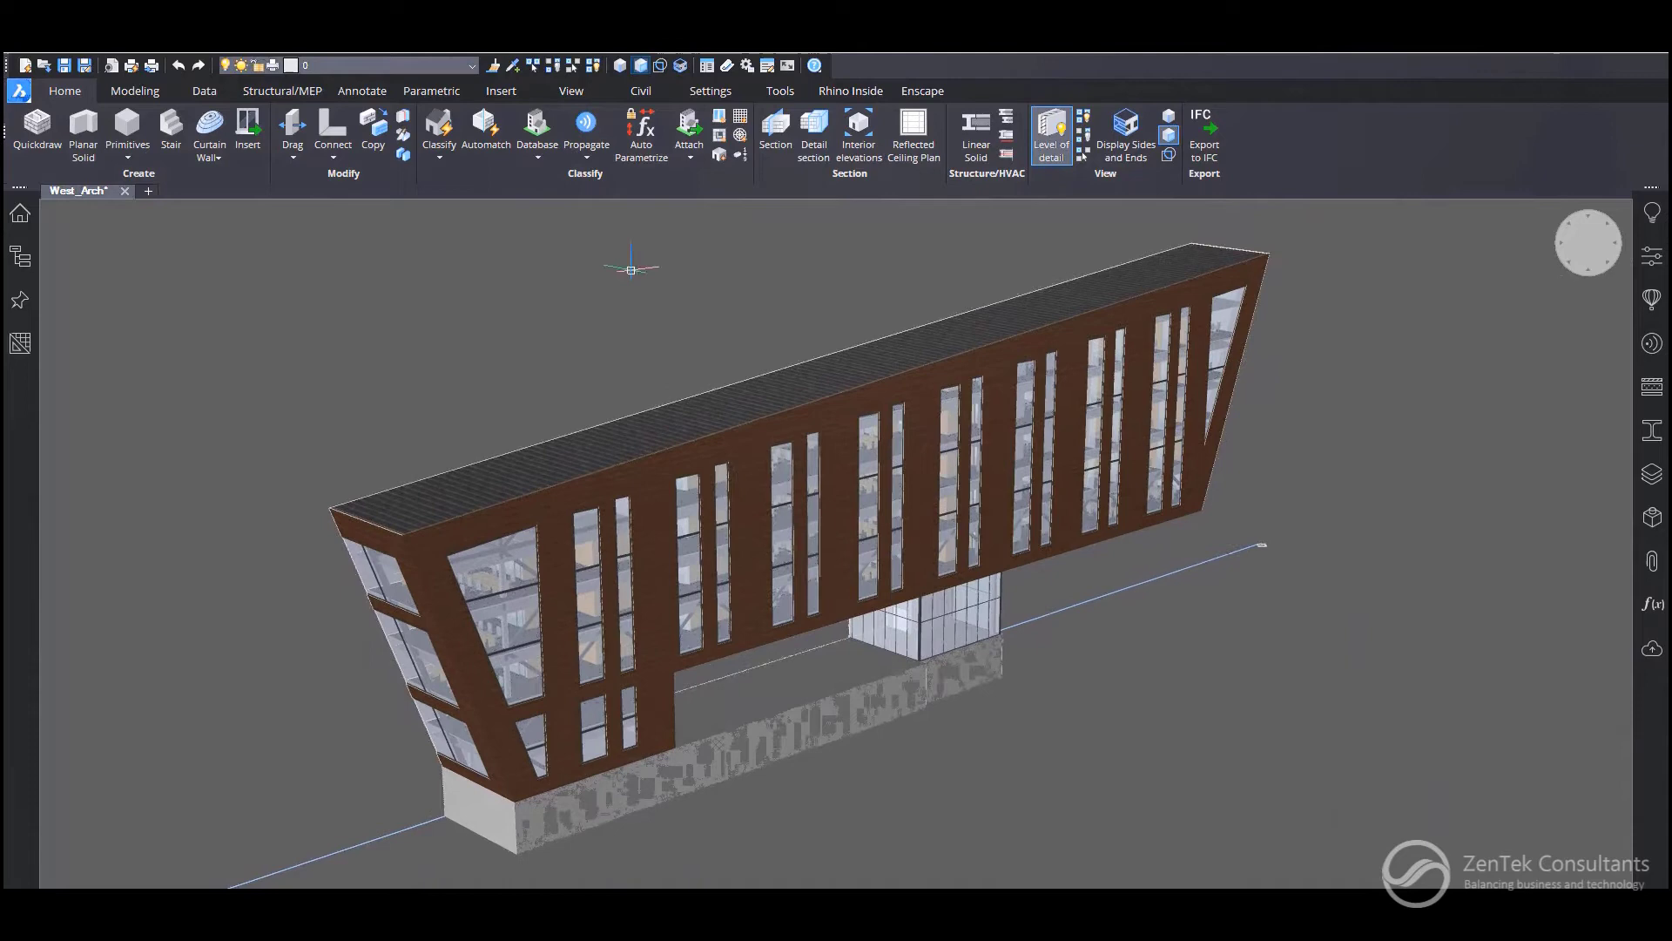
Step: Create a new user property set named Custom Properties Windows for the Window category
left_click(536, 126)
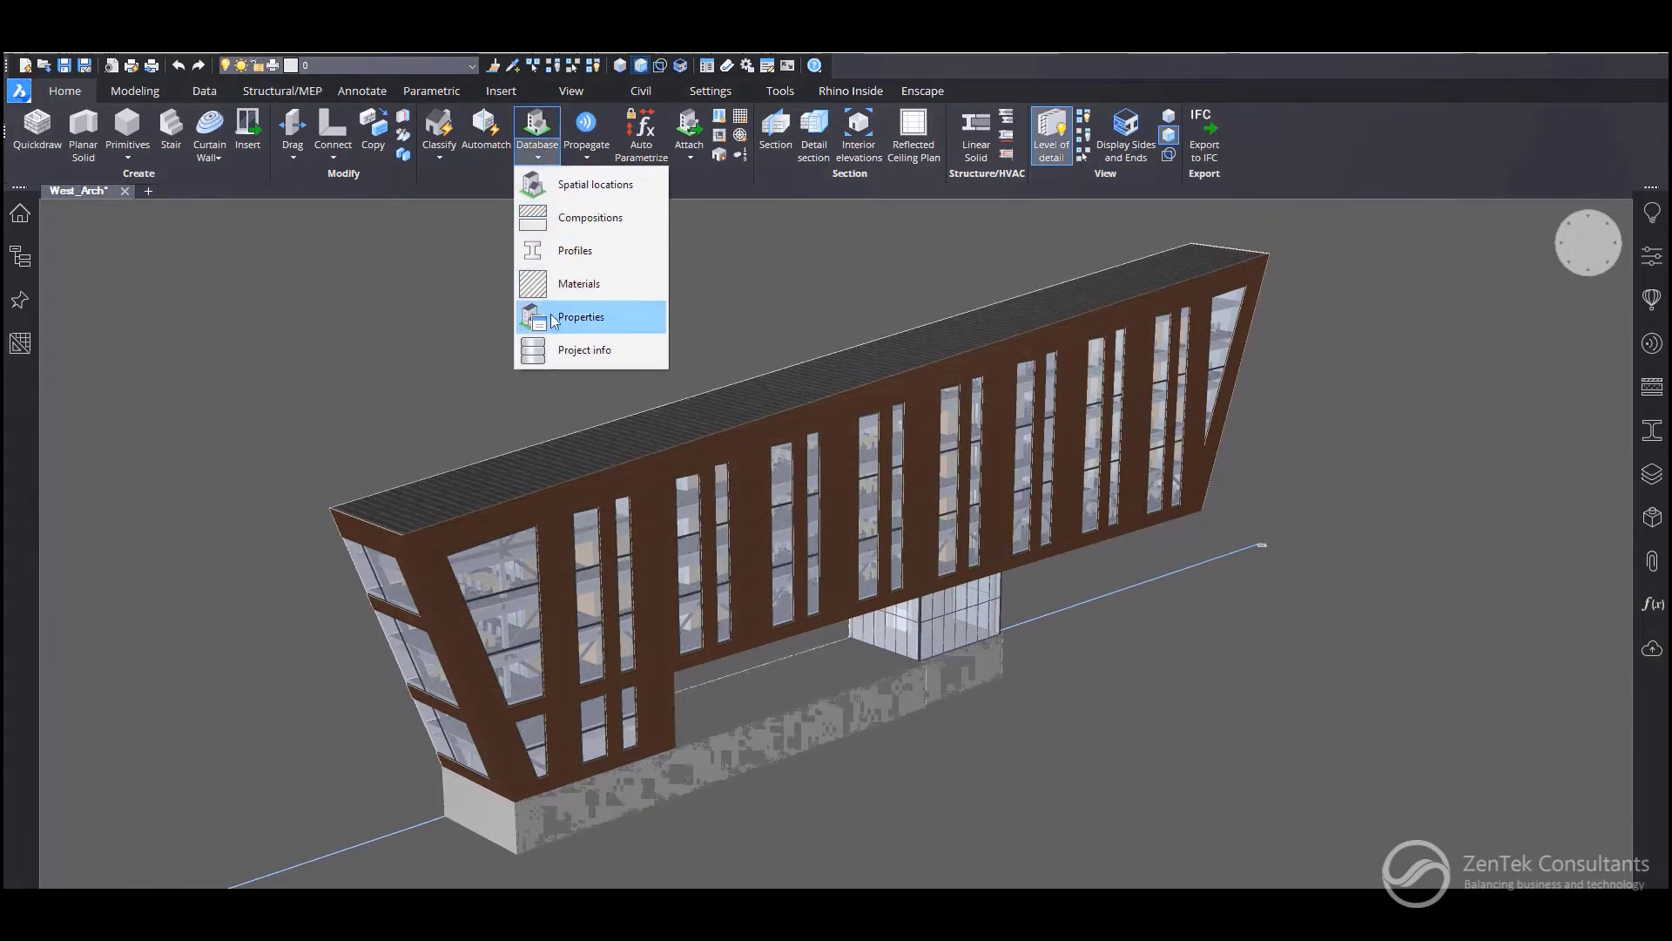
left_click(582, 315)
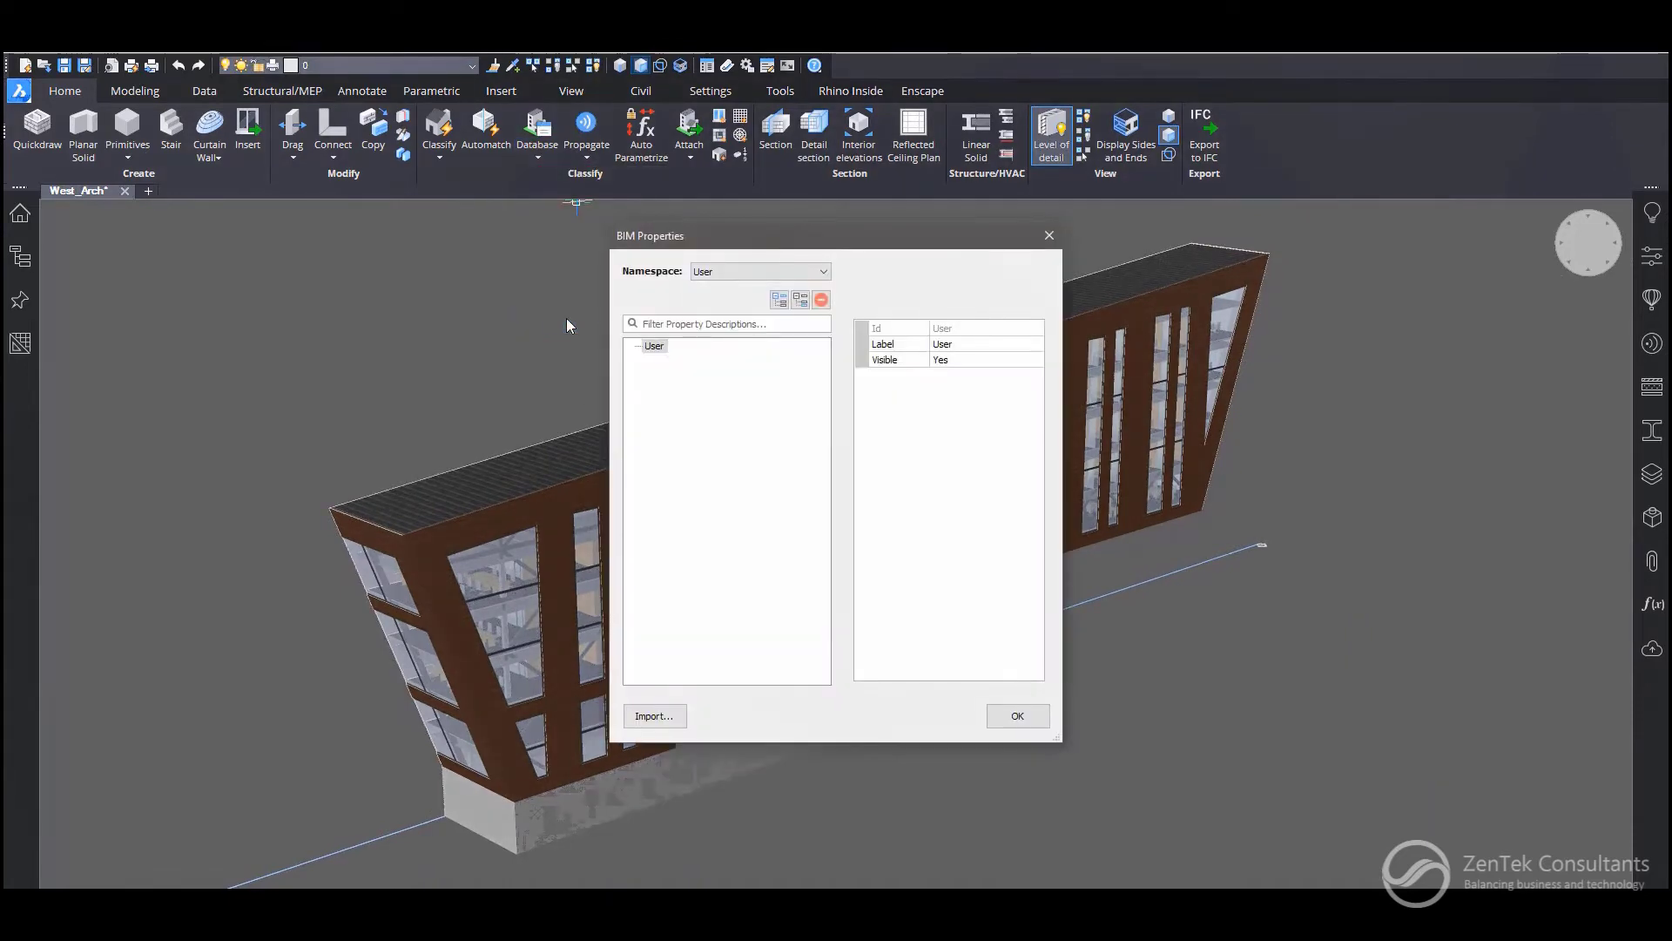
mouse_move(781, 300)
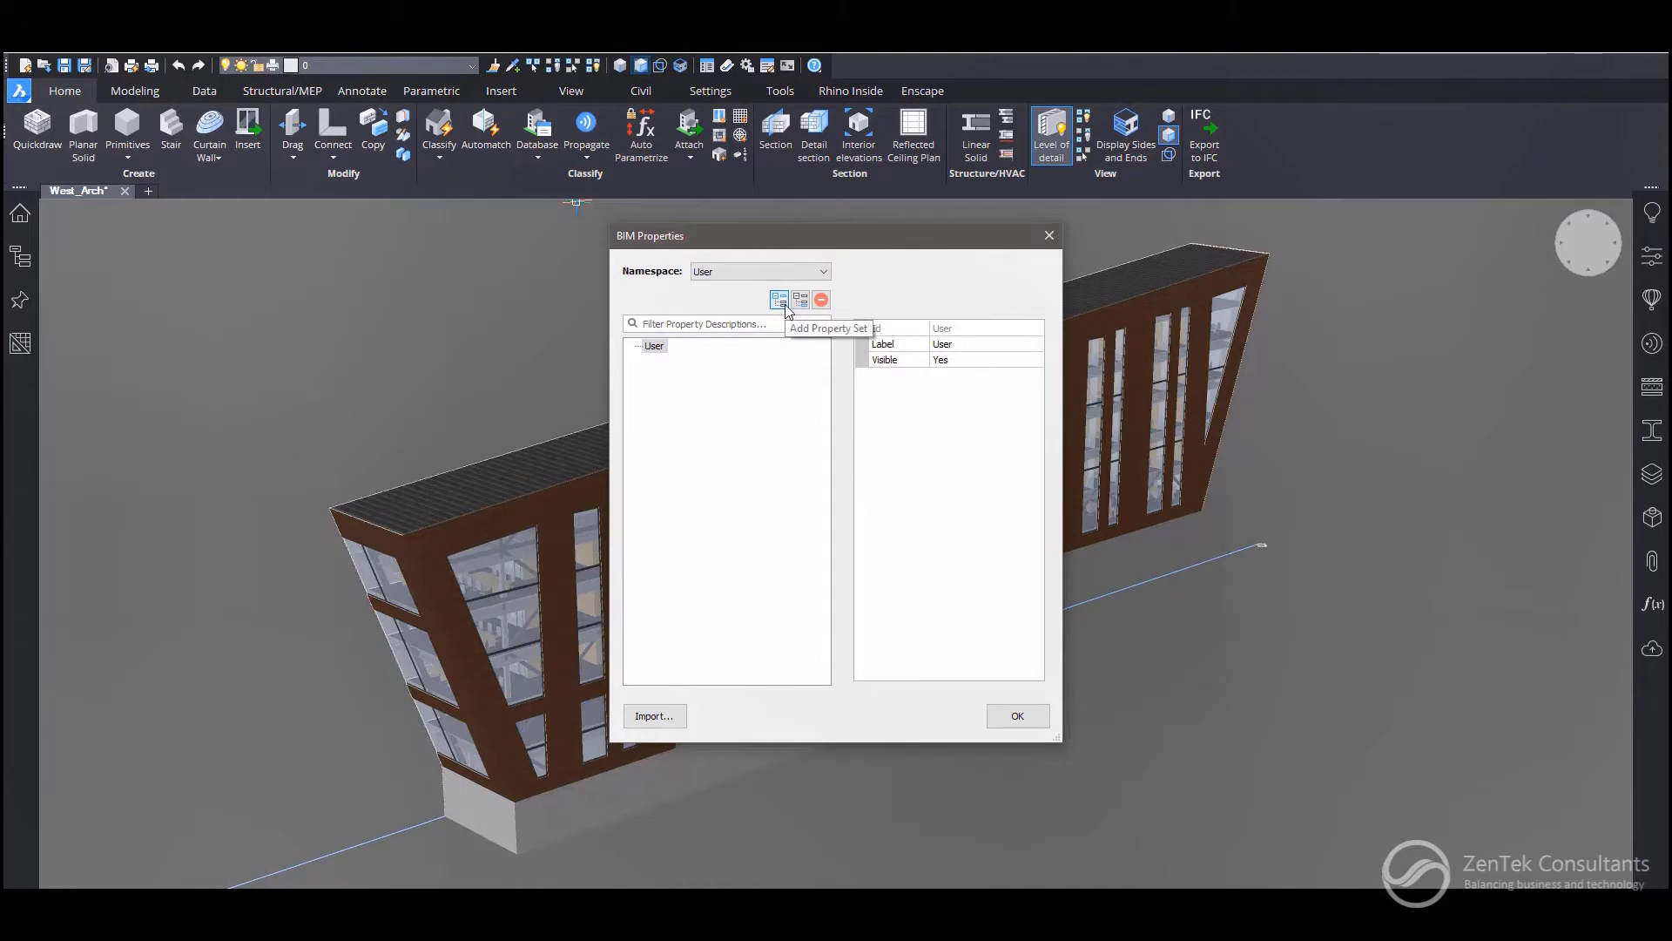
left_click(778, 299)
type("Custom Proper")
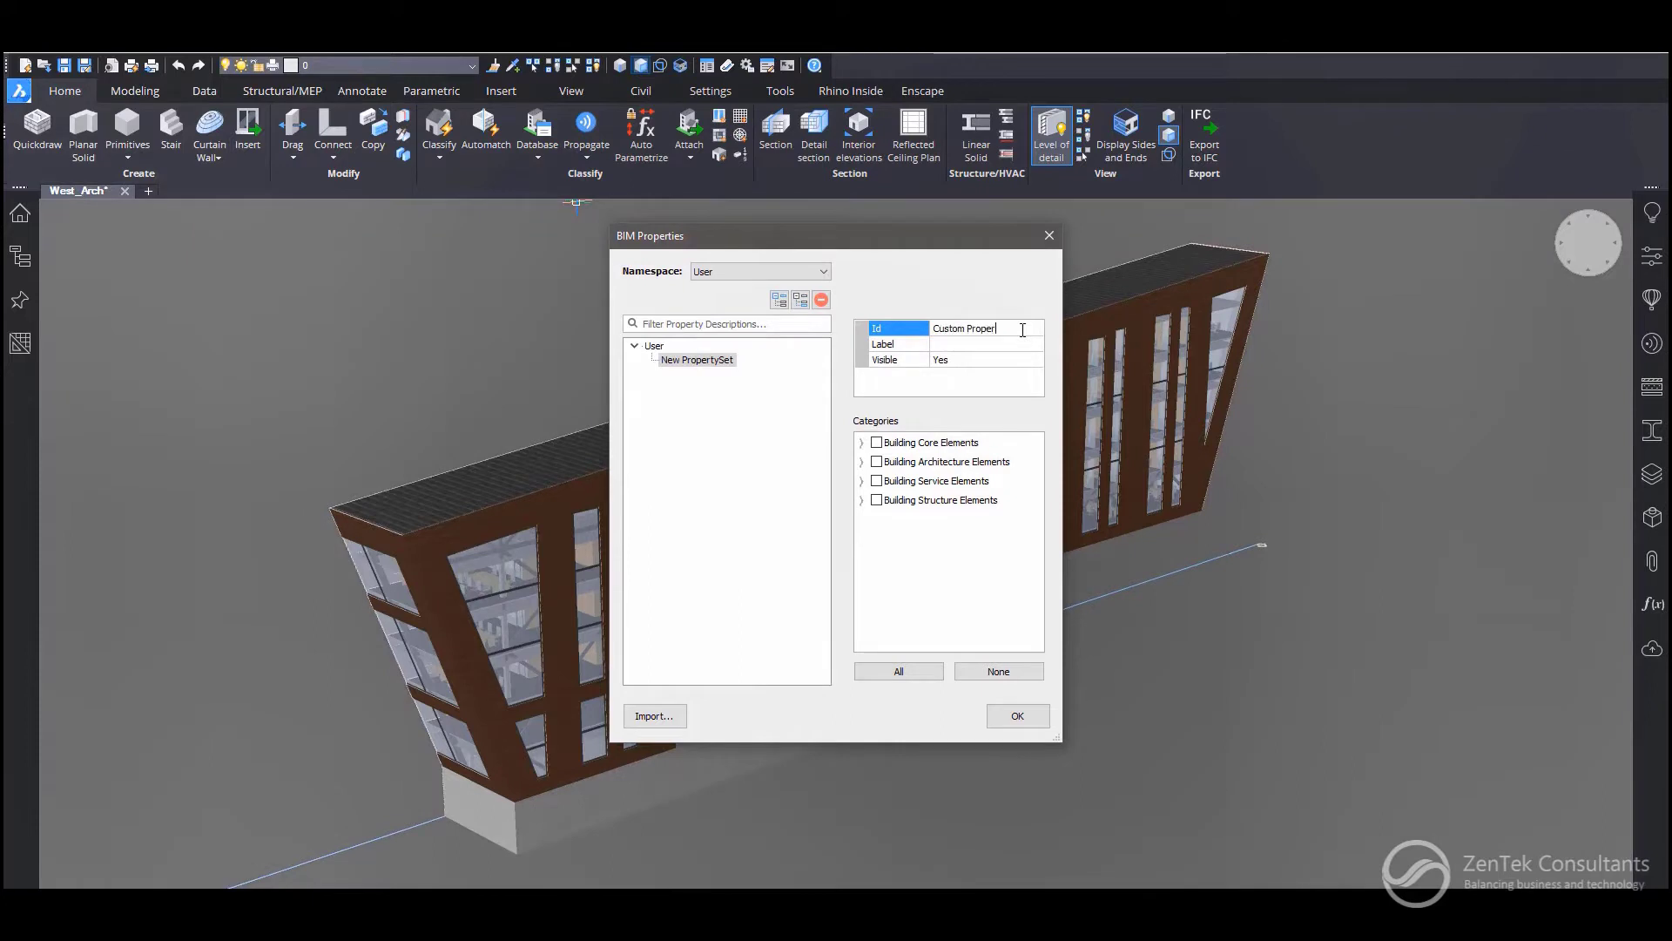
type("Windows")
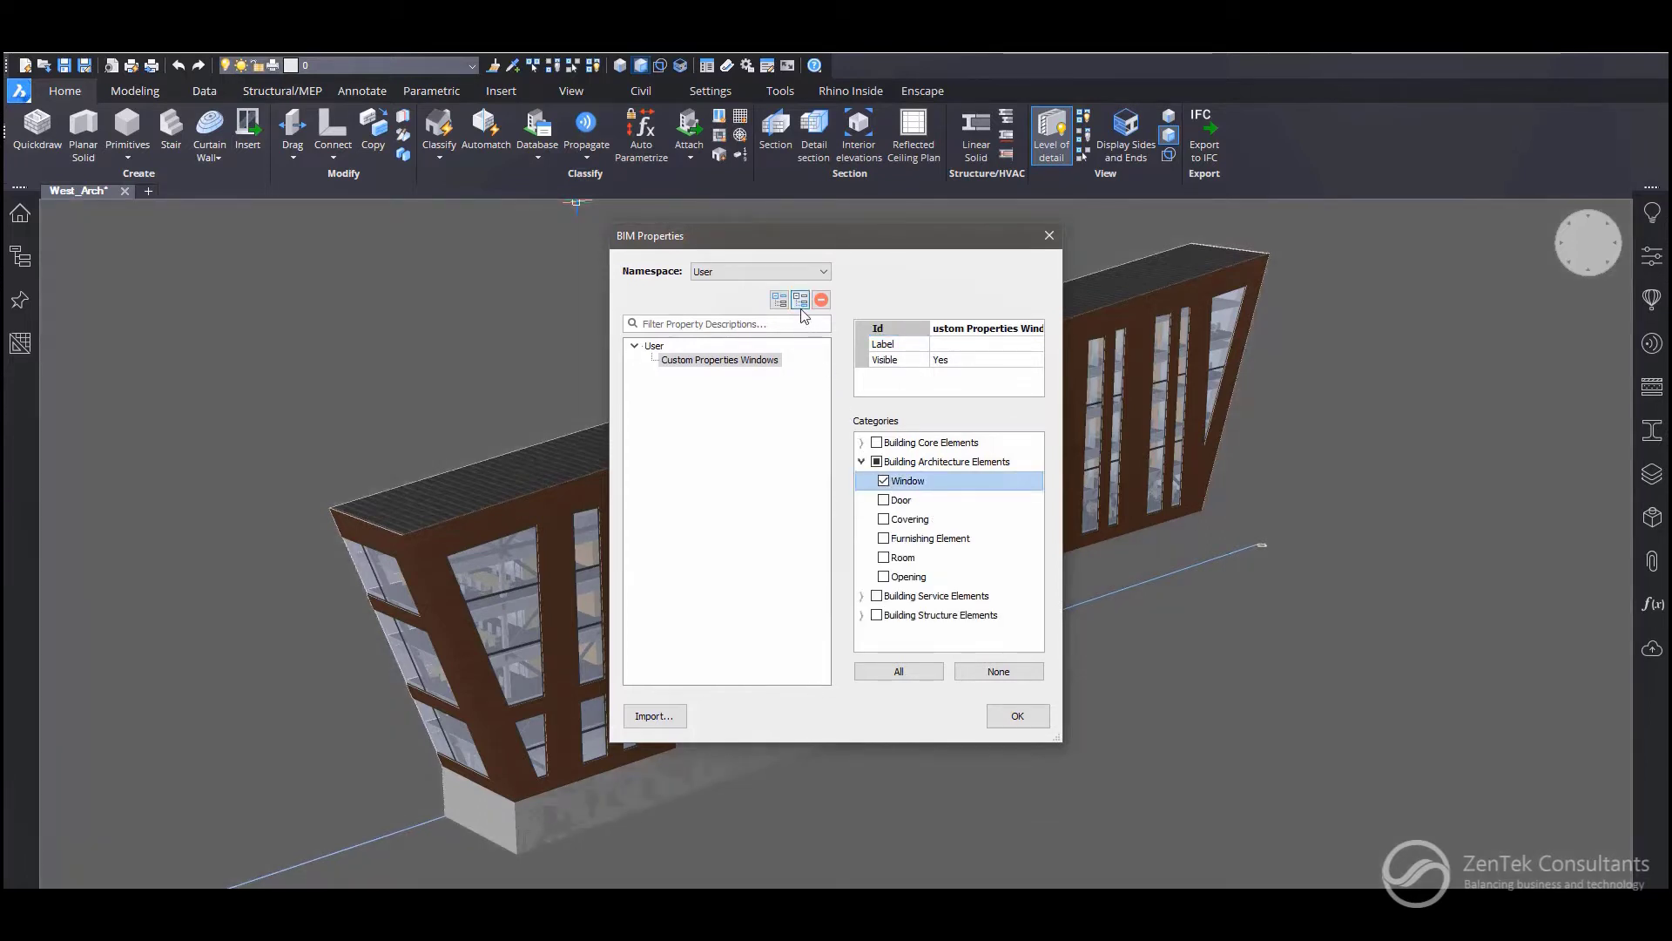
Step: Add Cost (EUR) and Manufacturer properties to the set and confirm the definitions
left_click(776, 300)
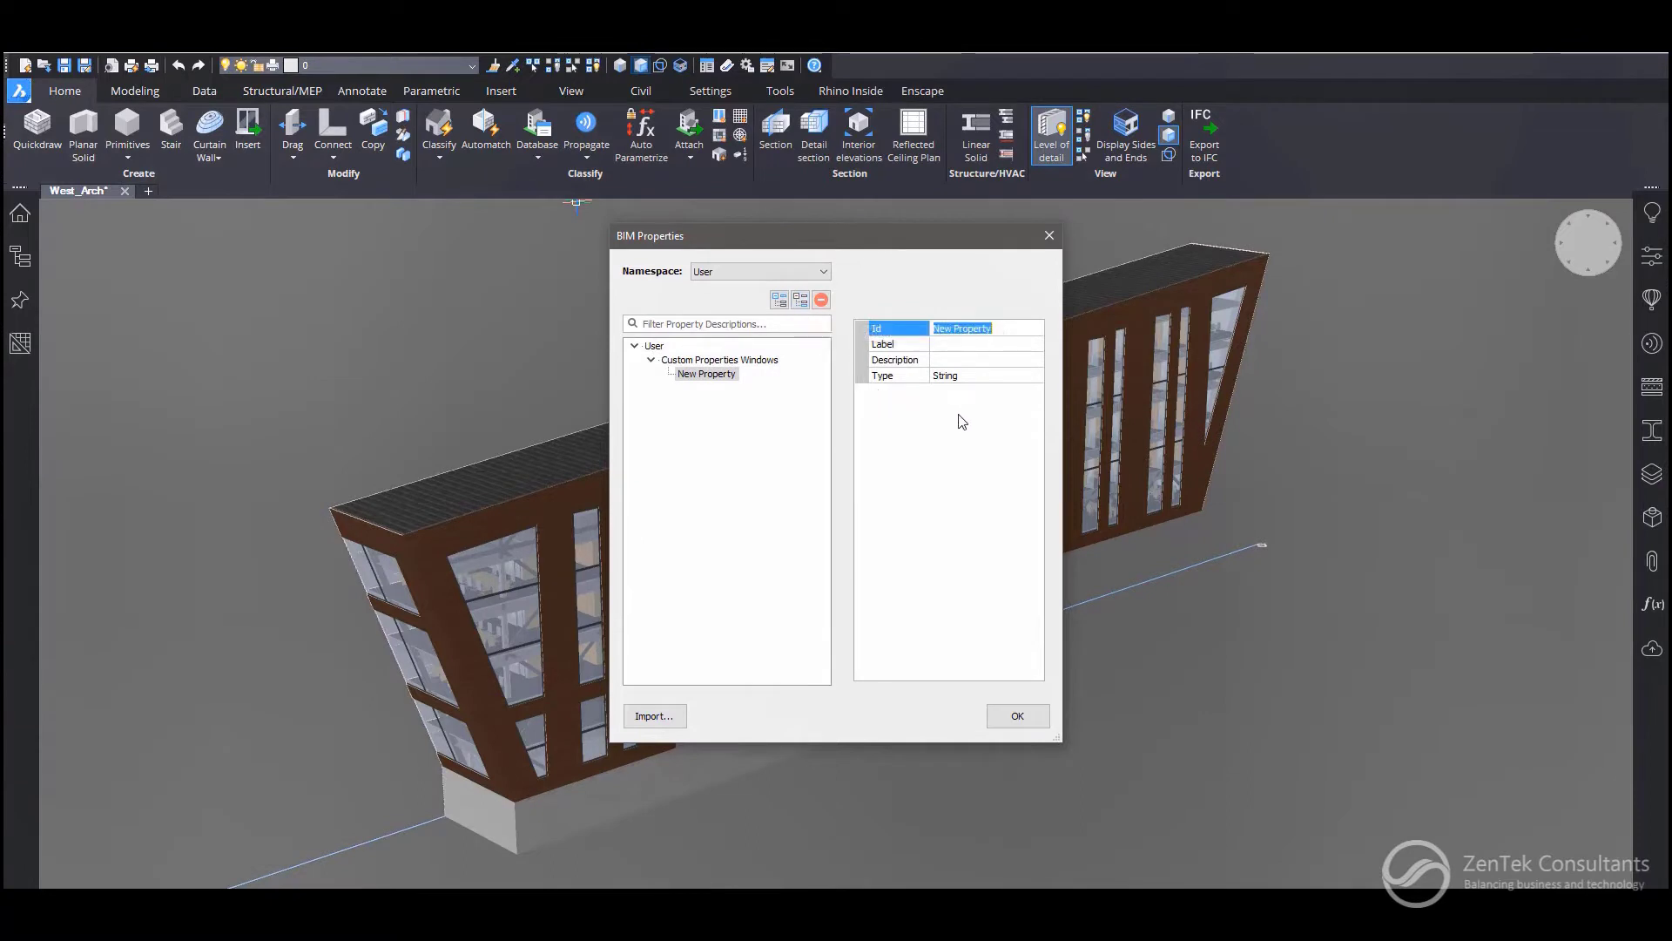
type("Col")
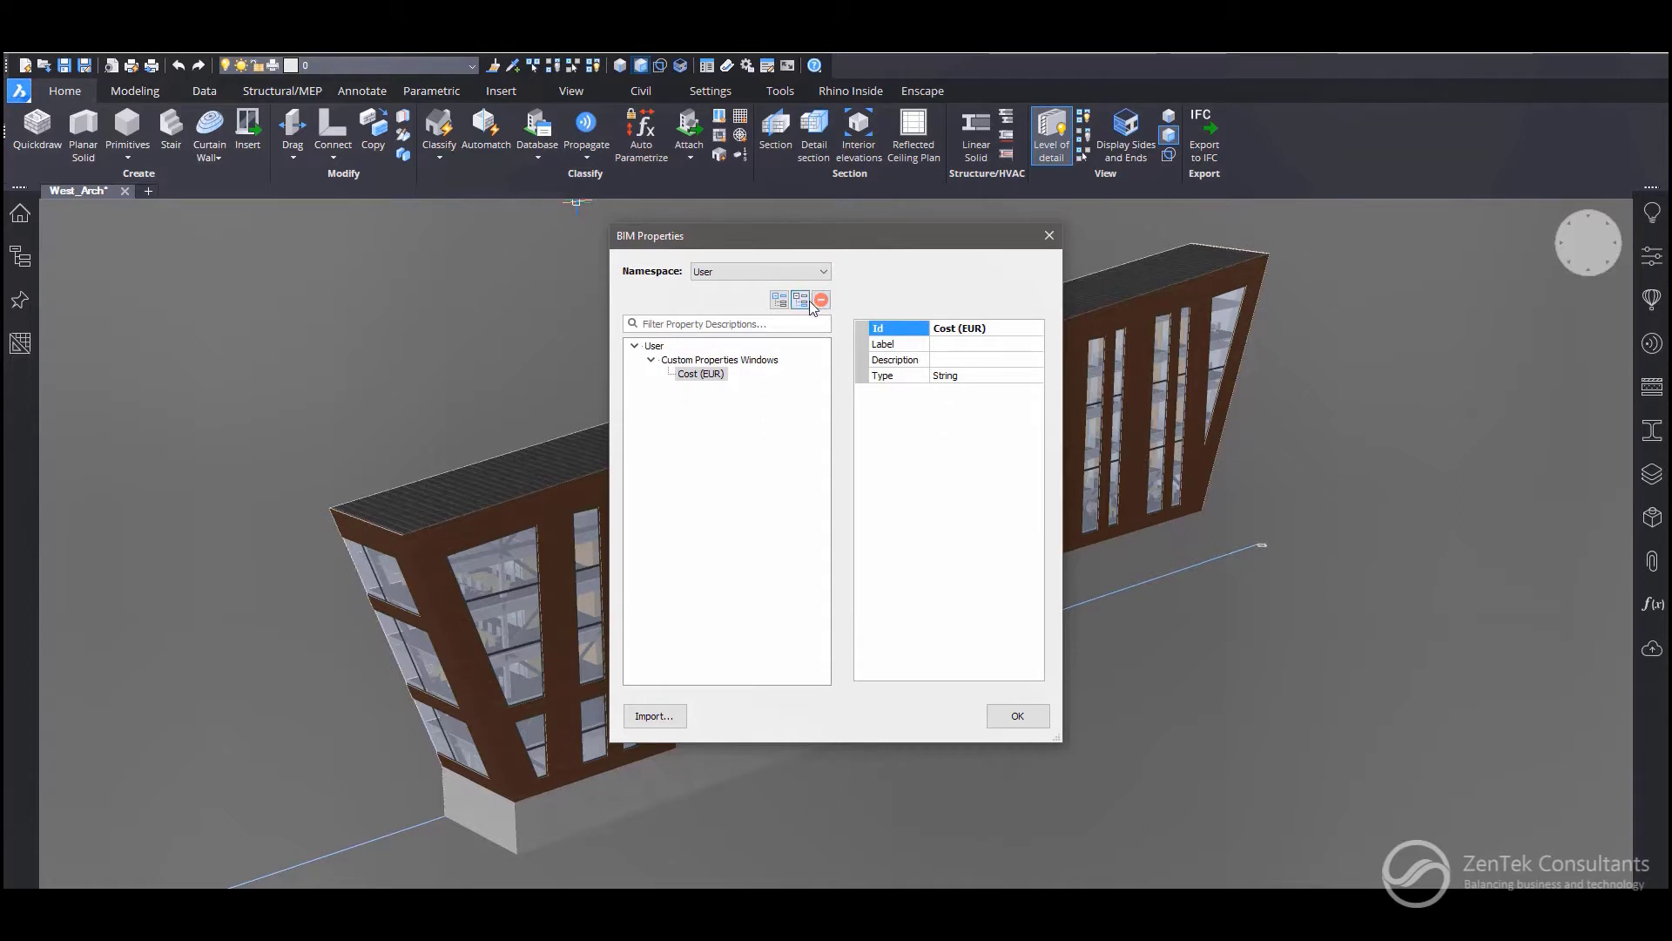
left_click(778, 299)
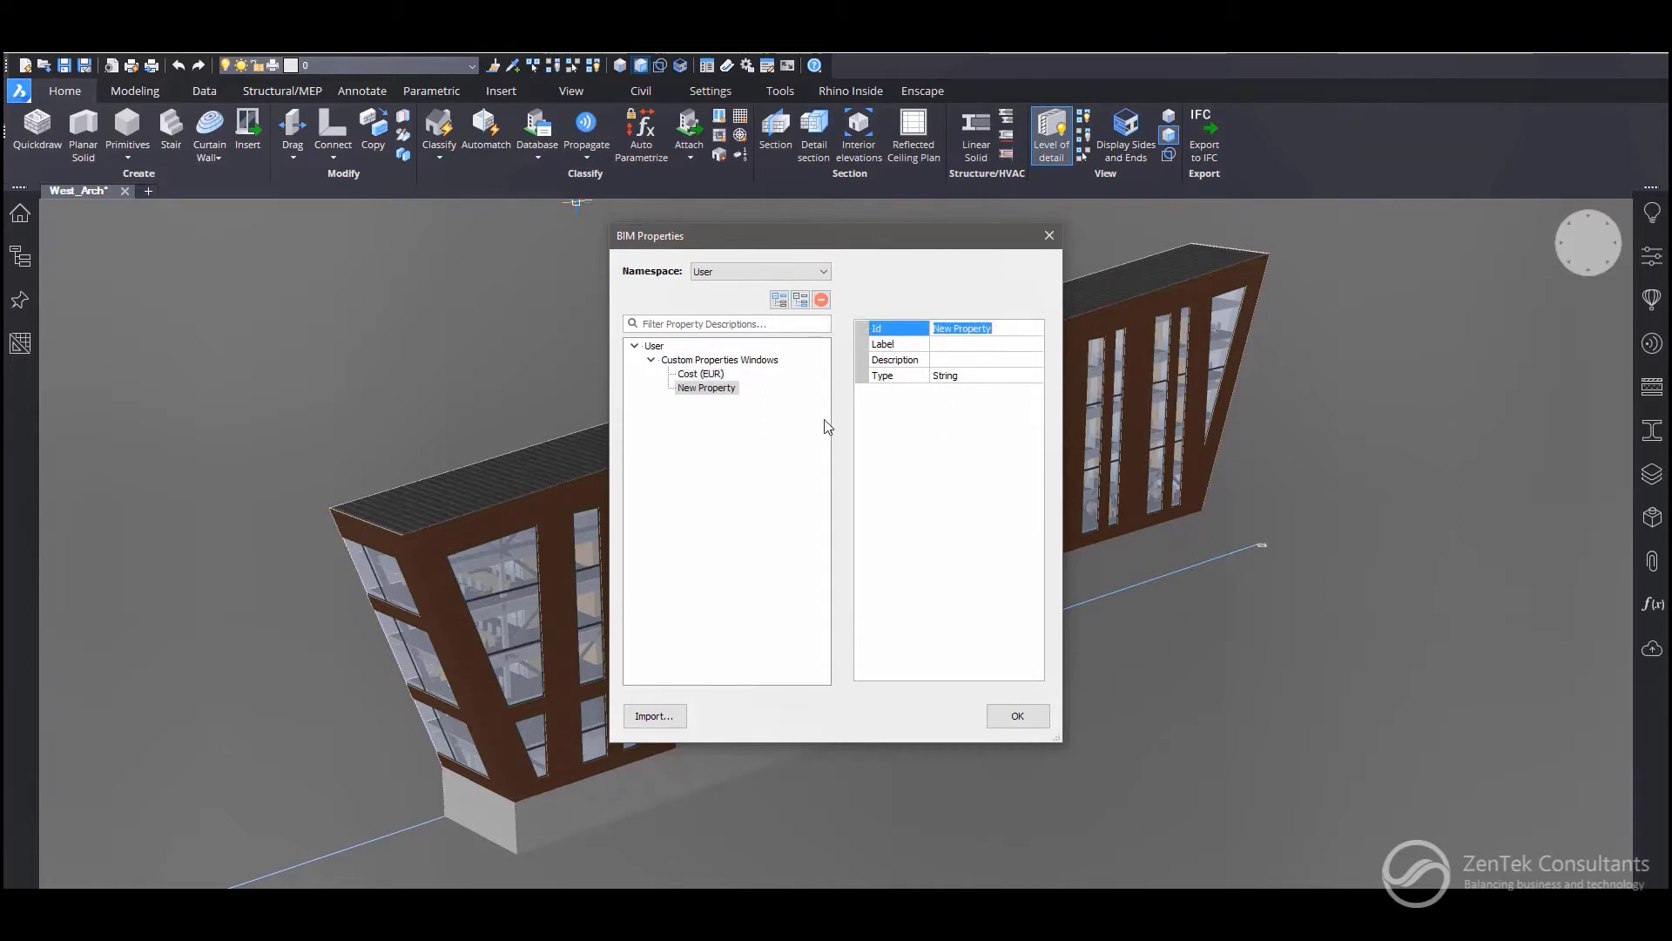
type("Manufacturer")
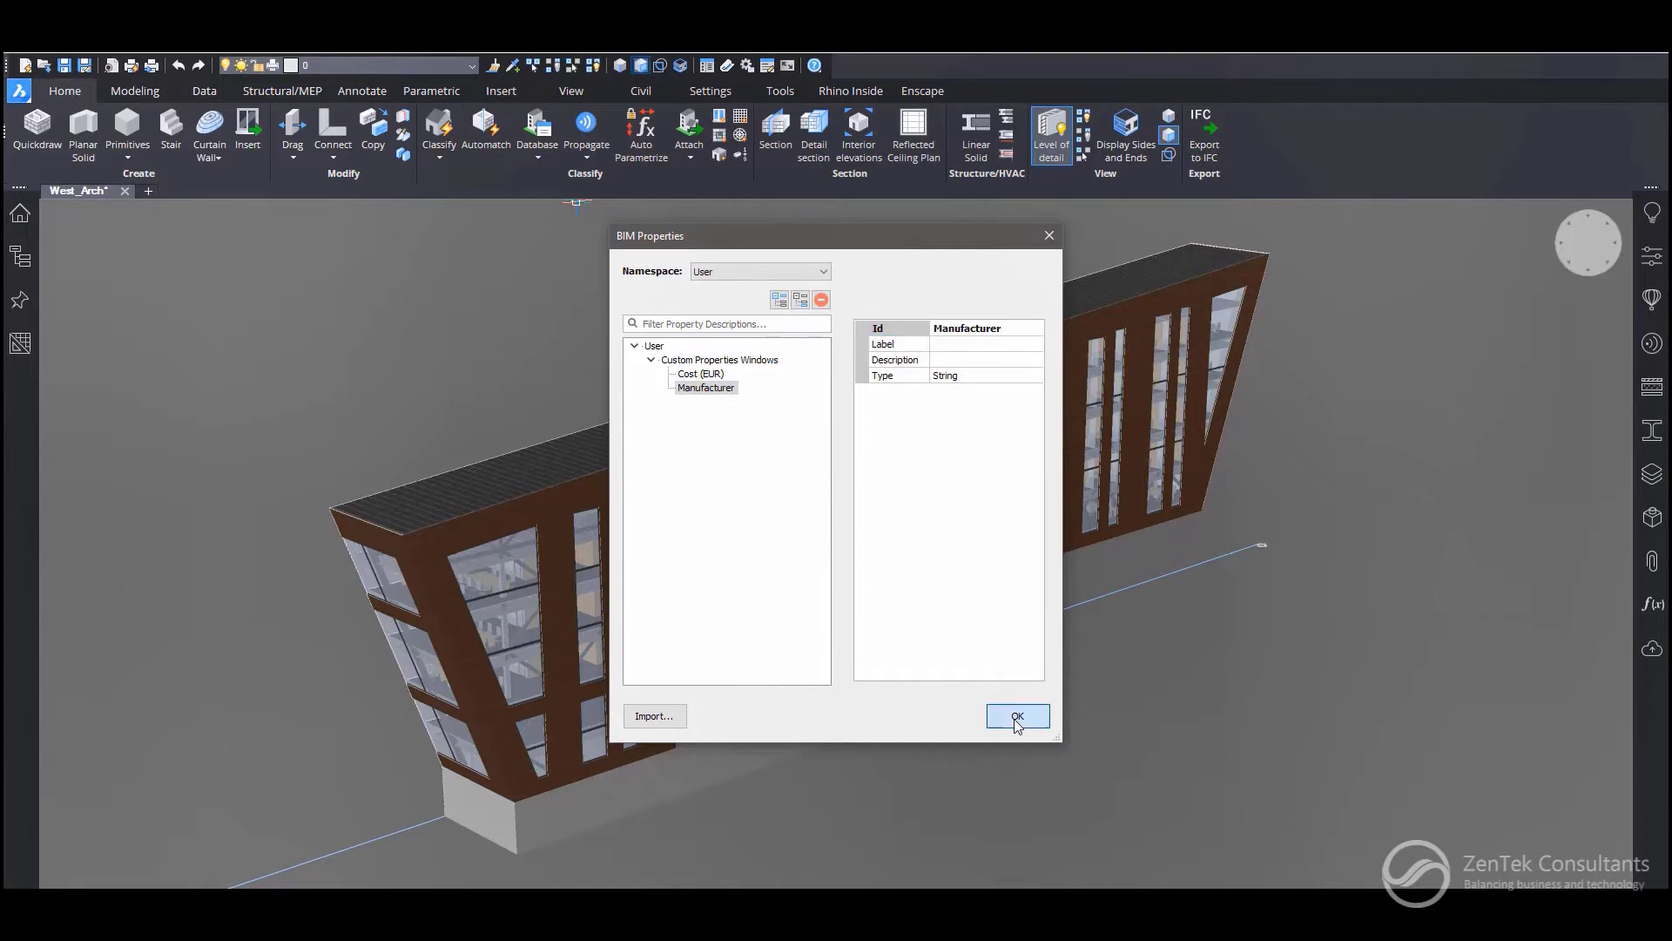
left_click(1018, 716)
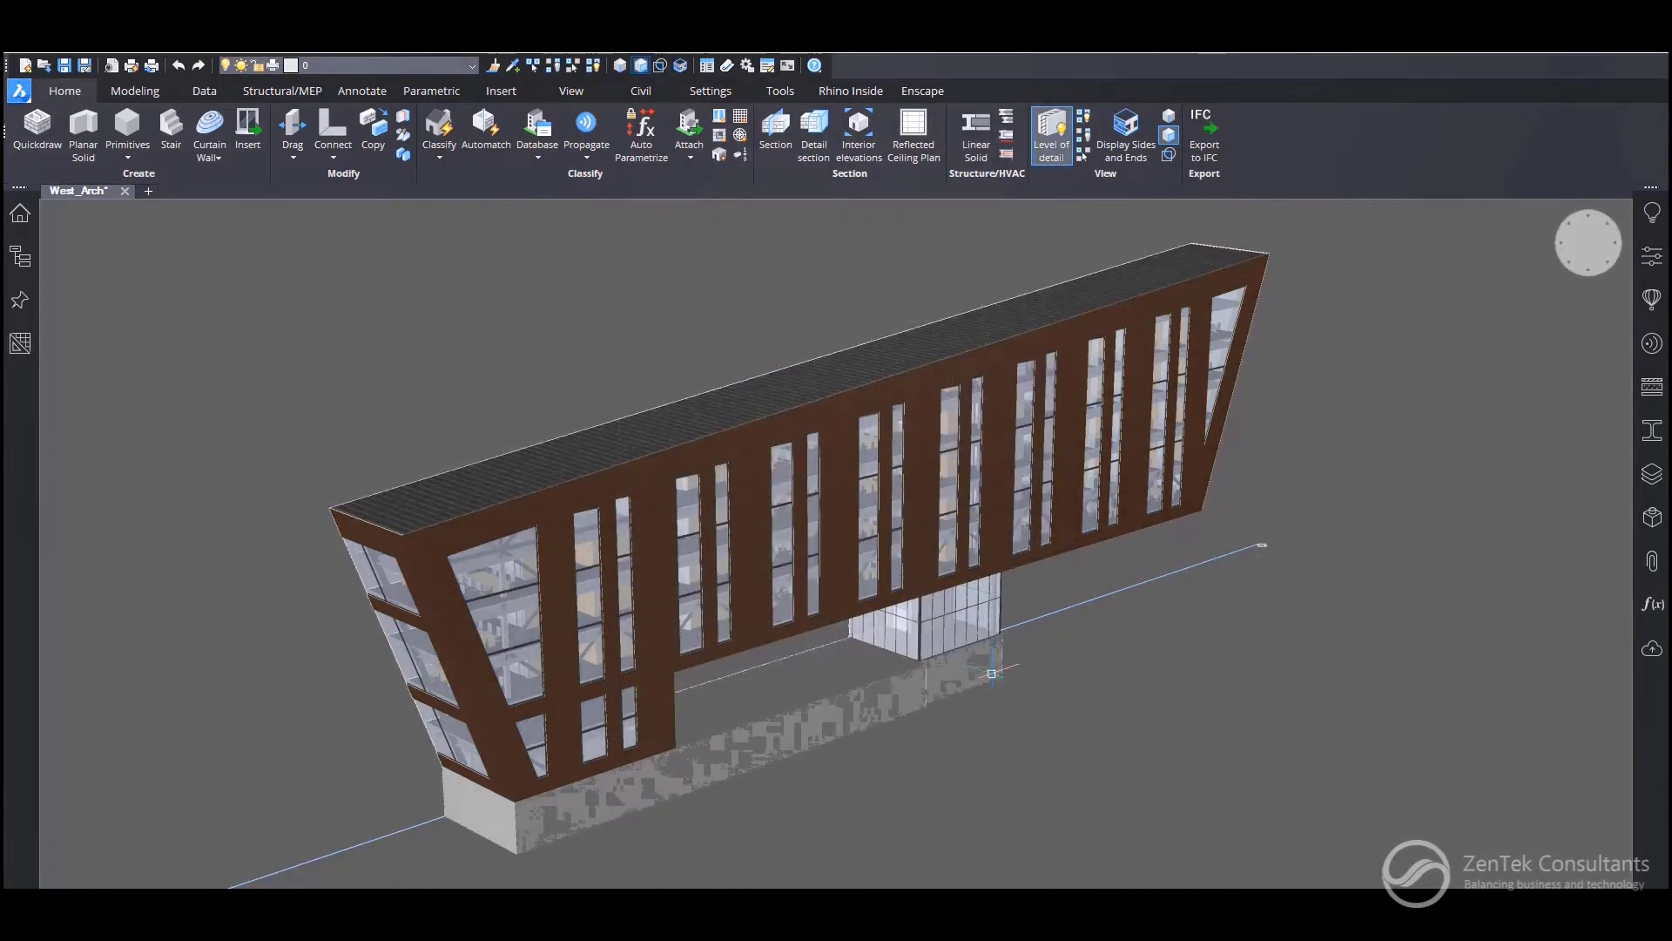
Step: Select a facade window and show its Custom Properties Windows section in the Properties panel
left_click(944, 488)
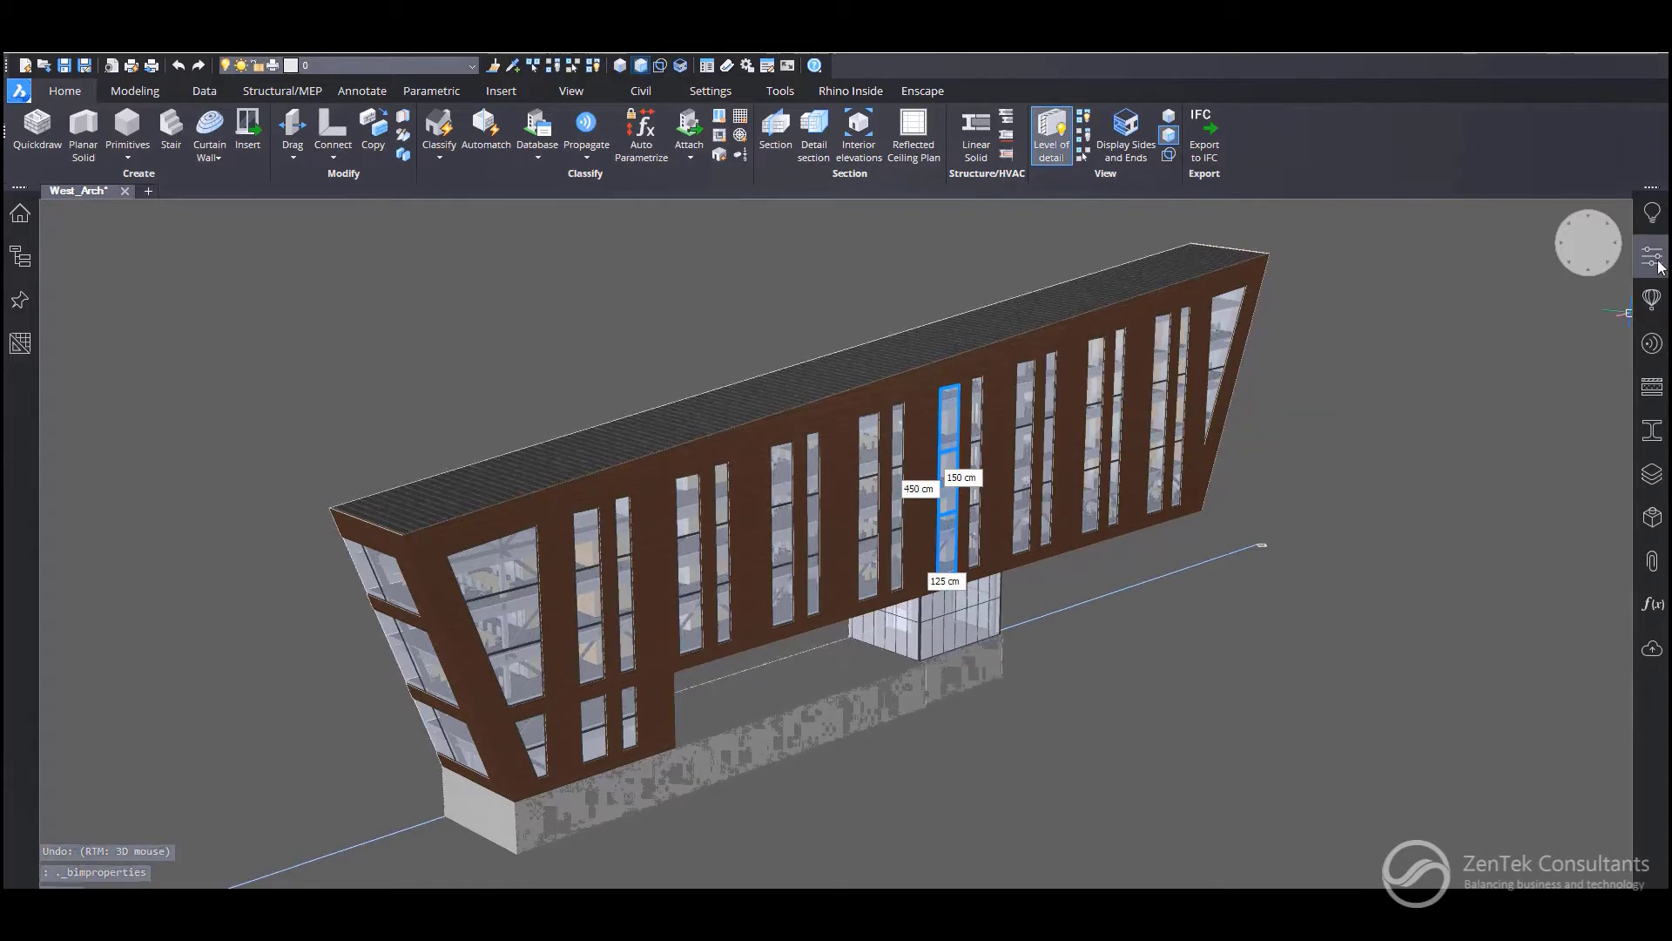
left_click(1651, 258)
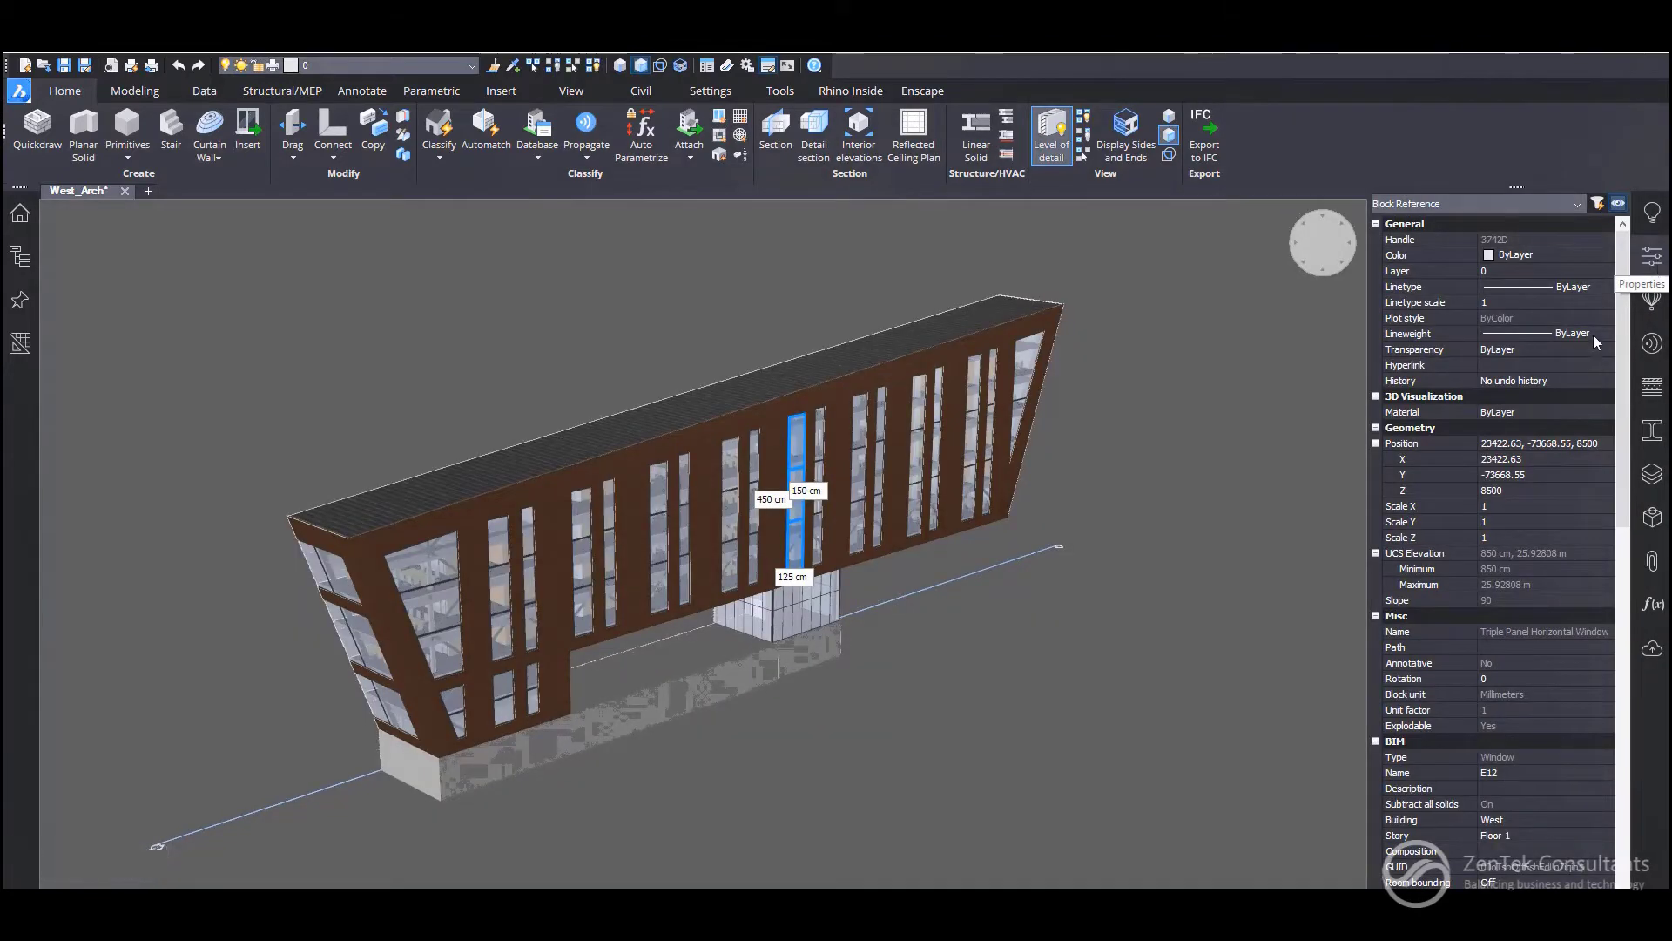
scroll("down", 3)
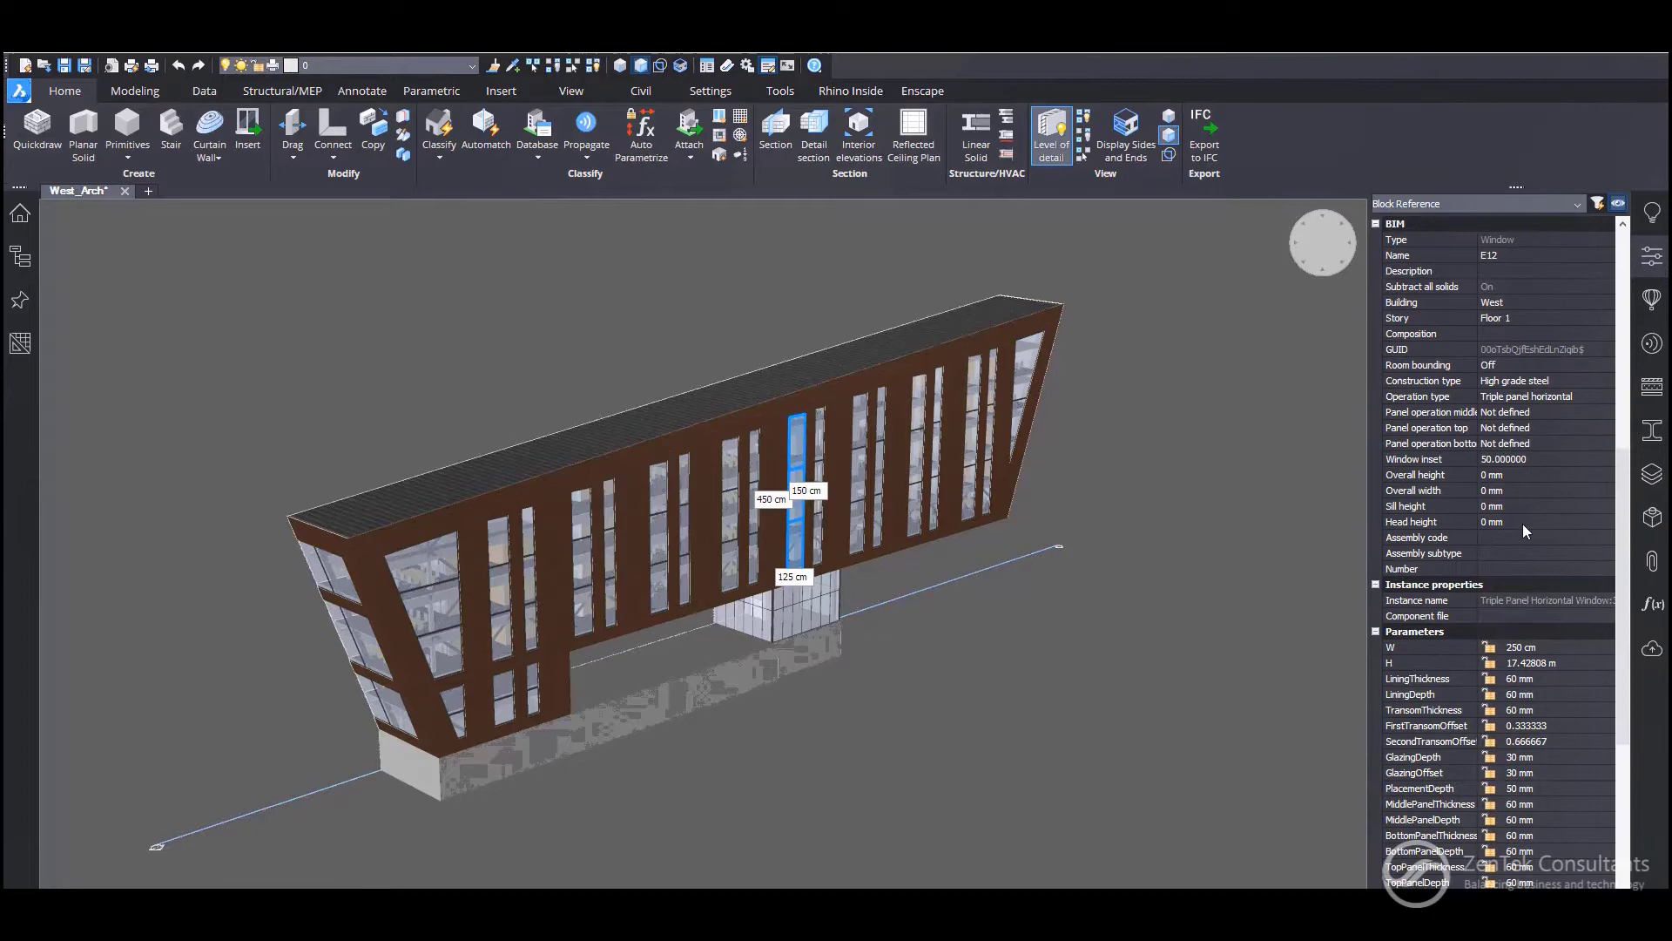
scroll("down", 3)
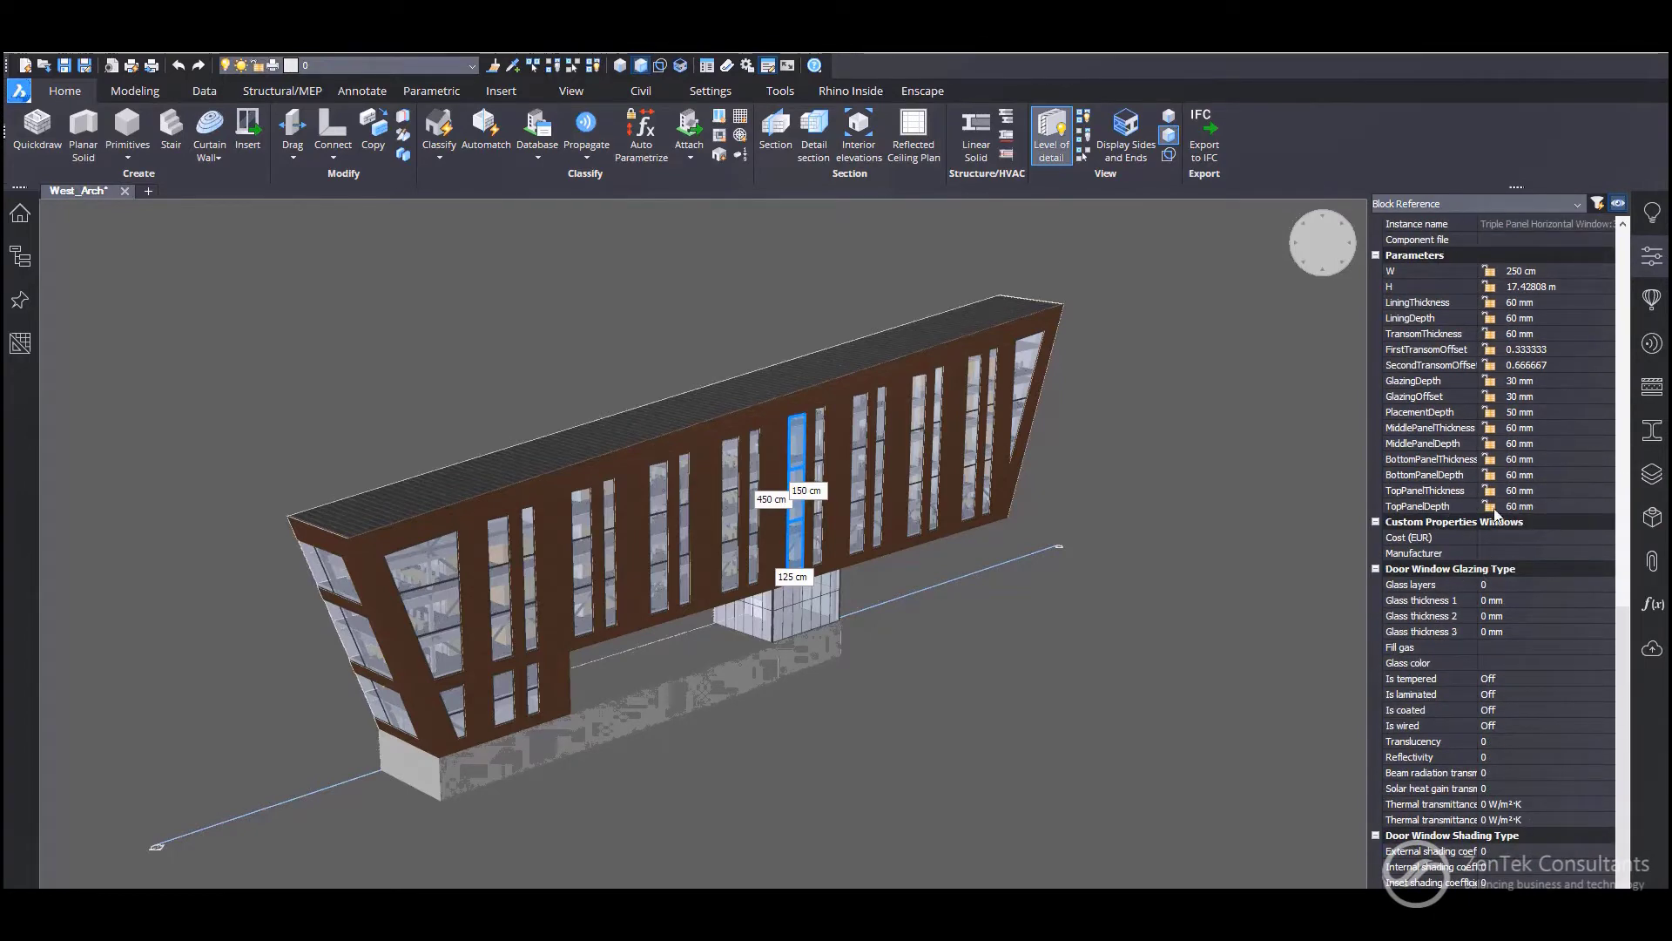
mouse_move(1503, 560)
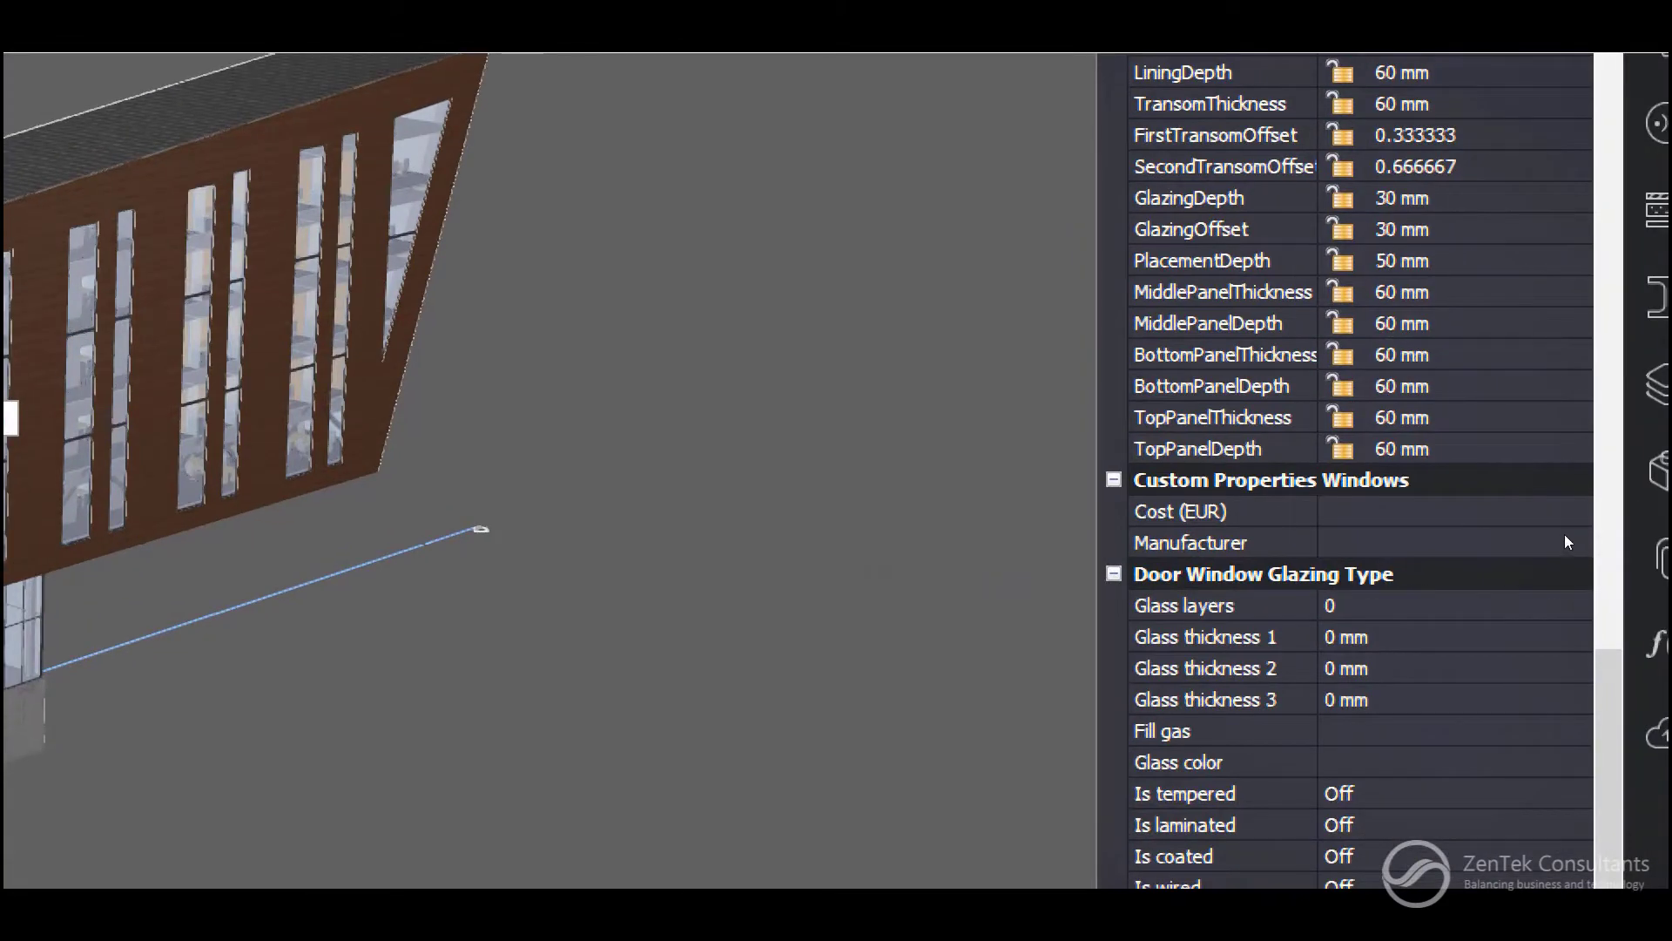
Step: Enter Cost (EUR) 5000 and Manufacturer Bricsys Windows Inc. for the window
left_click(1449, 512)
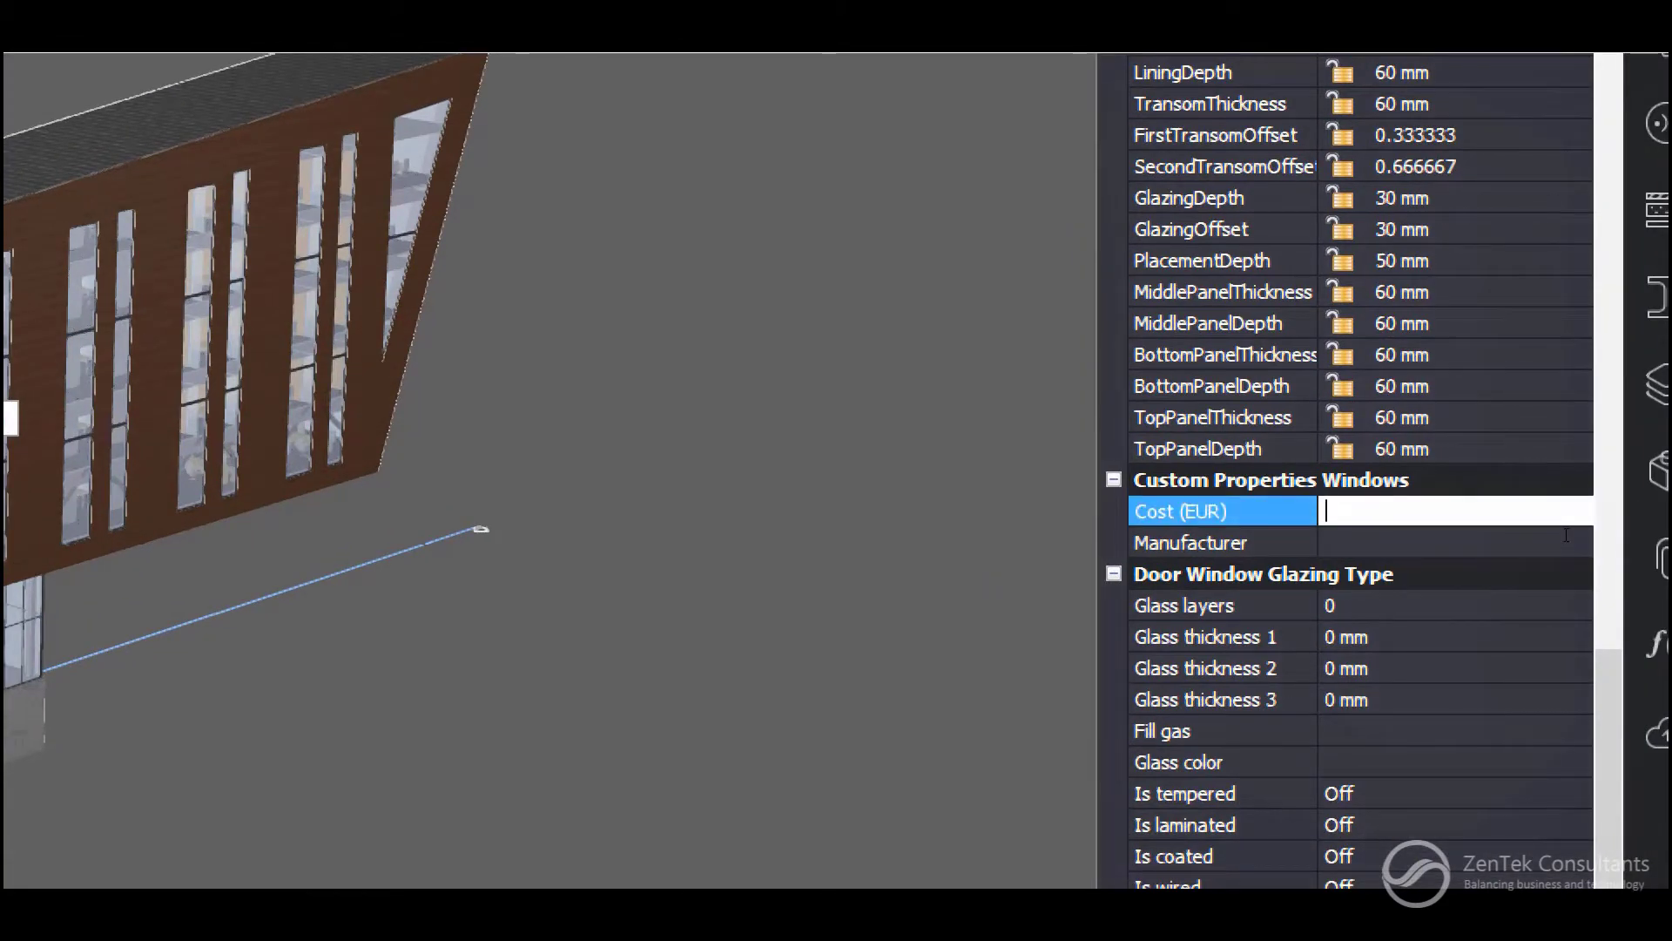
type("5000")
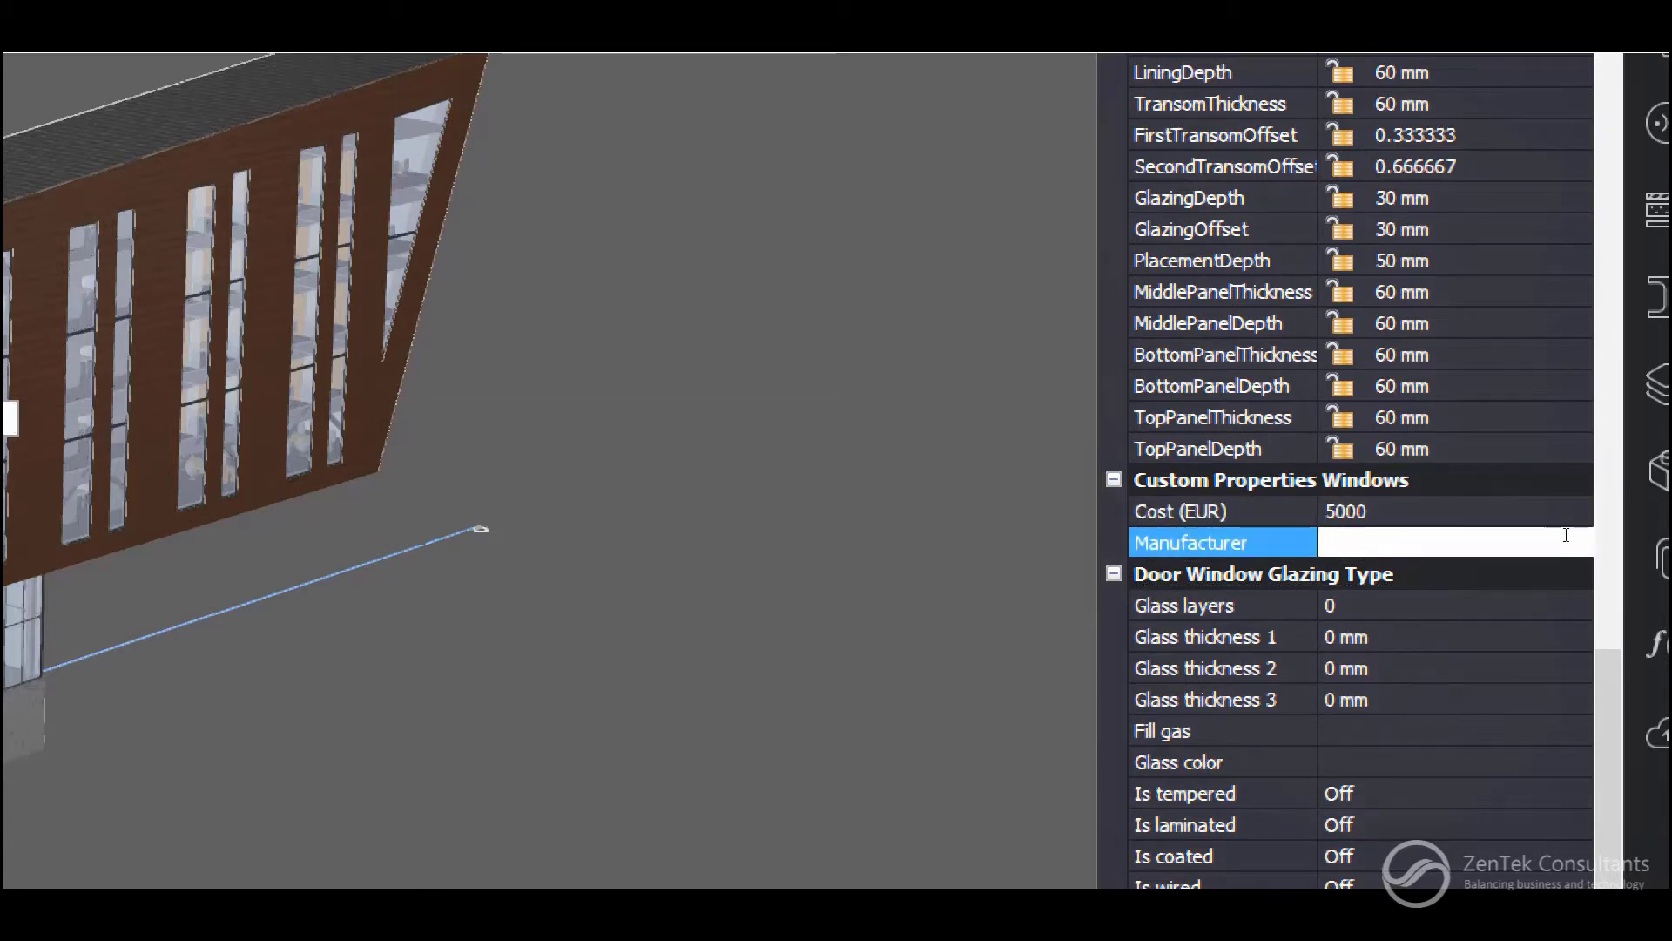
type("B")
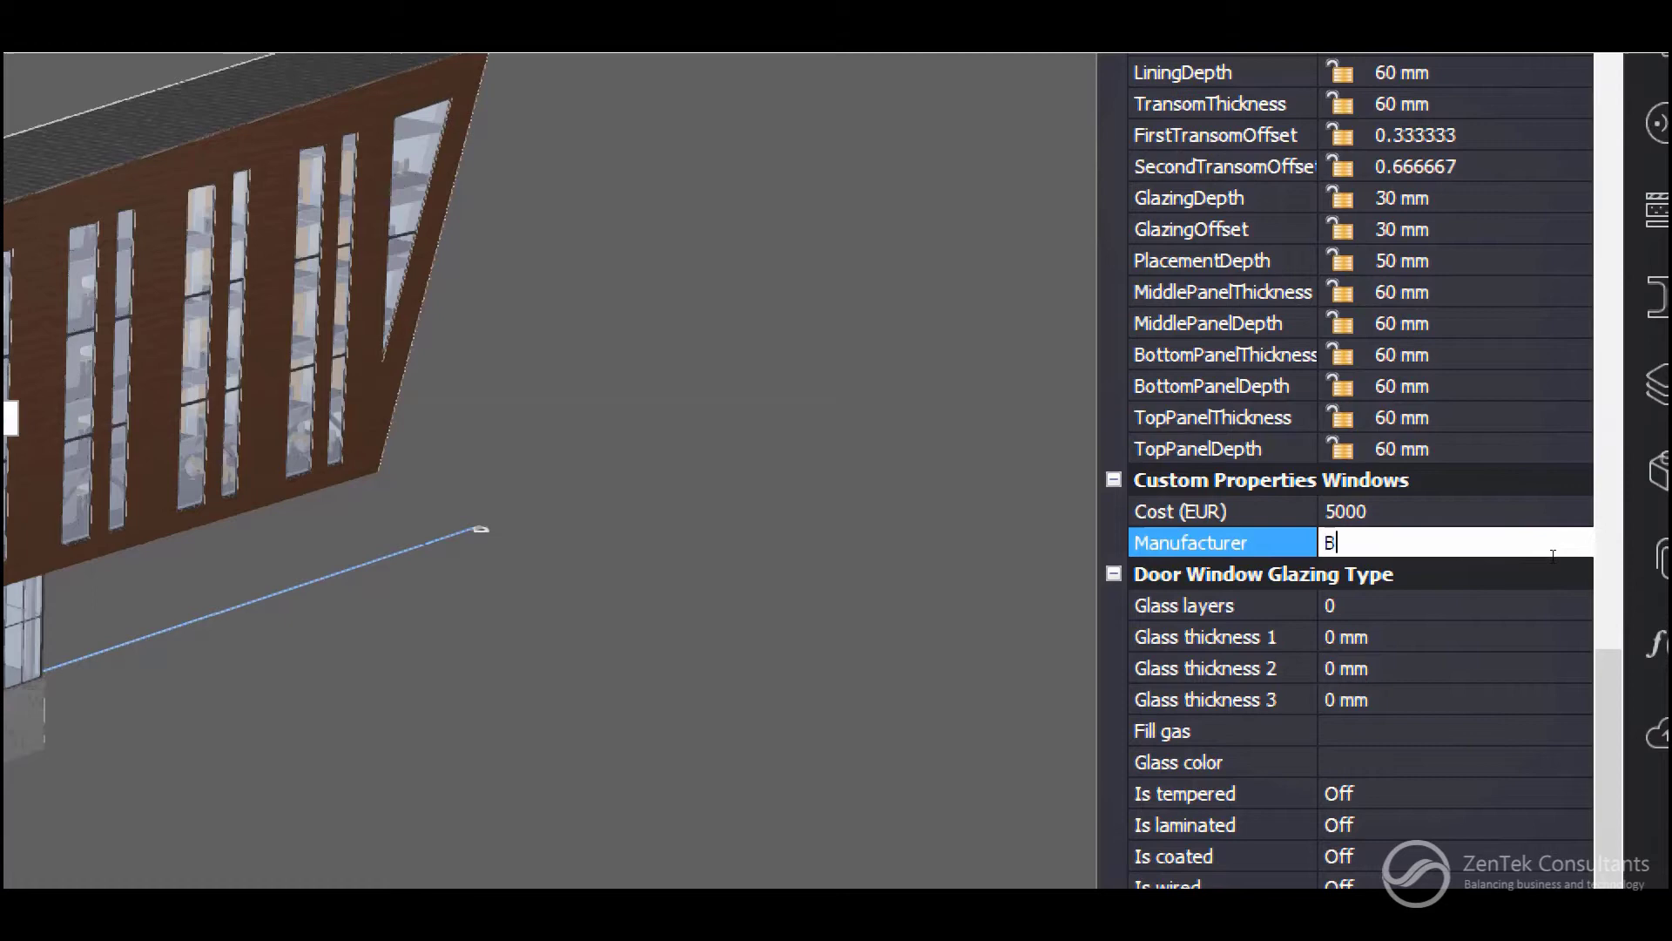
type("ricsys Windows")
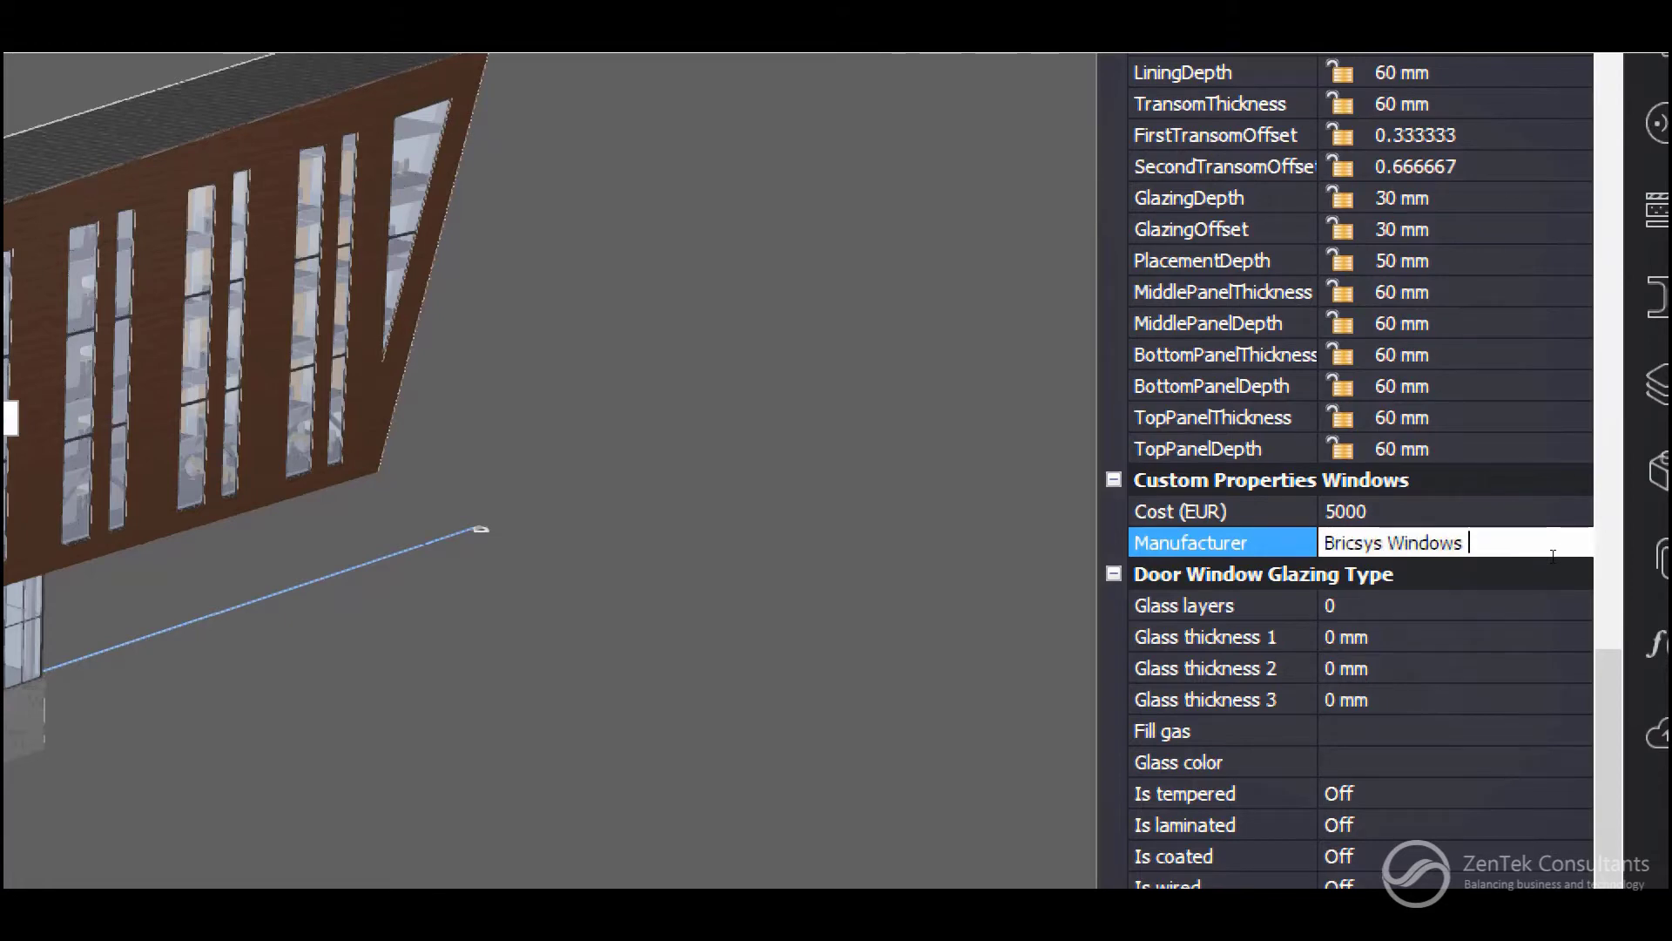
type("Inc.")
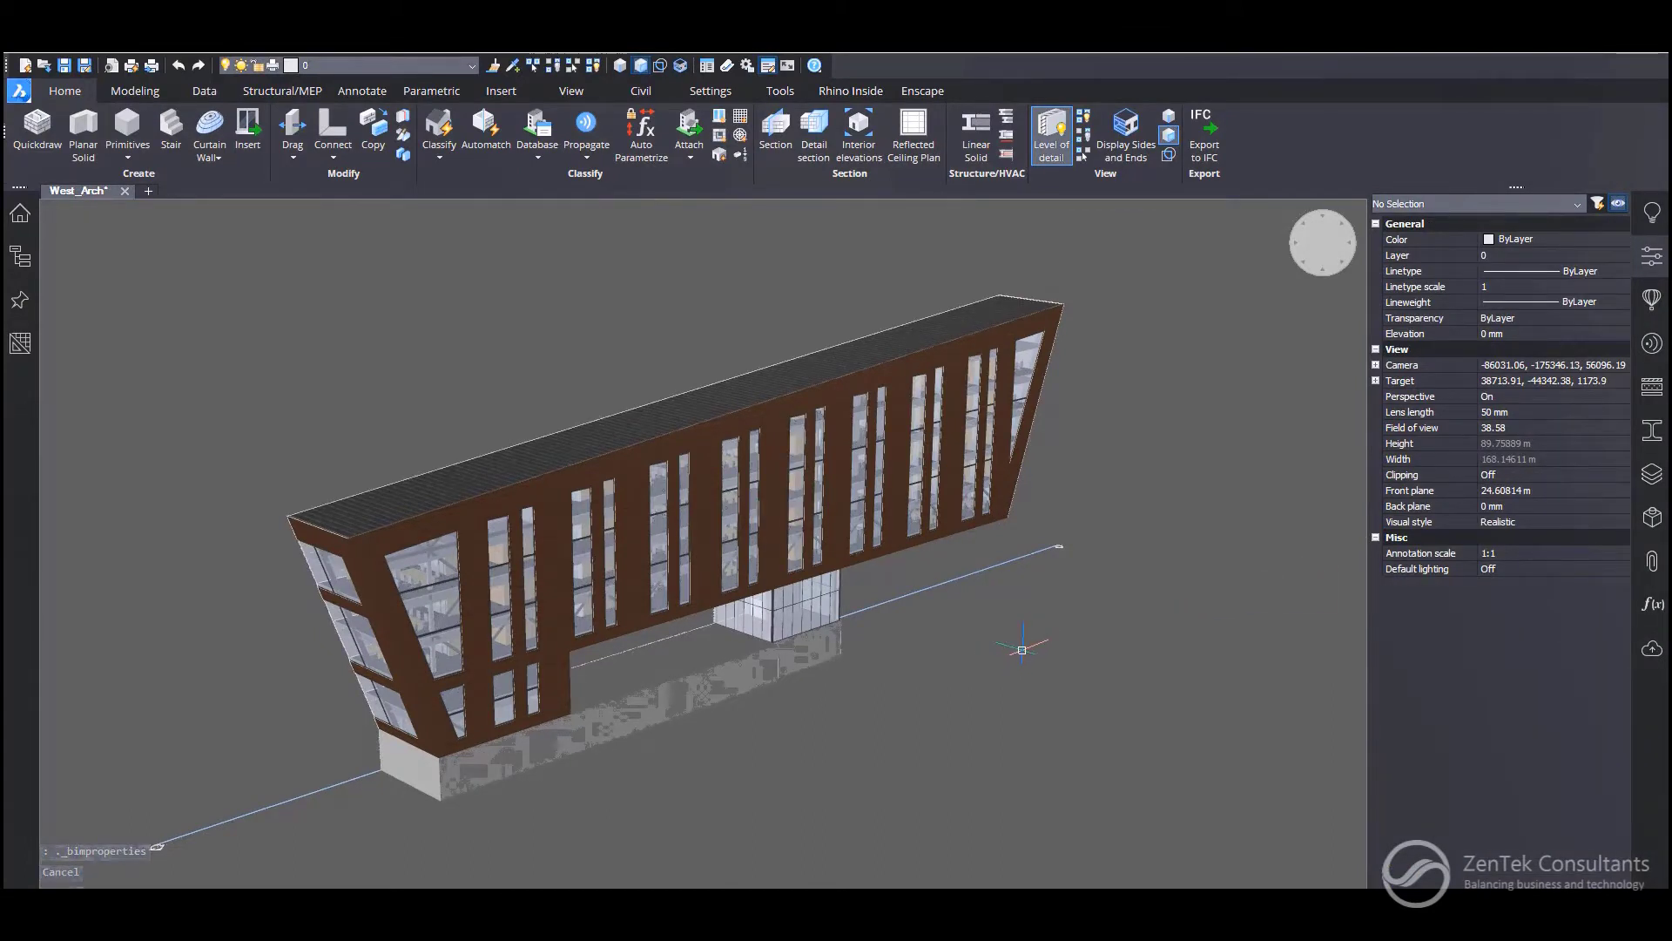
mouse_move(1212, 120)
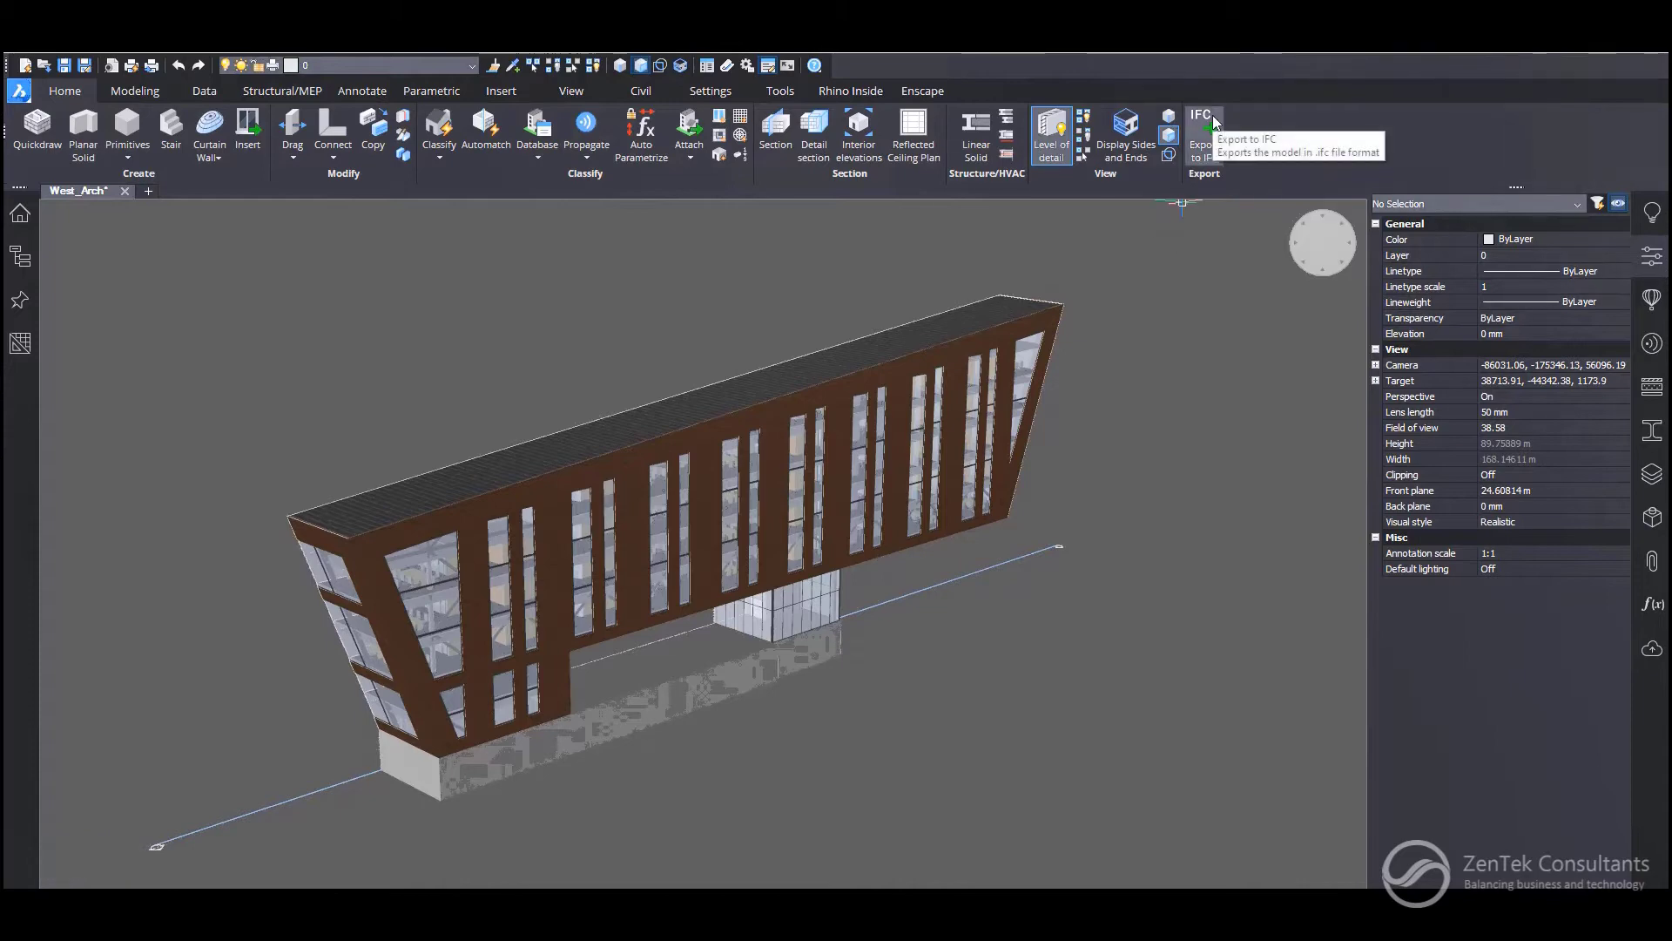
Step: Export the model as West_Arch.ifc in IFC2X3 format to the desktop
left_click(1203, 140)
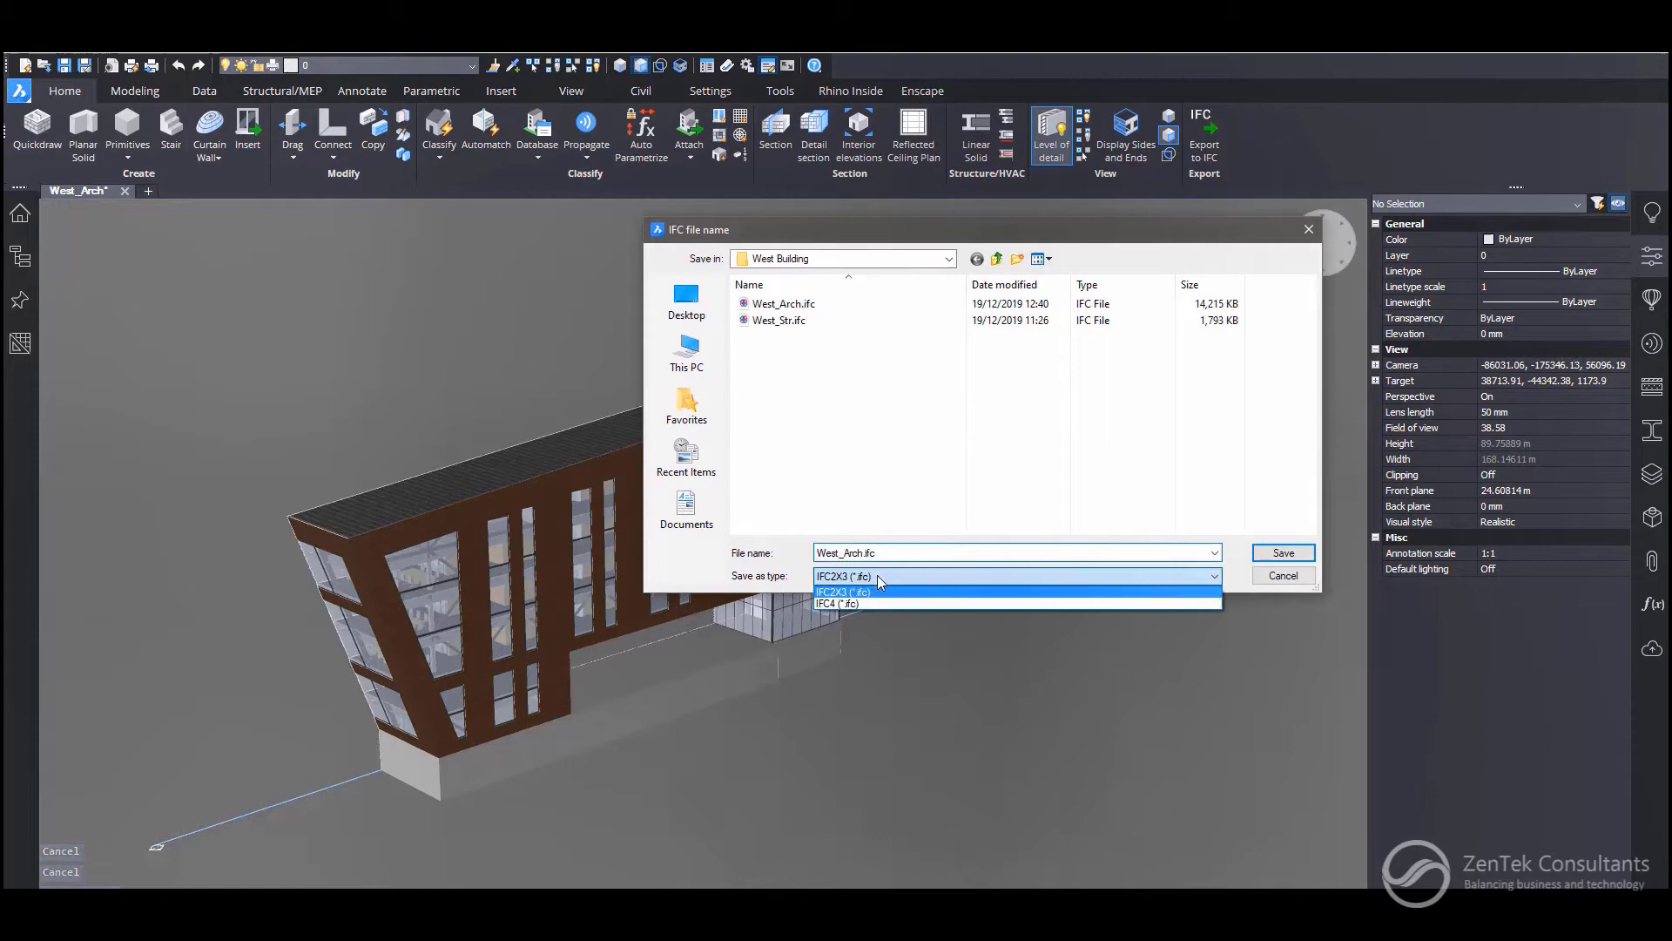
left_click(867, 590)
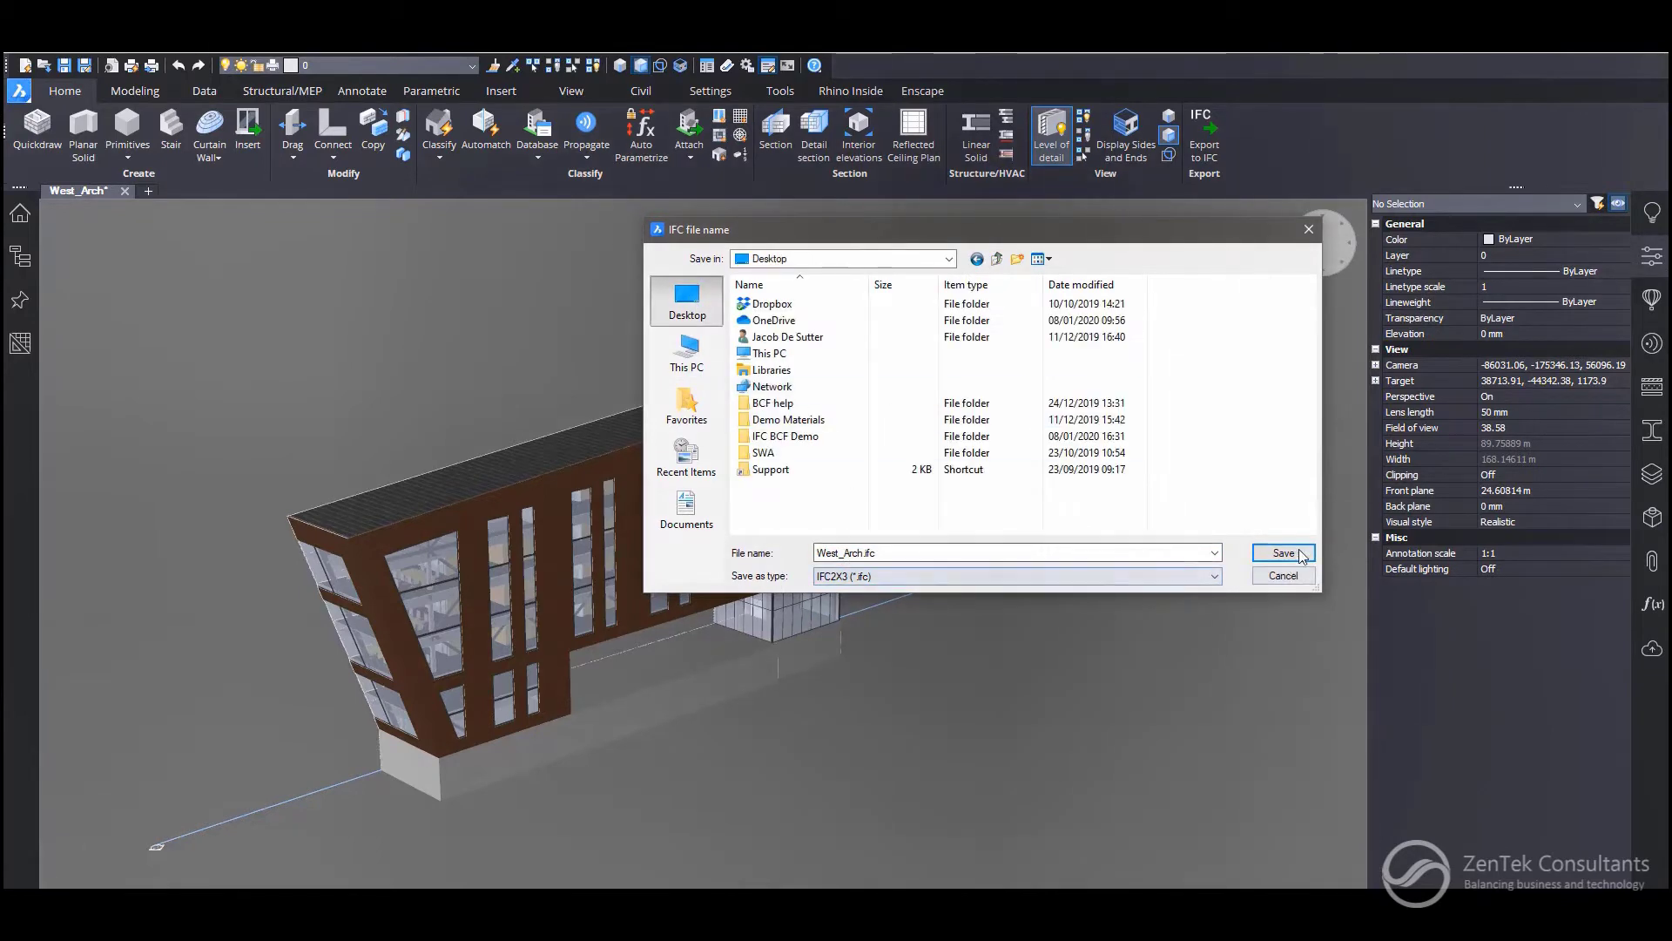
left_click(1282, 554)
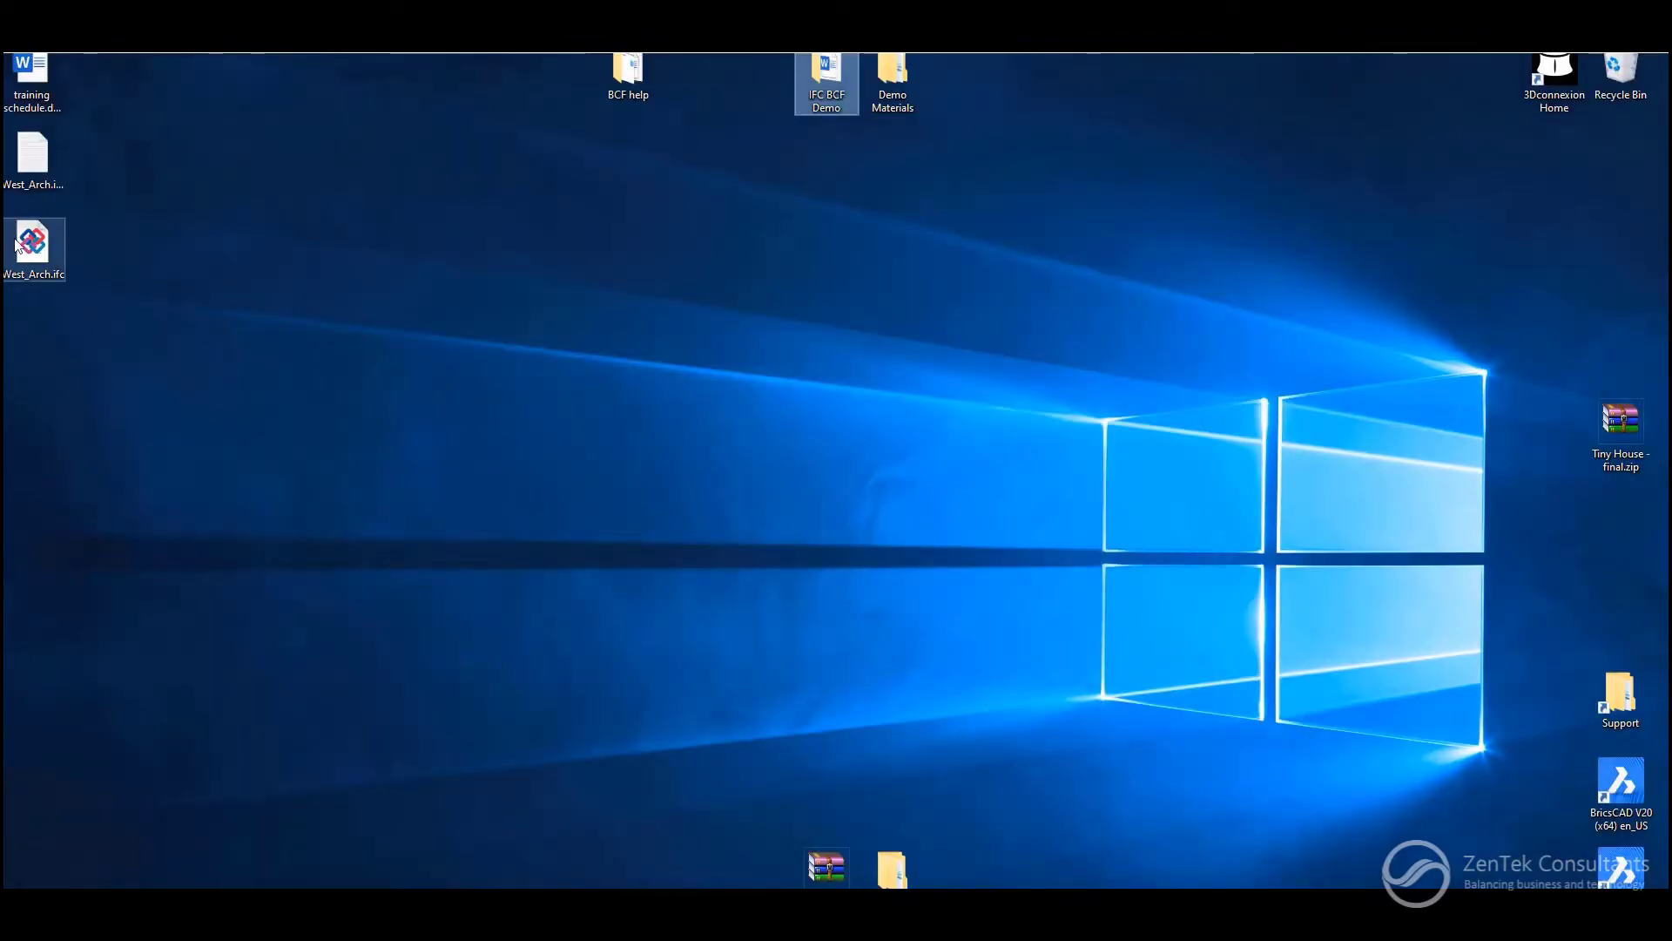
Step: Open West_Arch.ifc from the desktop in BIMcollab ZOOM and view a window's custom properties
left_click(35, 247)
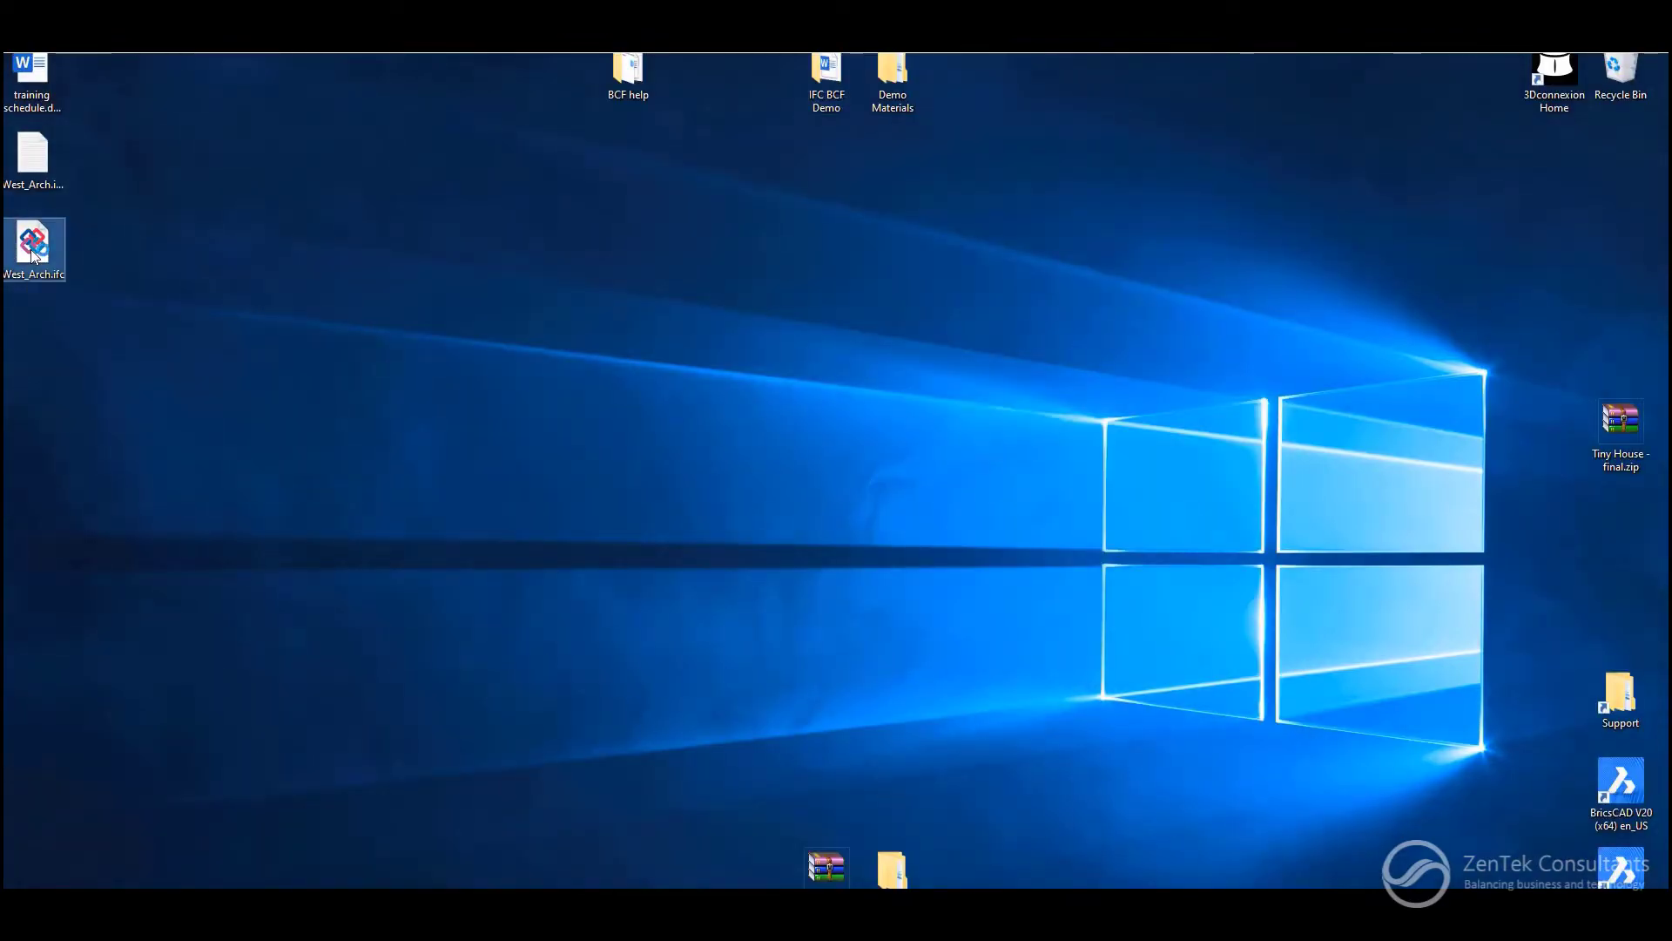
double_click(35, 236)
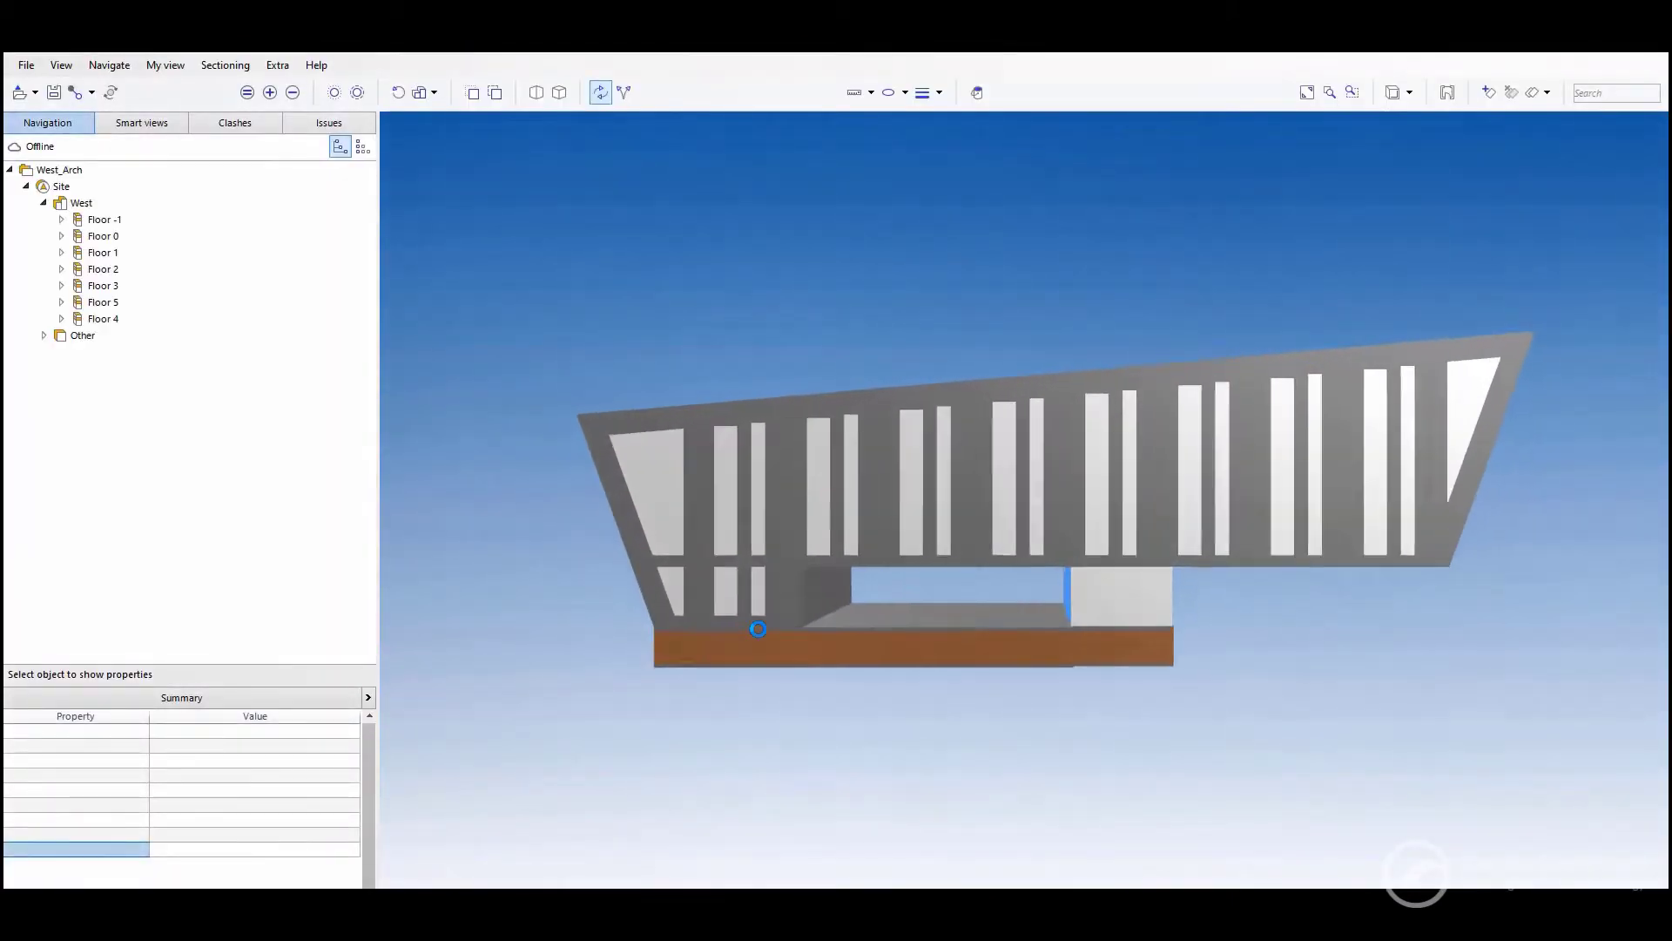
left_click_drag(758, 628, 1010, 585)
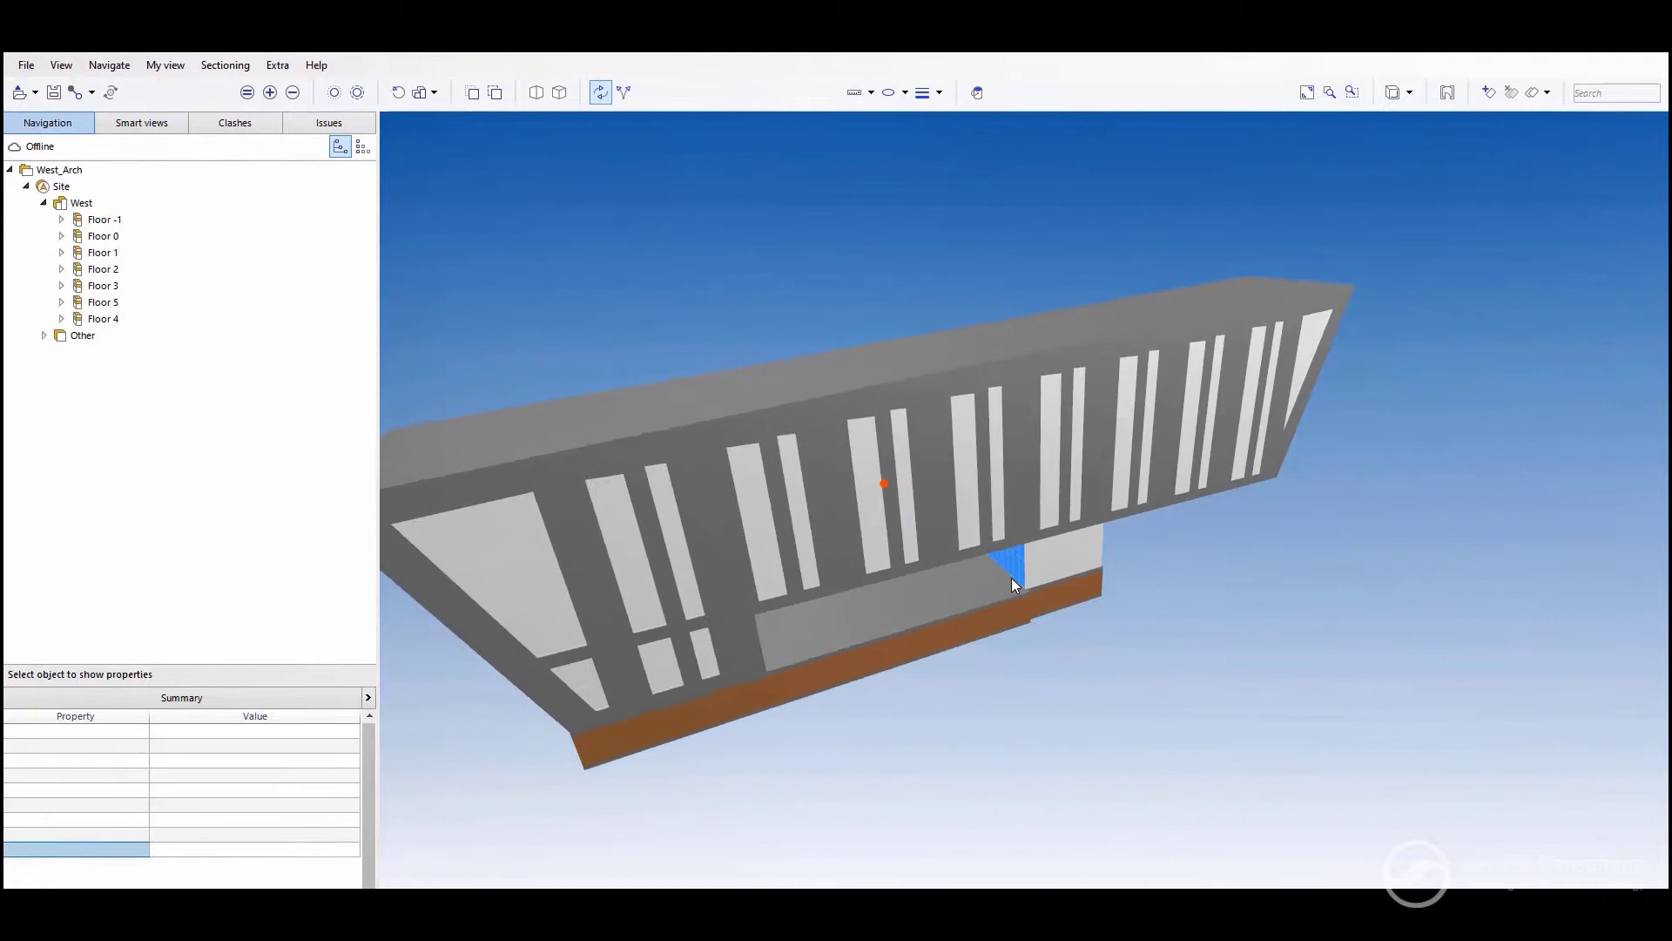
left_click_drag(1014, 585, 1110, 386)
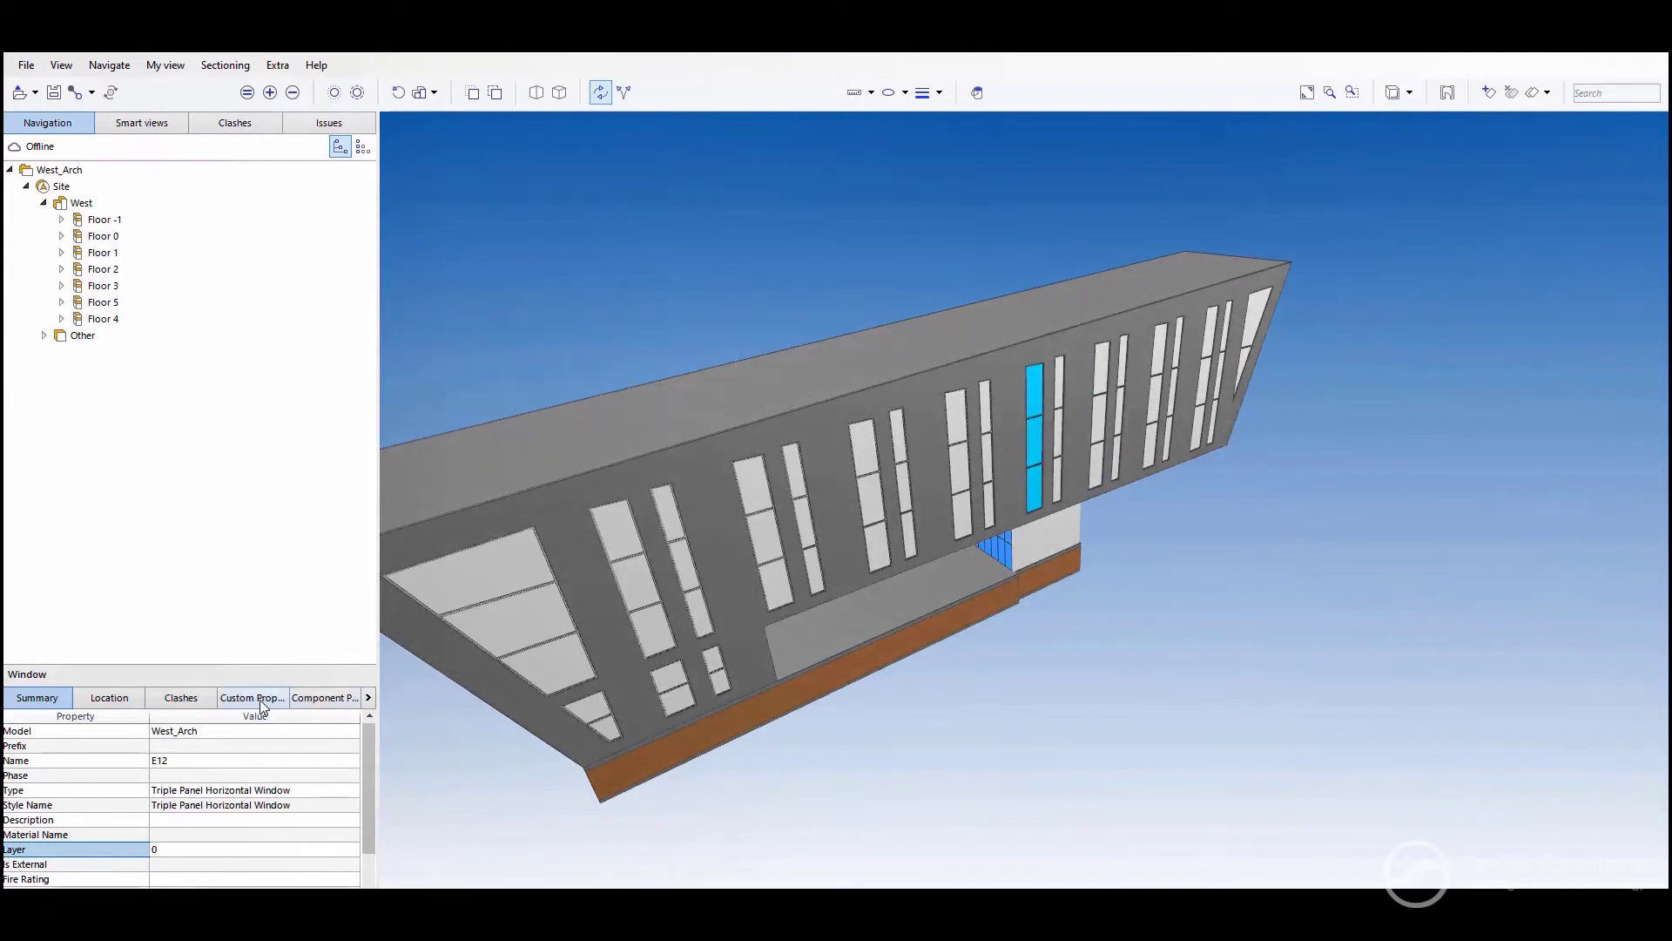
left_click(252, 697)
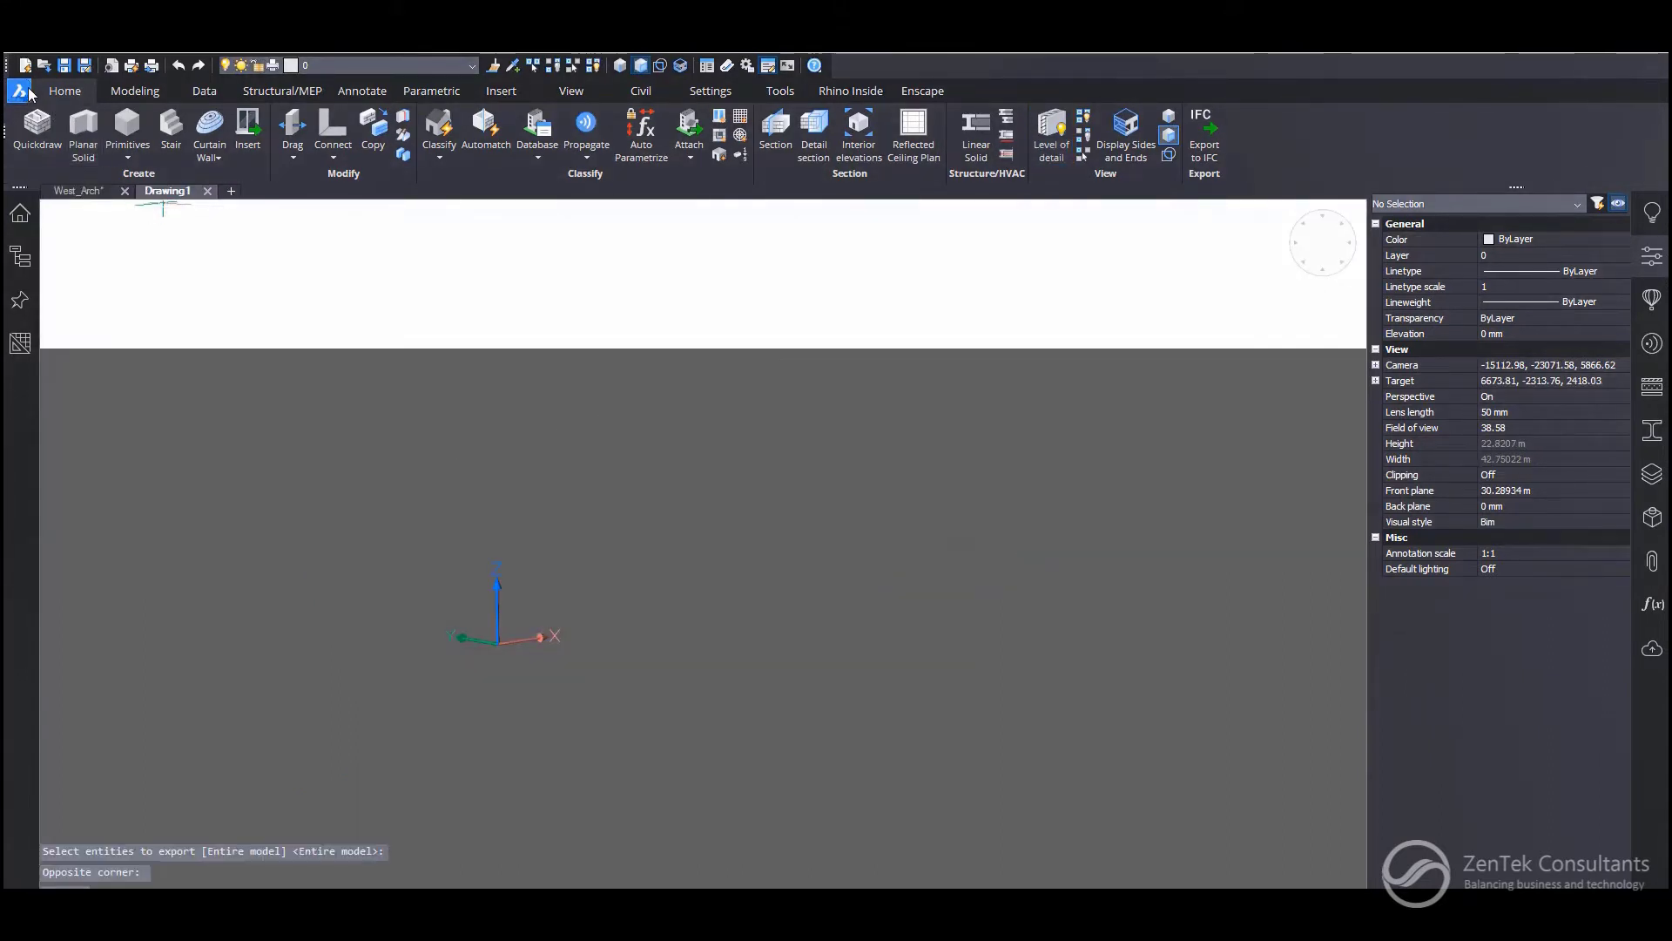
Step: Import West_Str.ifc from the West Building folder into a new drawing
left_click(17, 91)
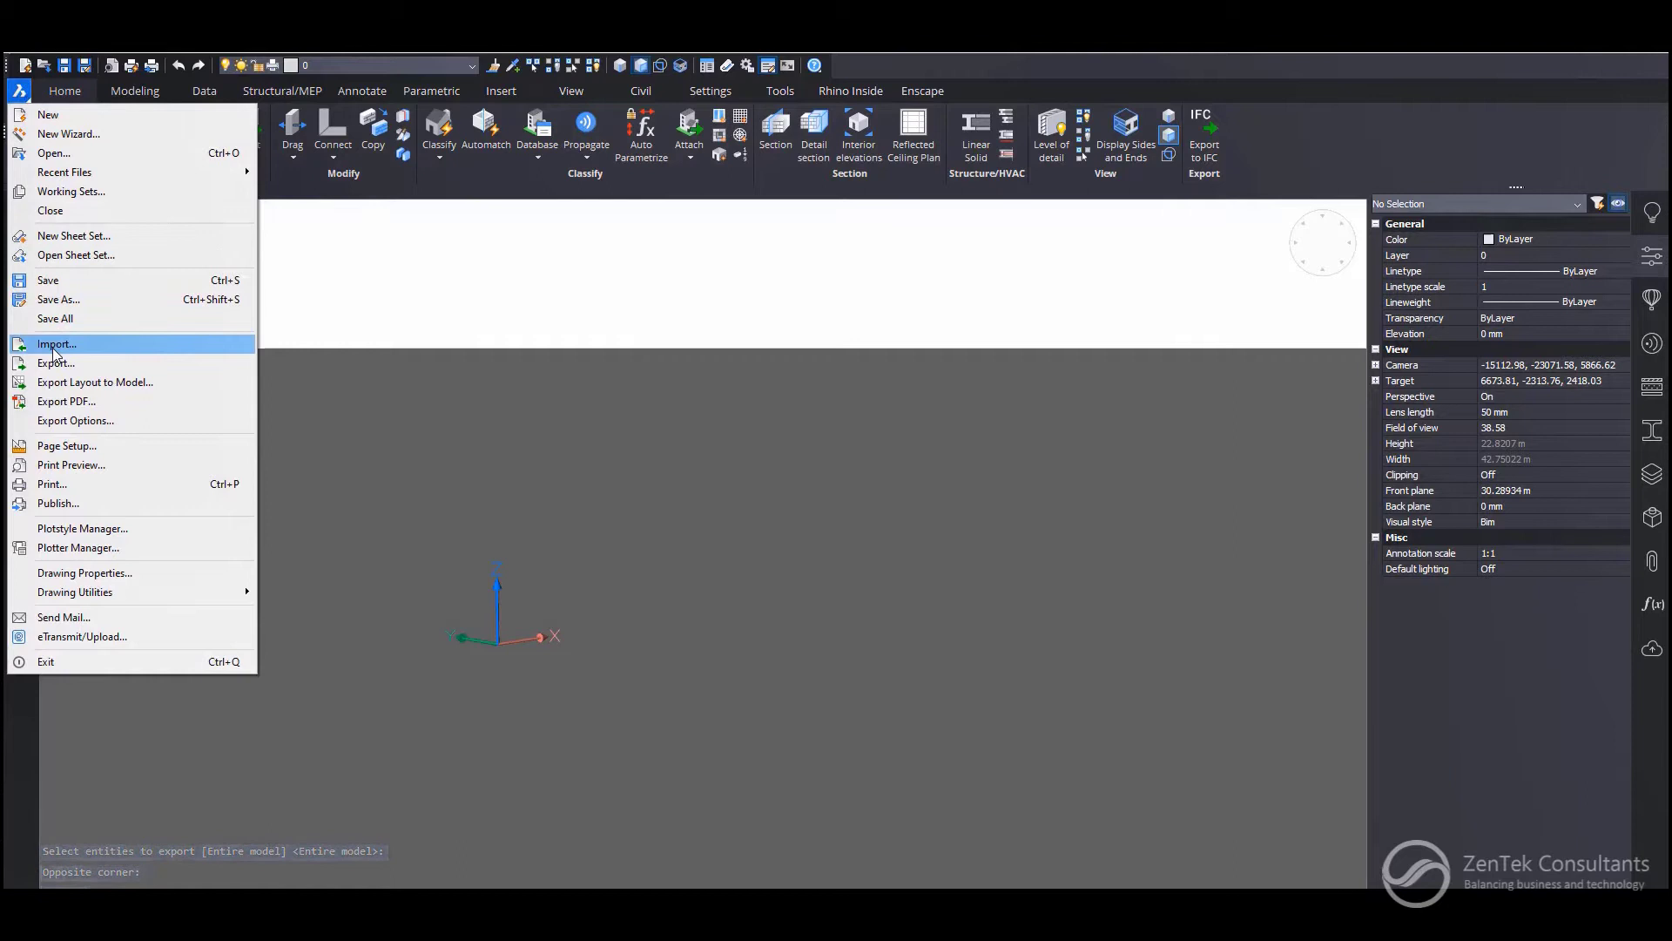
left_click(57, 344)
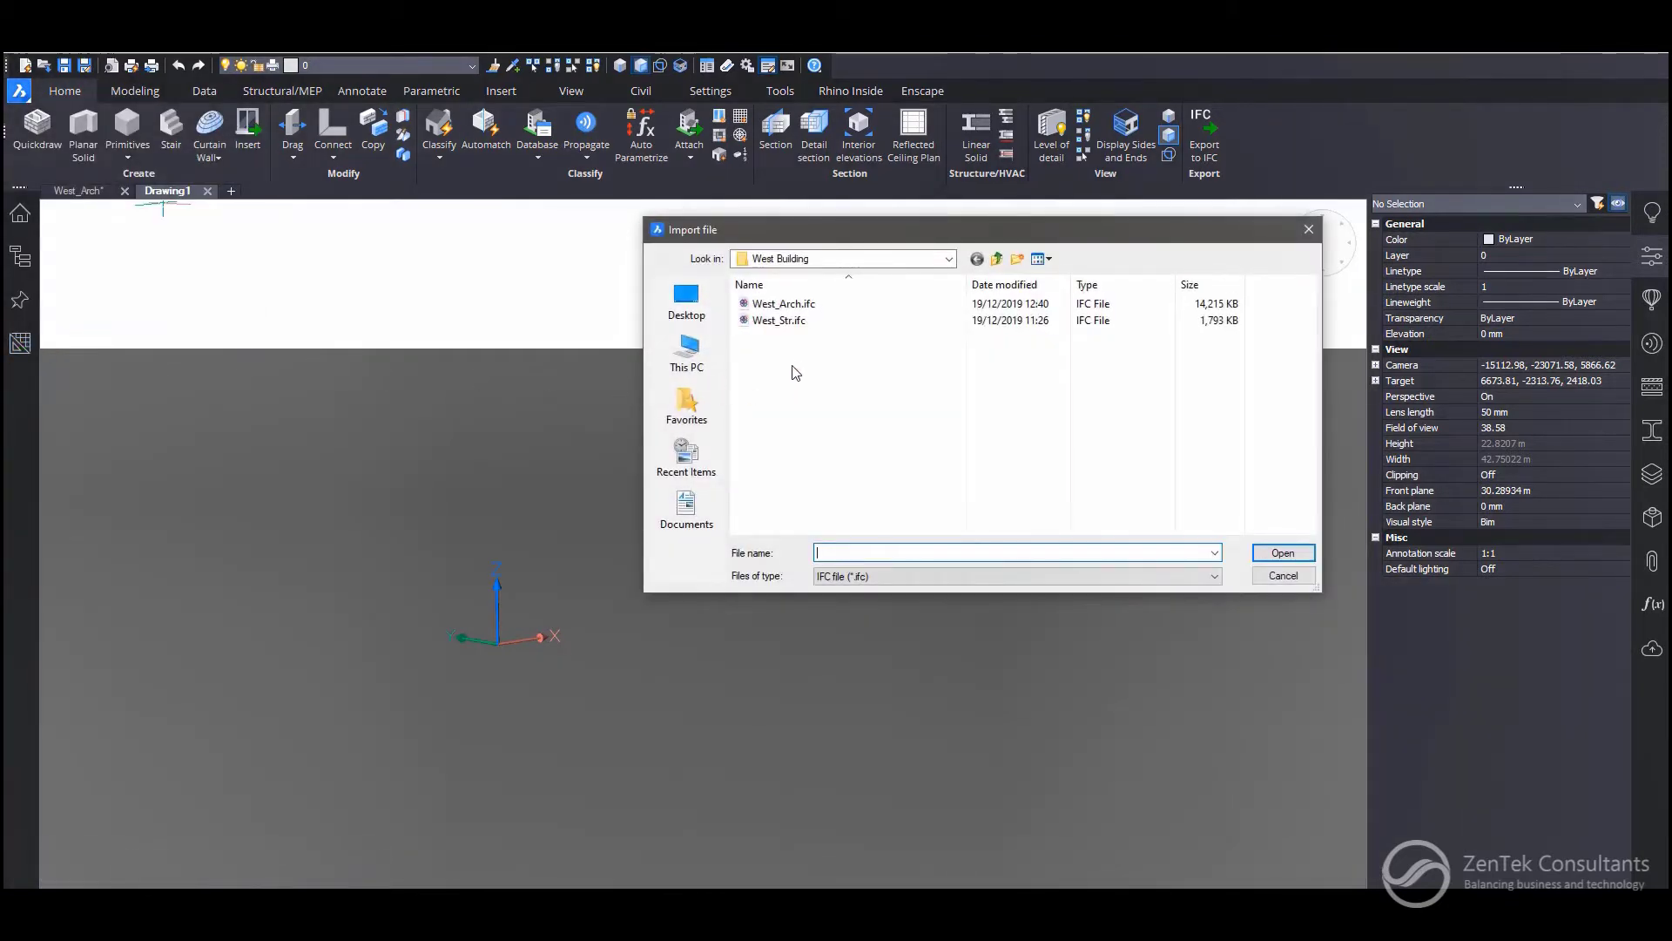
left_click(776, 321)
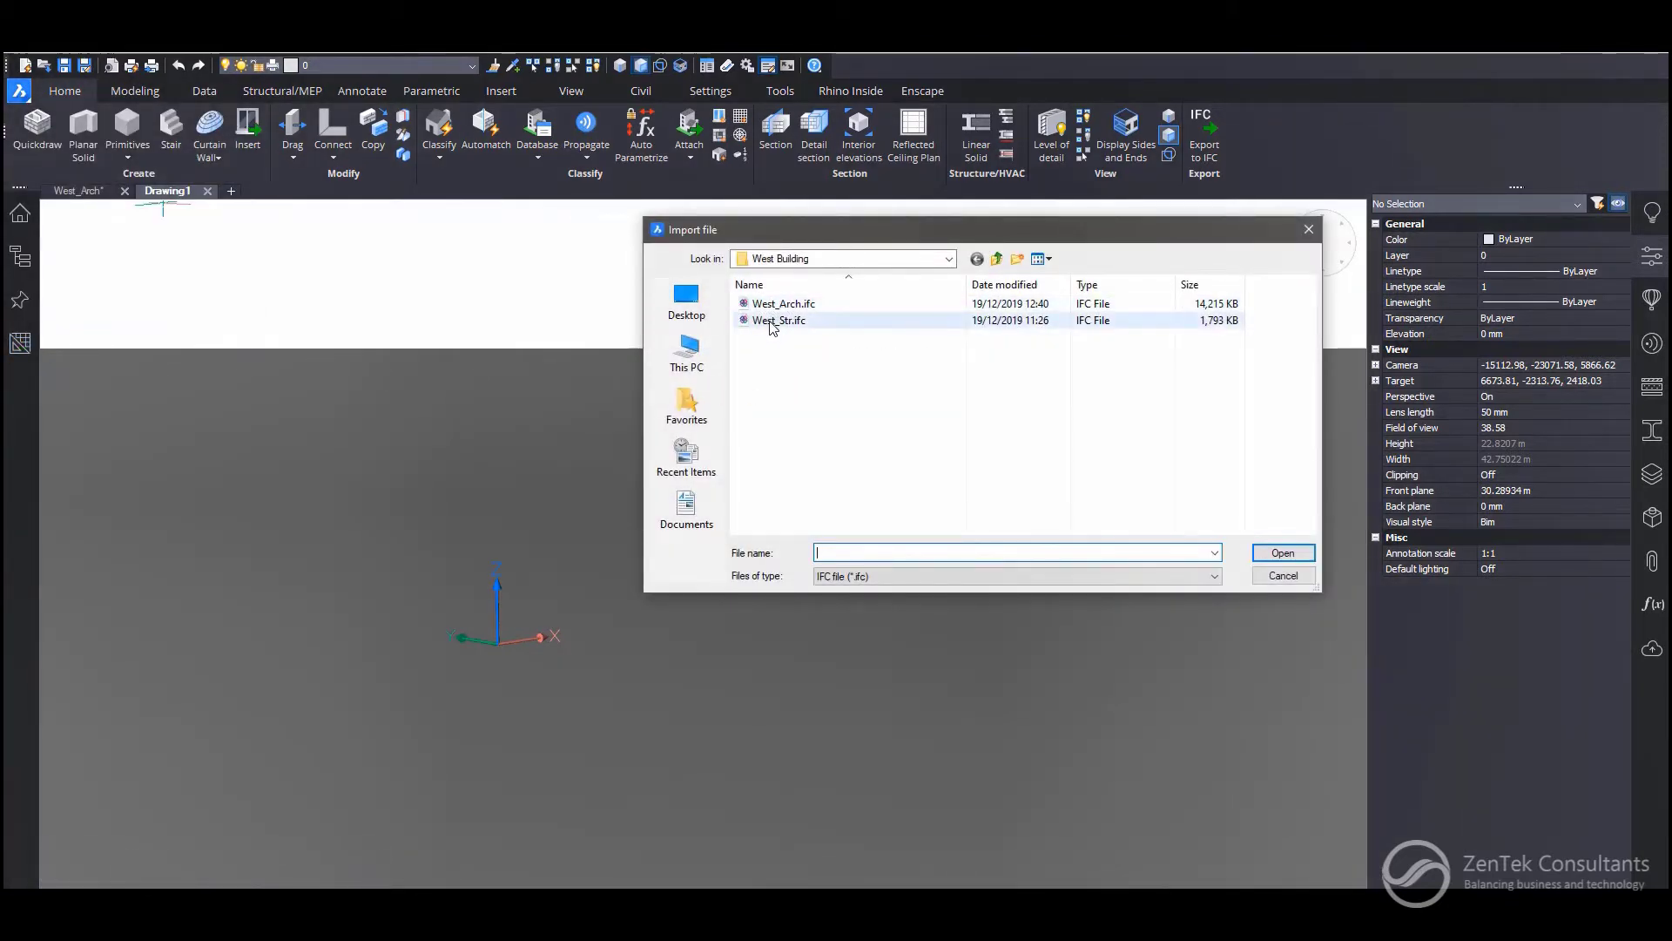
left_click(777, 320)
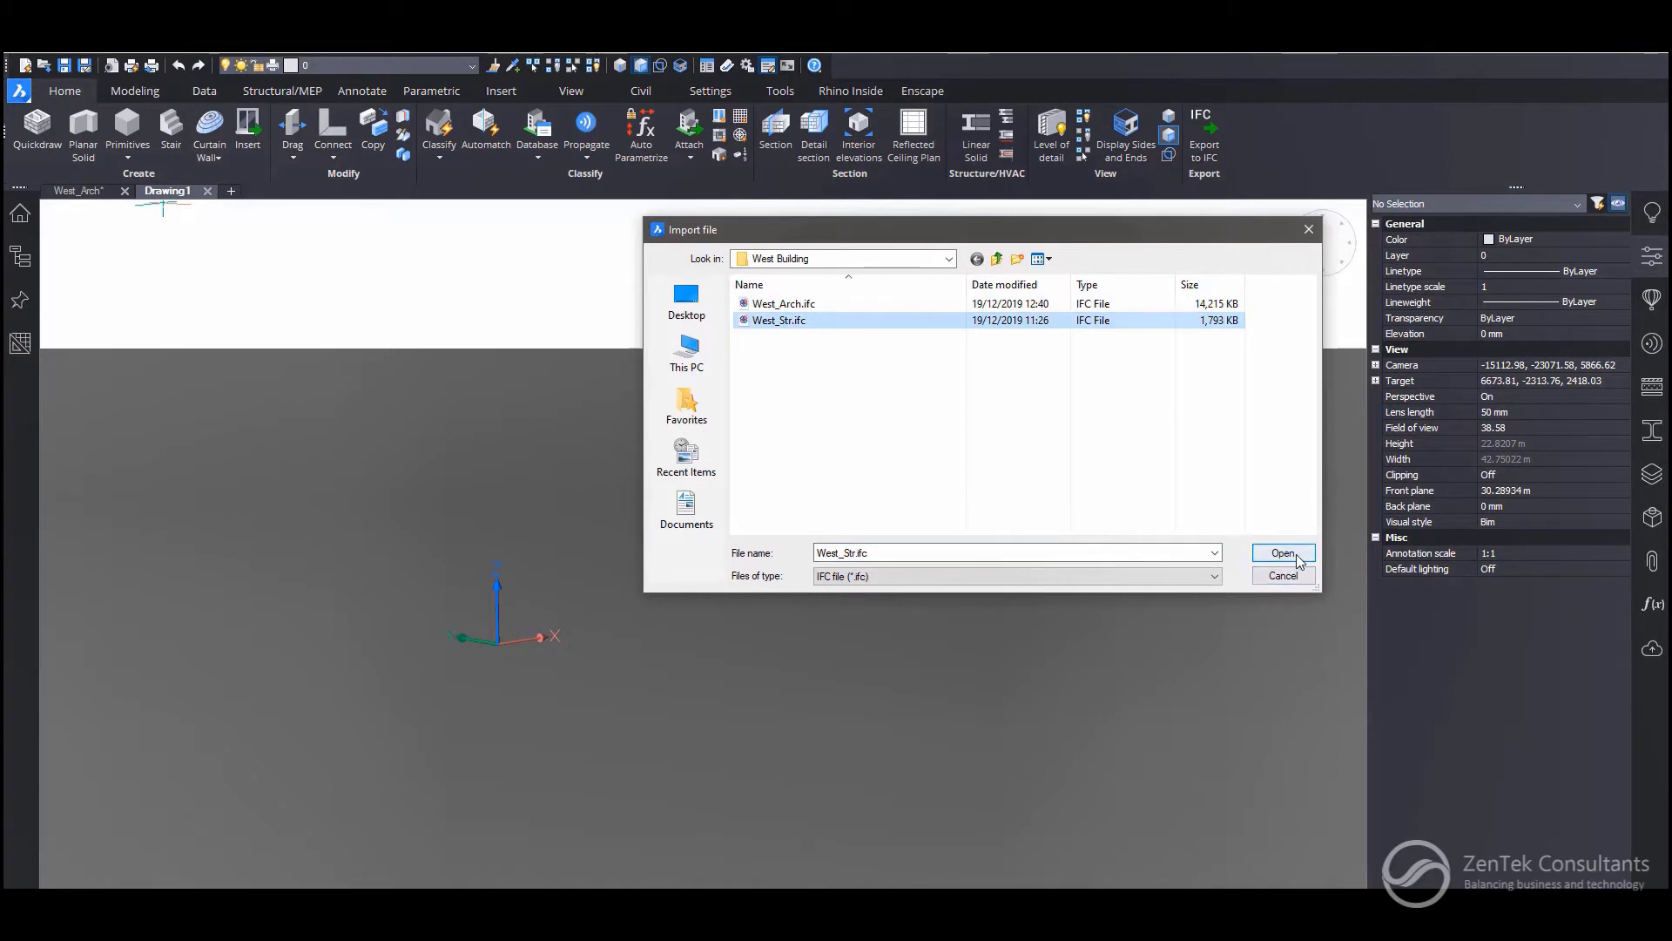
left_click(1282, 554)
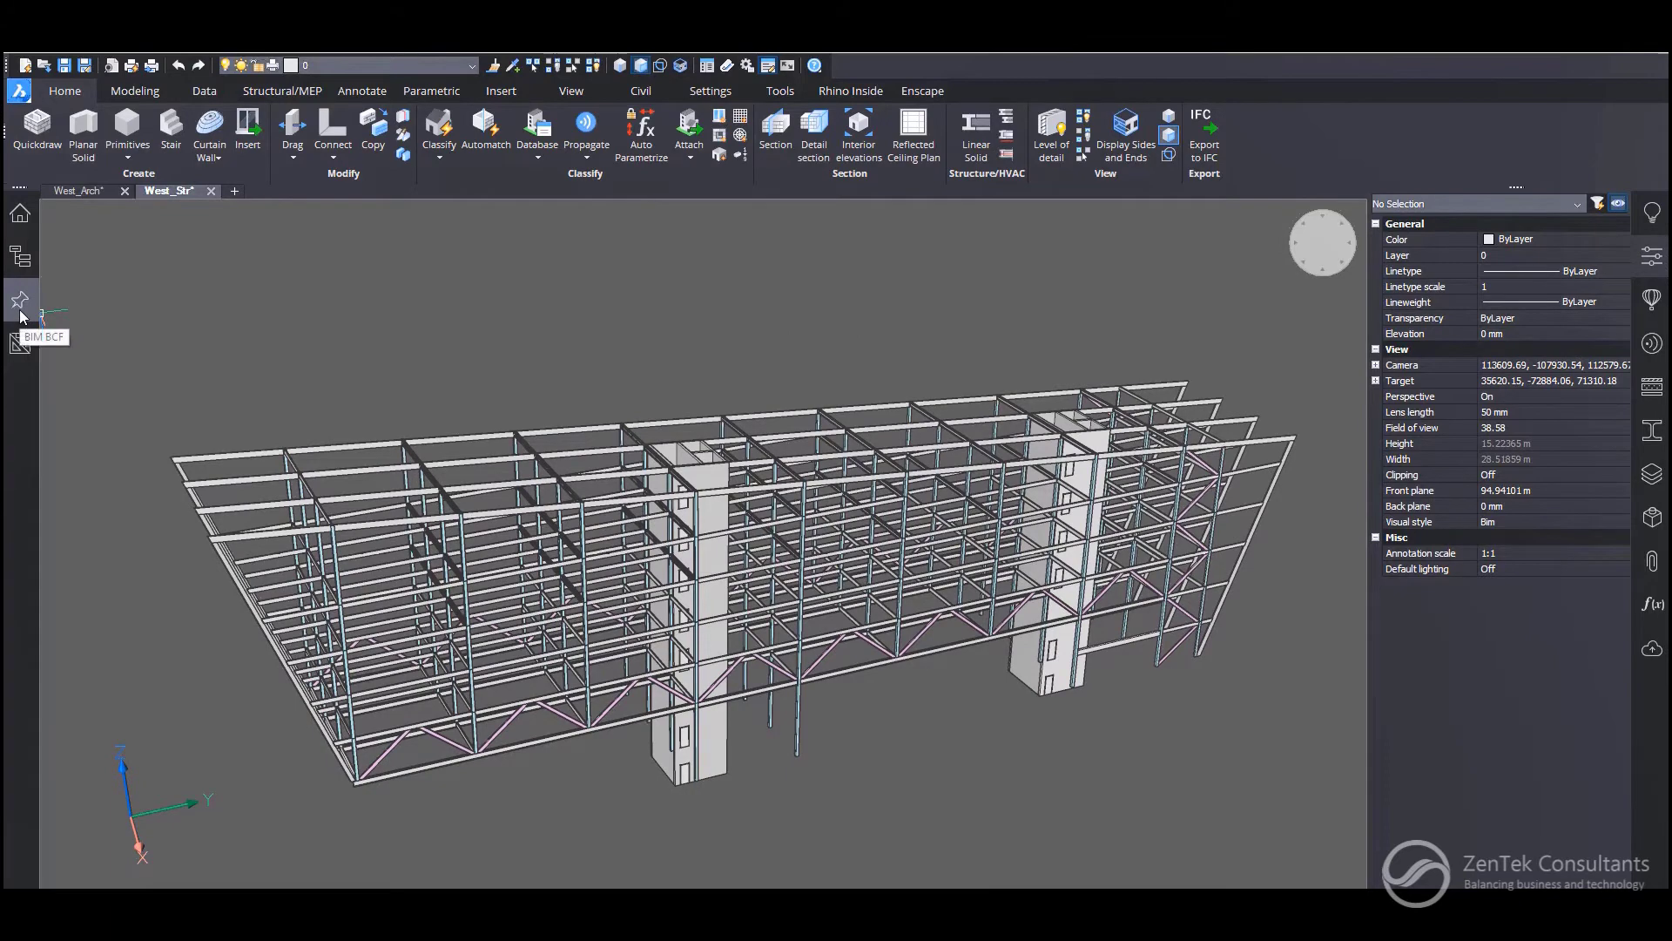
Step: Show the BCF panel and start logging in with playground.bimcollab.com
left_click(19, 300)
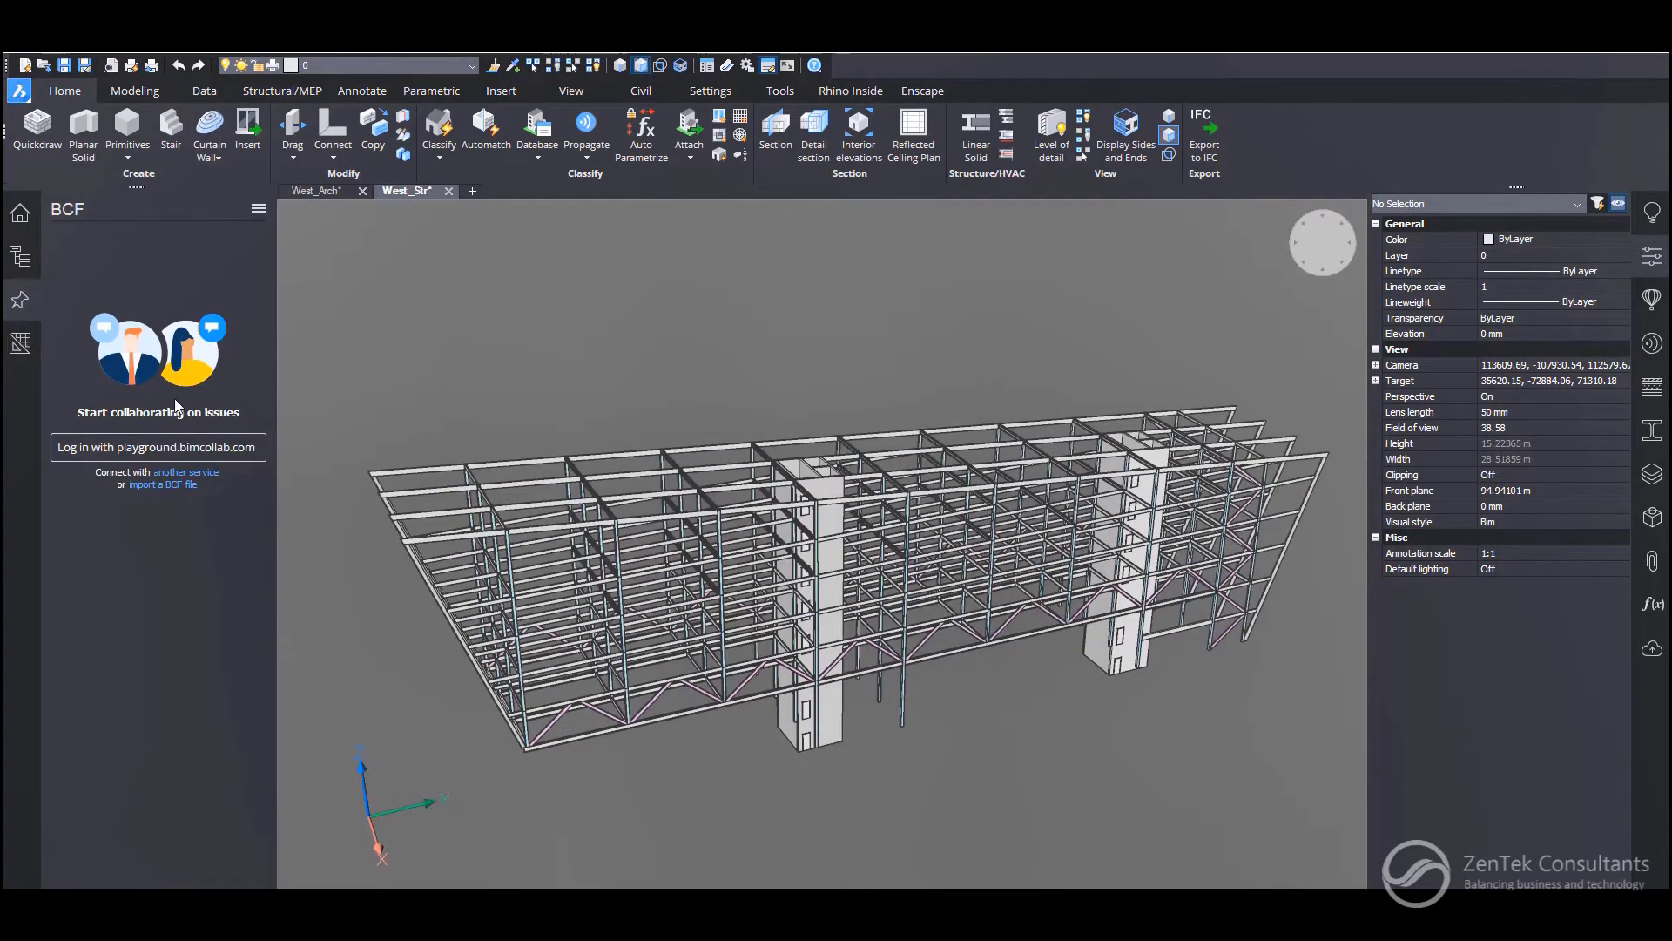
mouse_move(164, 485)
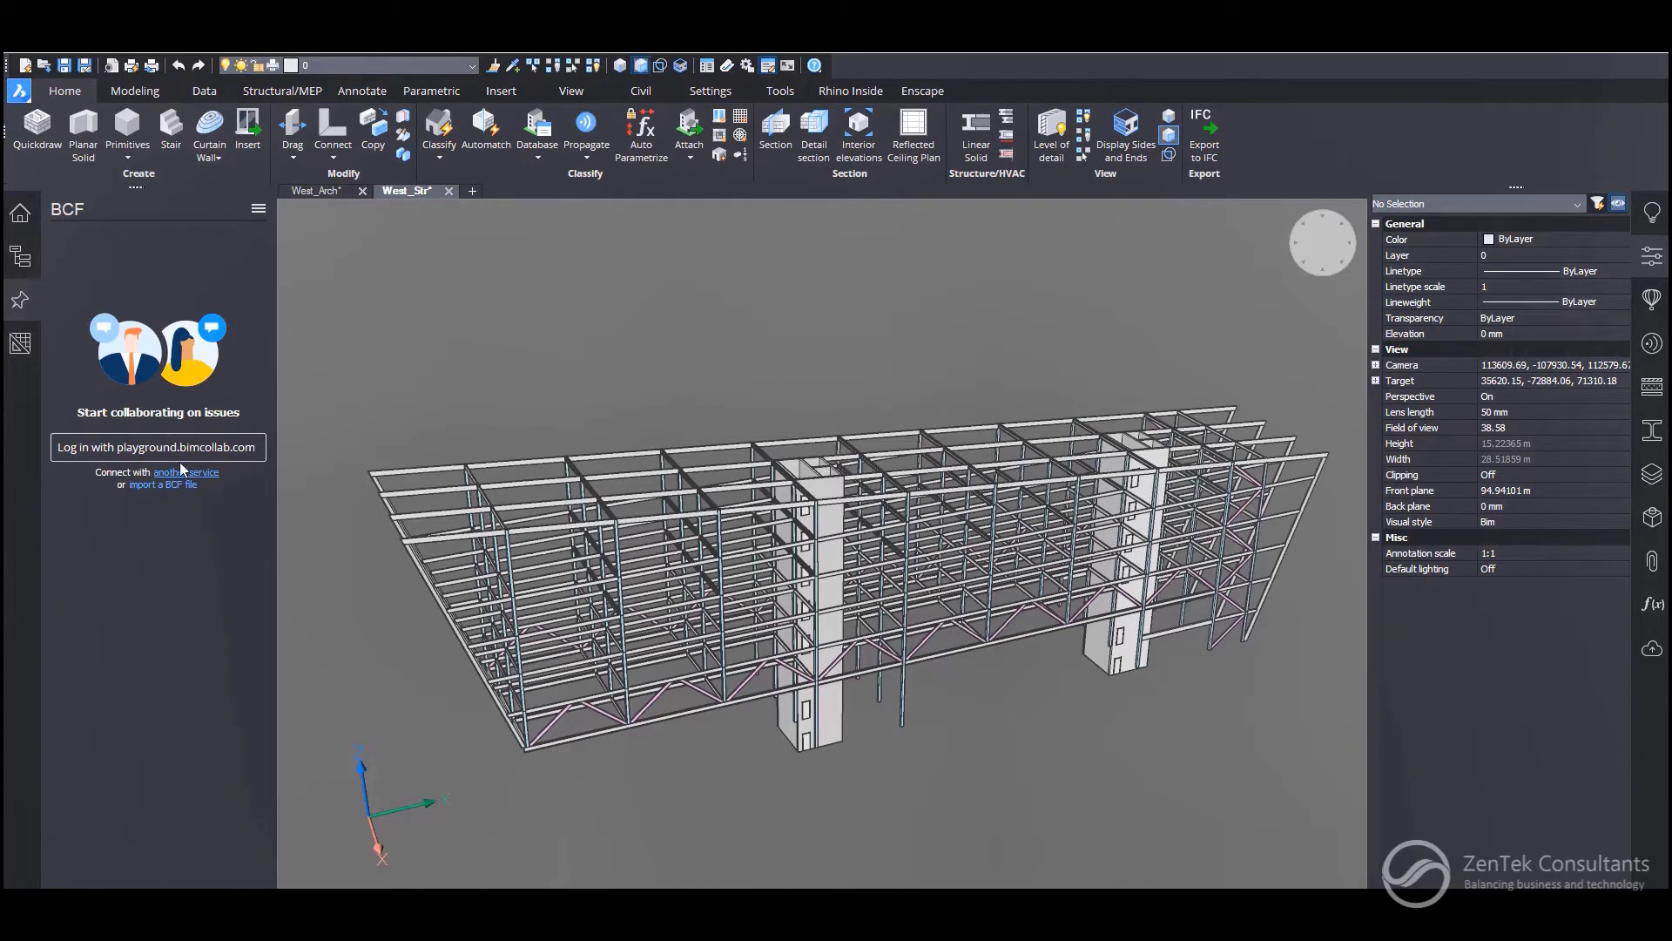
mouse_move(155, 453)
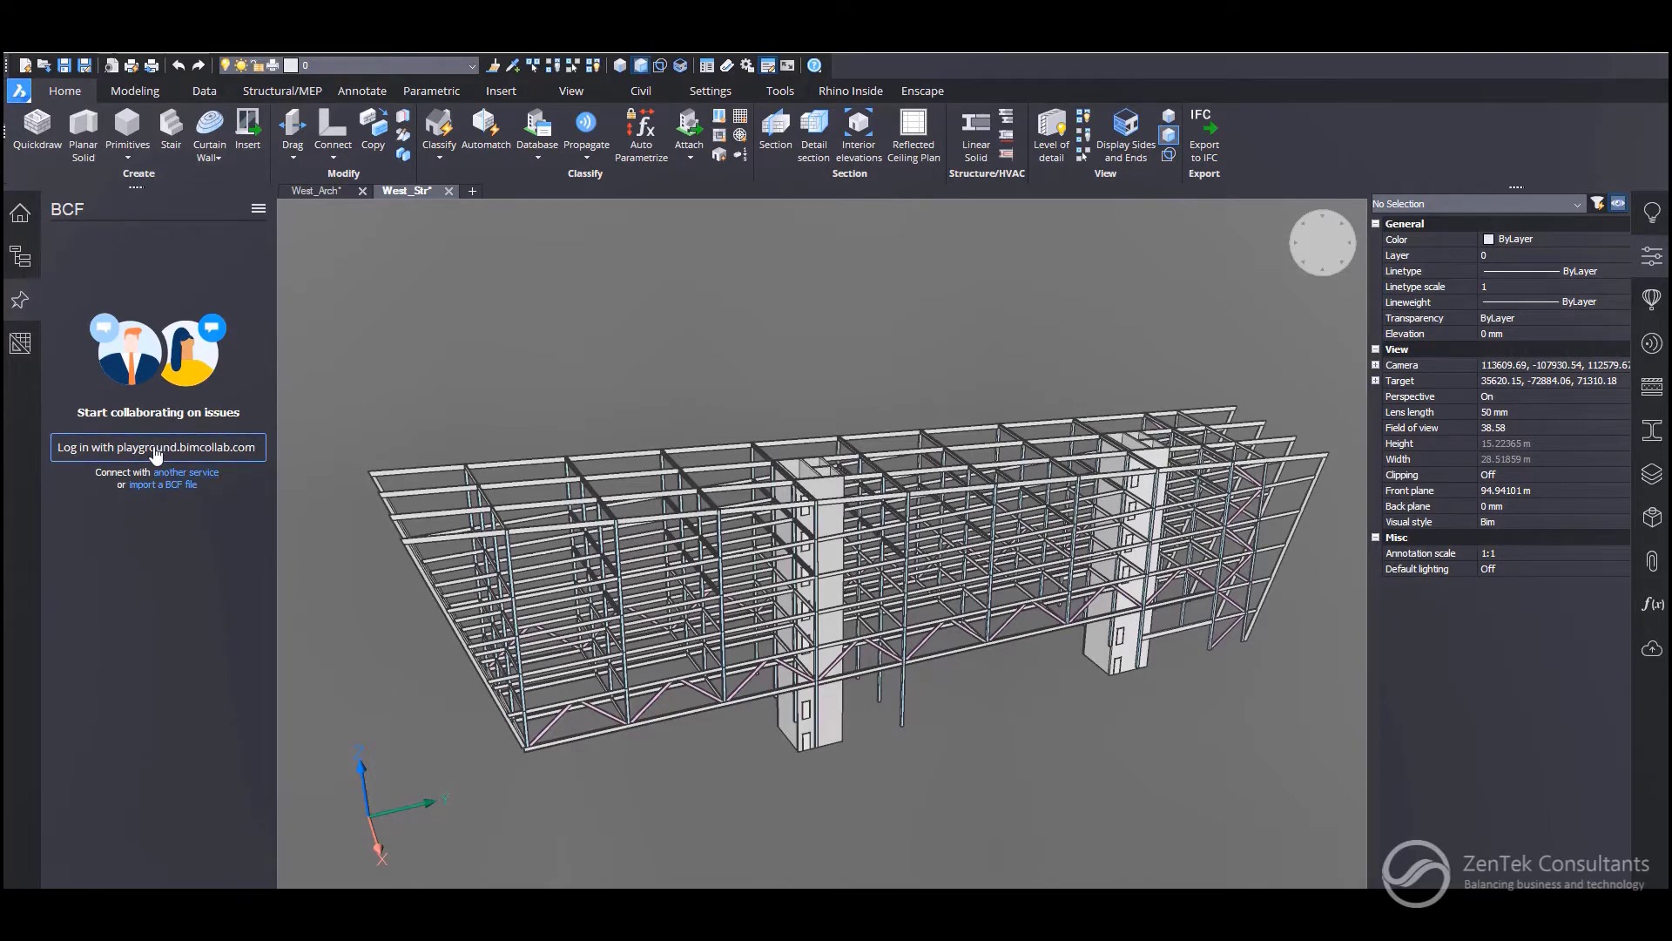
left_click(157, 446)
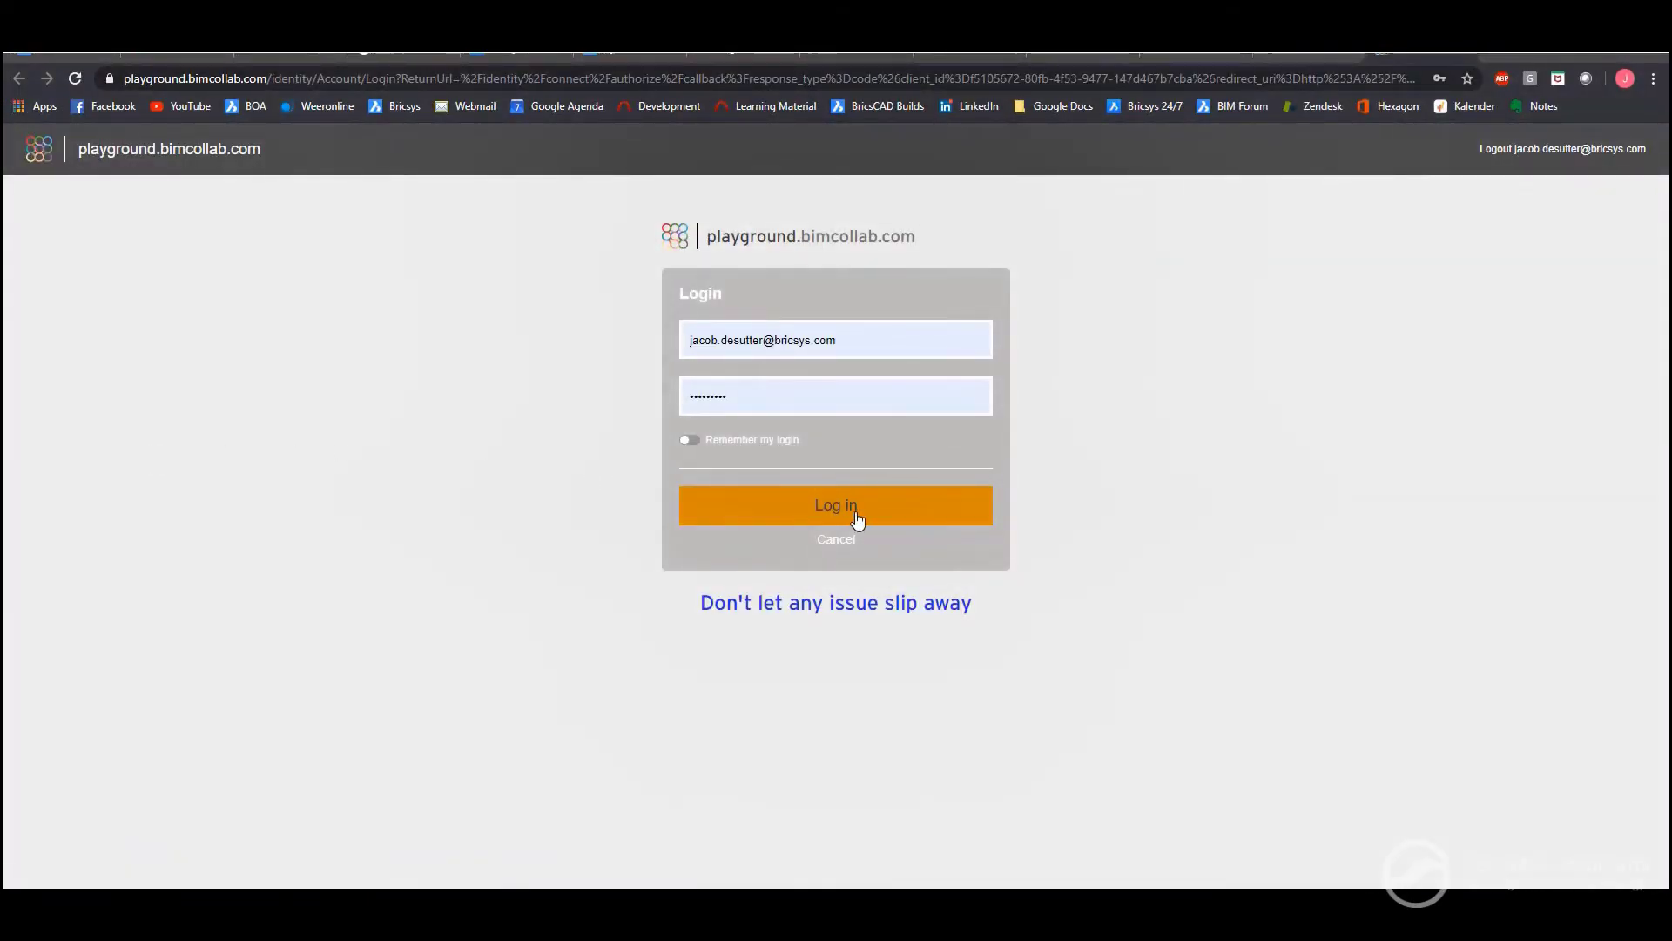
Step: Submit the filled-in BIMcollab playground login to connect the issue server
left_click(837, 505)
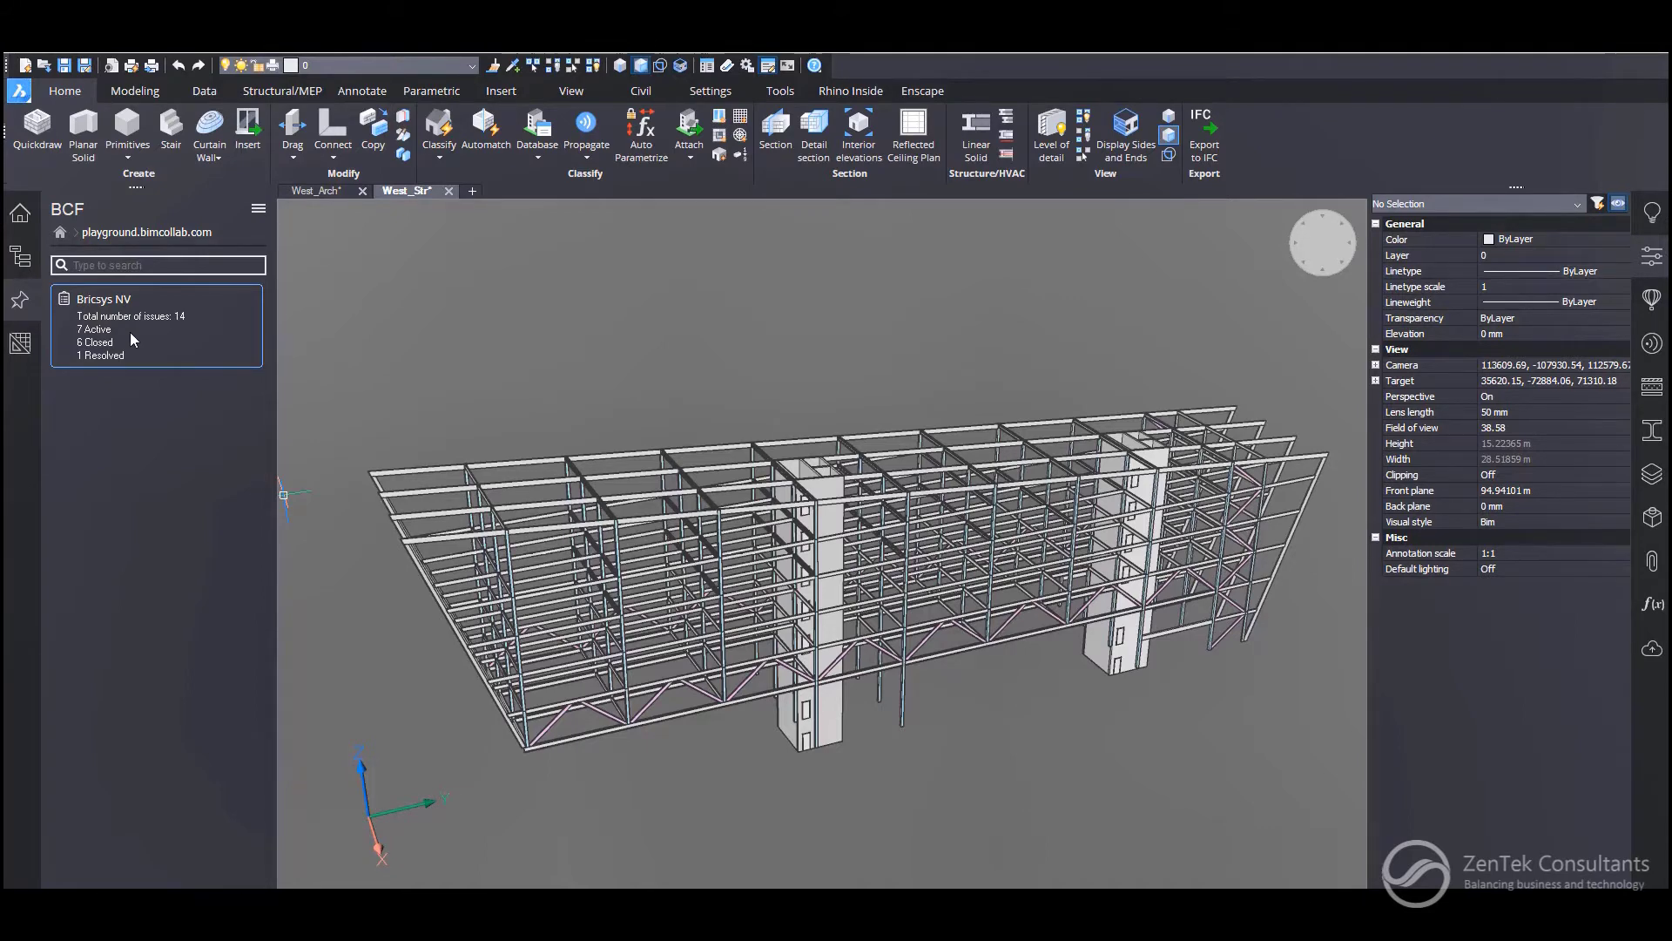
Step: Open the Structural beam connection issue in the Bricsys NV project and jump to its saved viewpoint
left_click(105, 299)
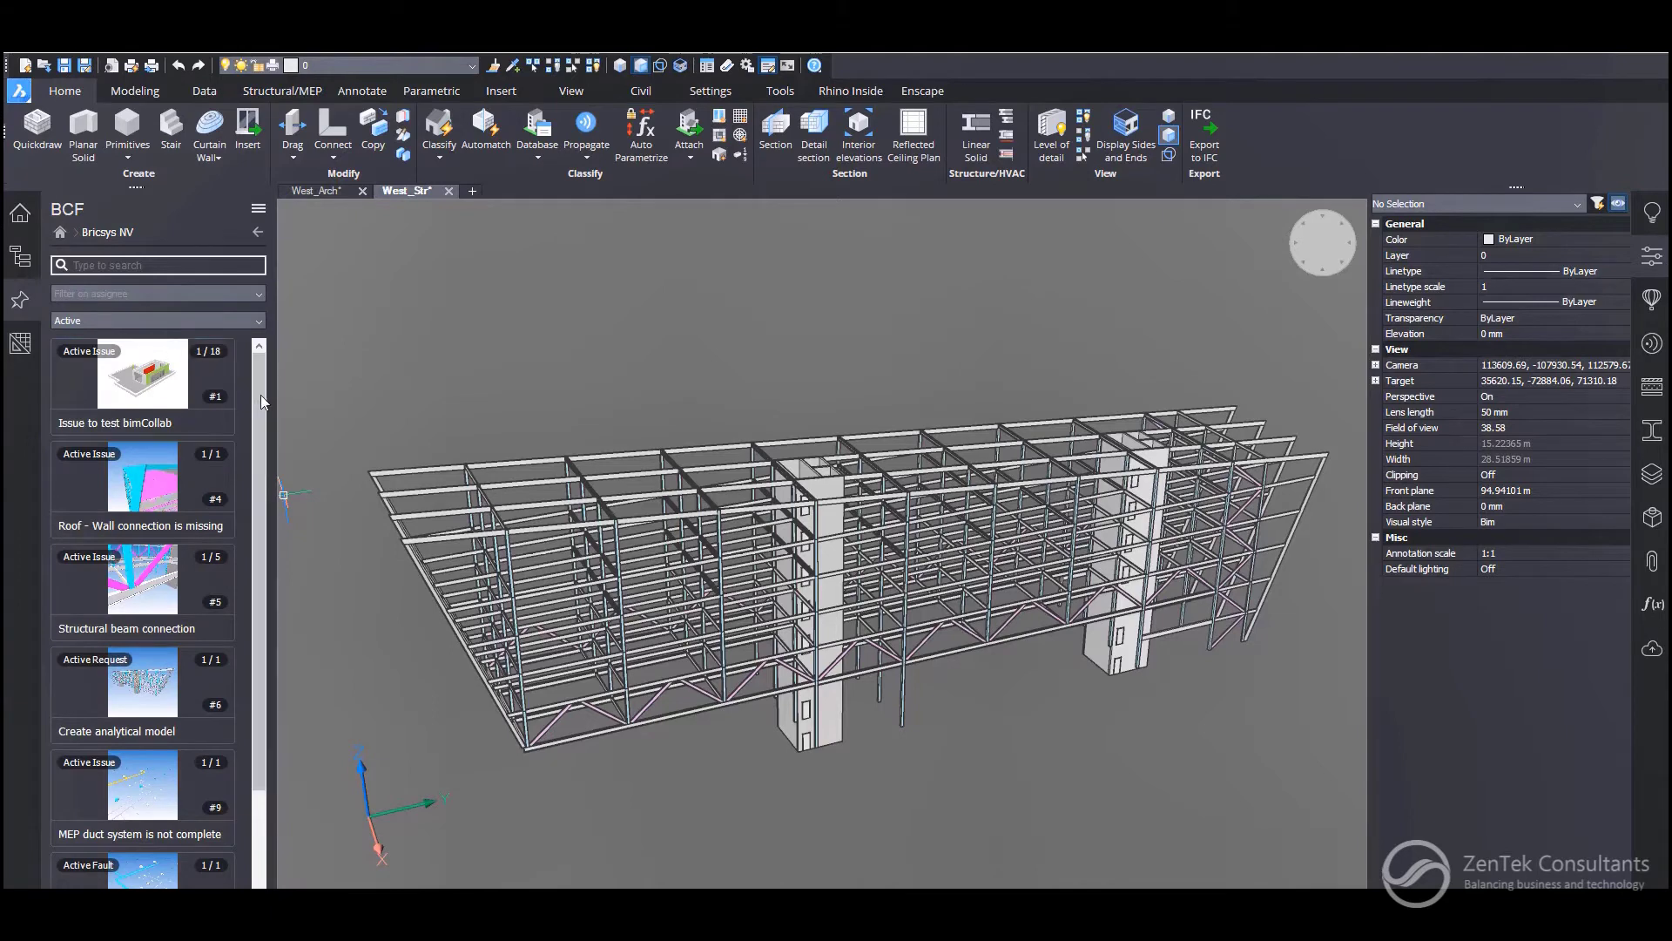
scroll("down", 3)
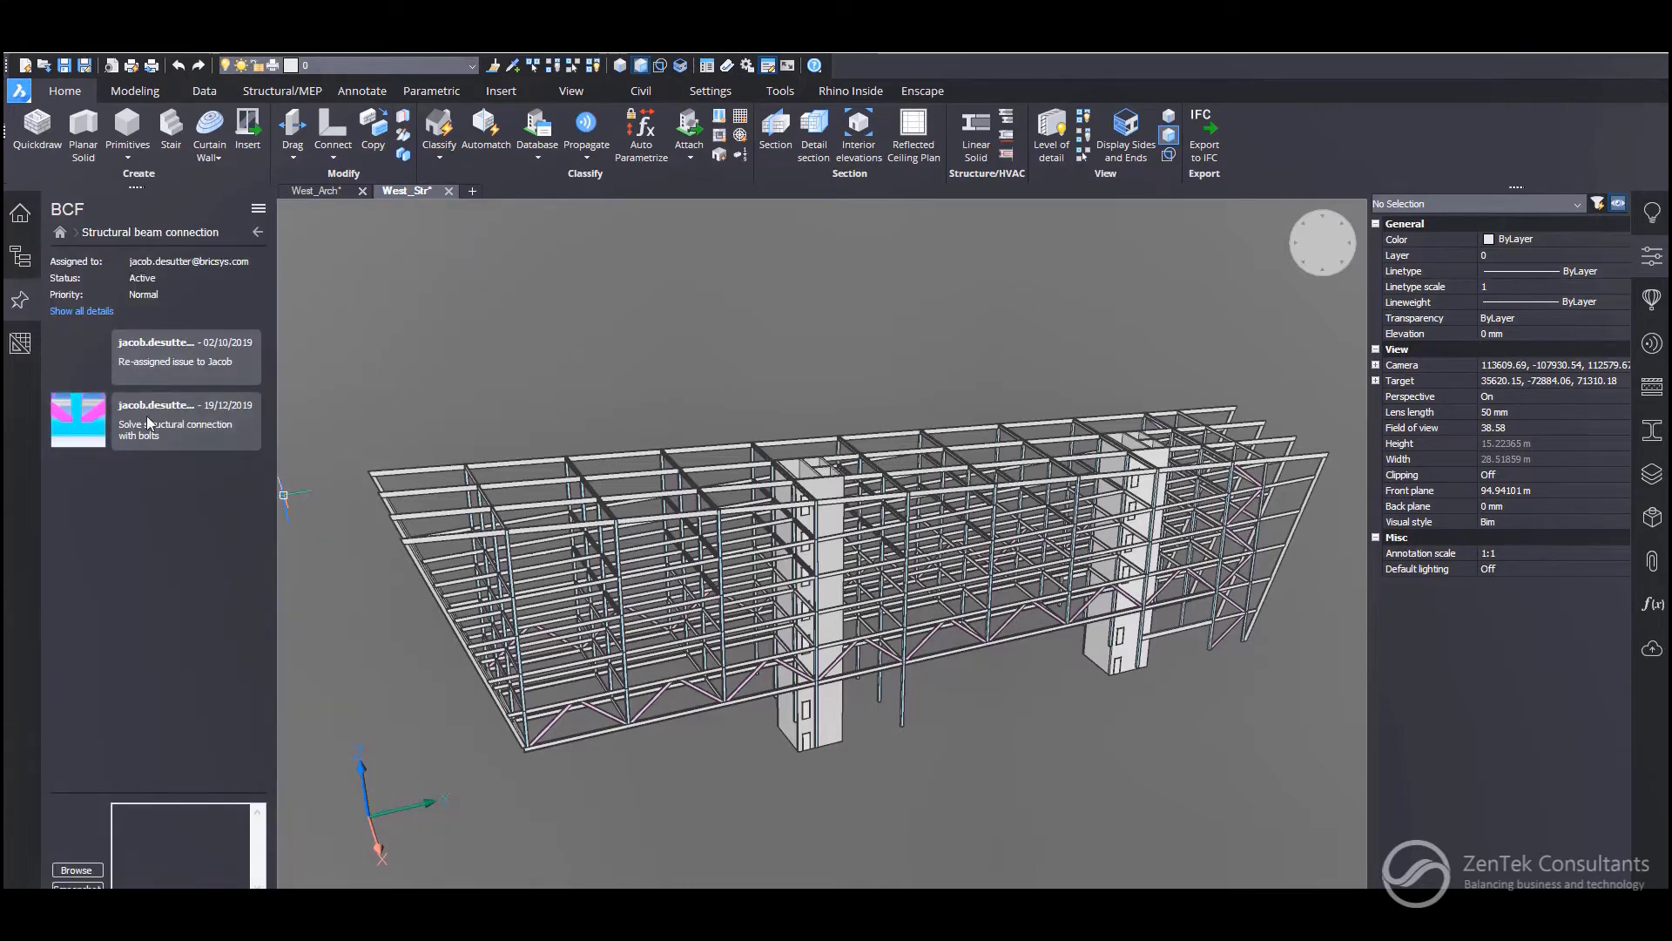
left_click(80, 310)
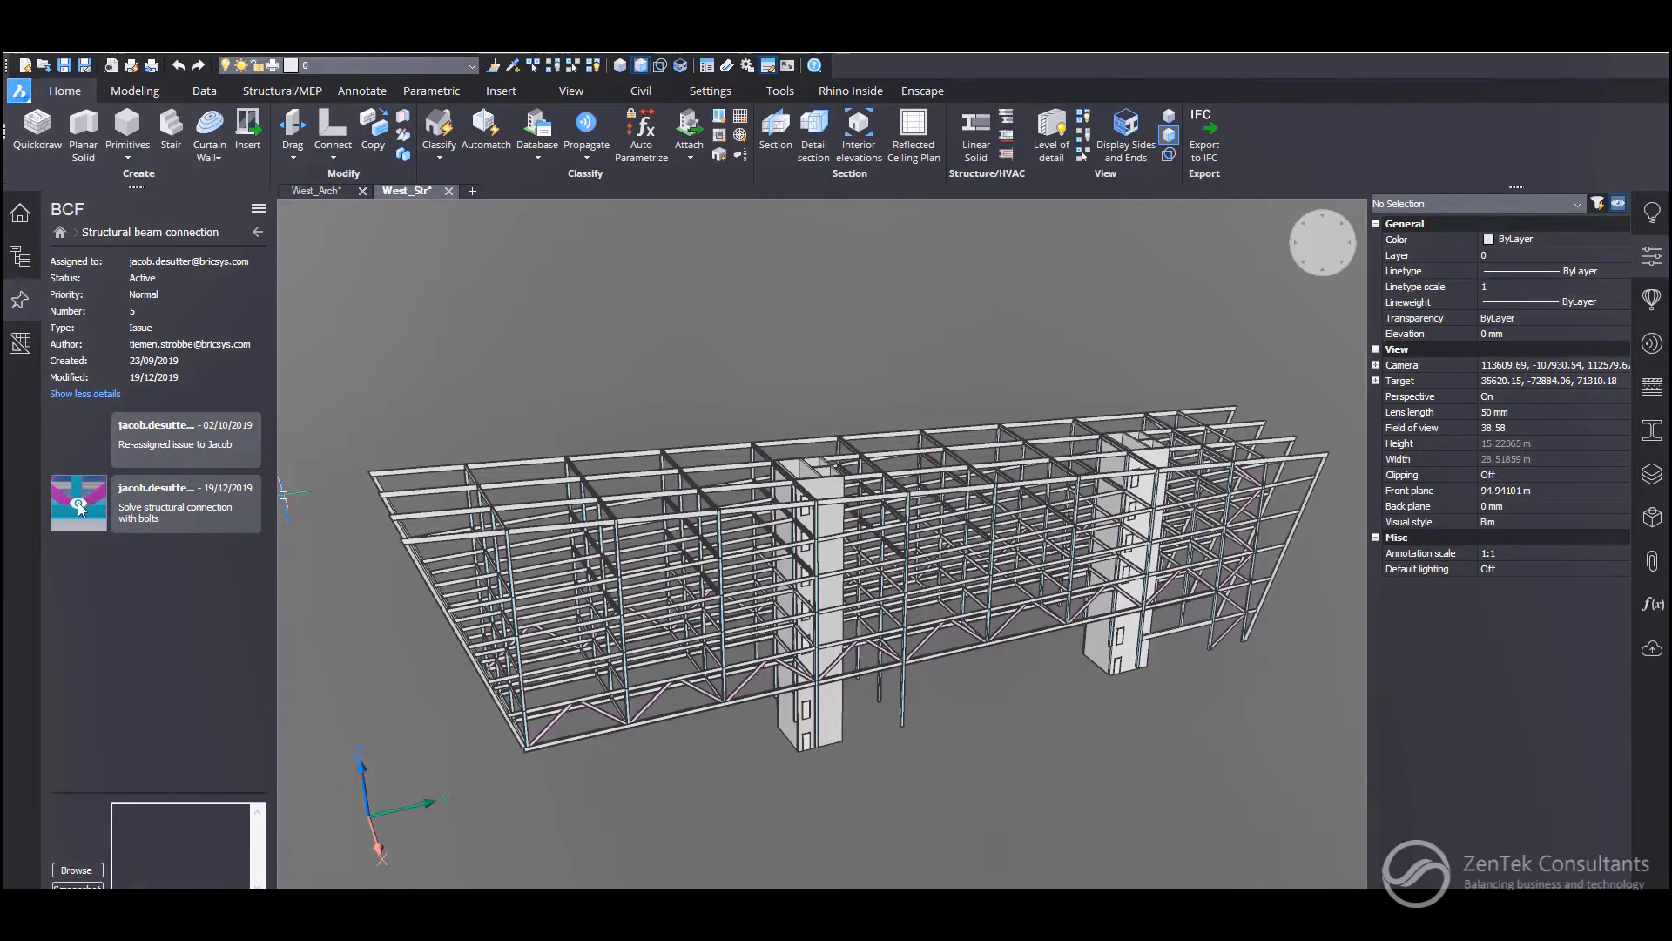
left_click(76, 502)
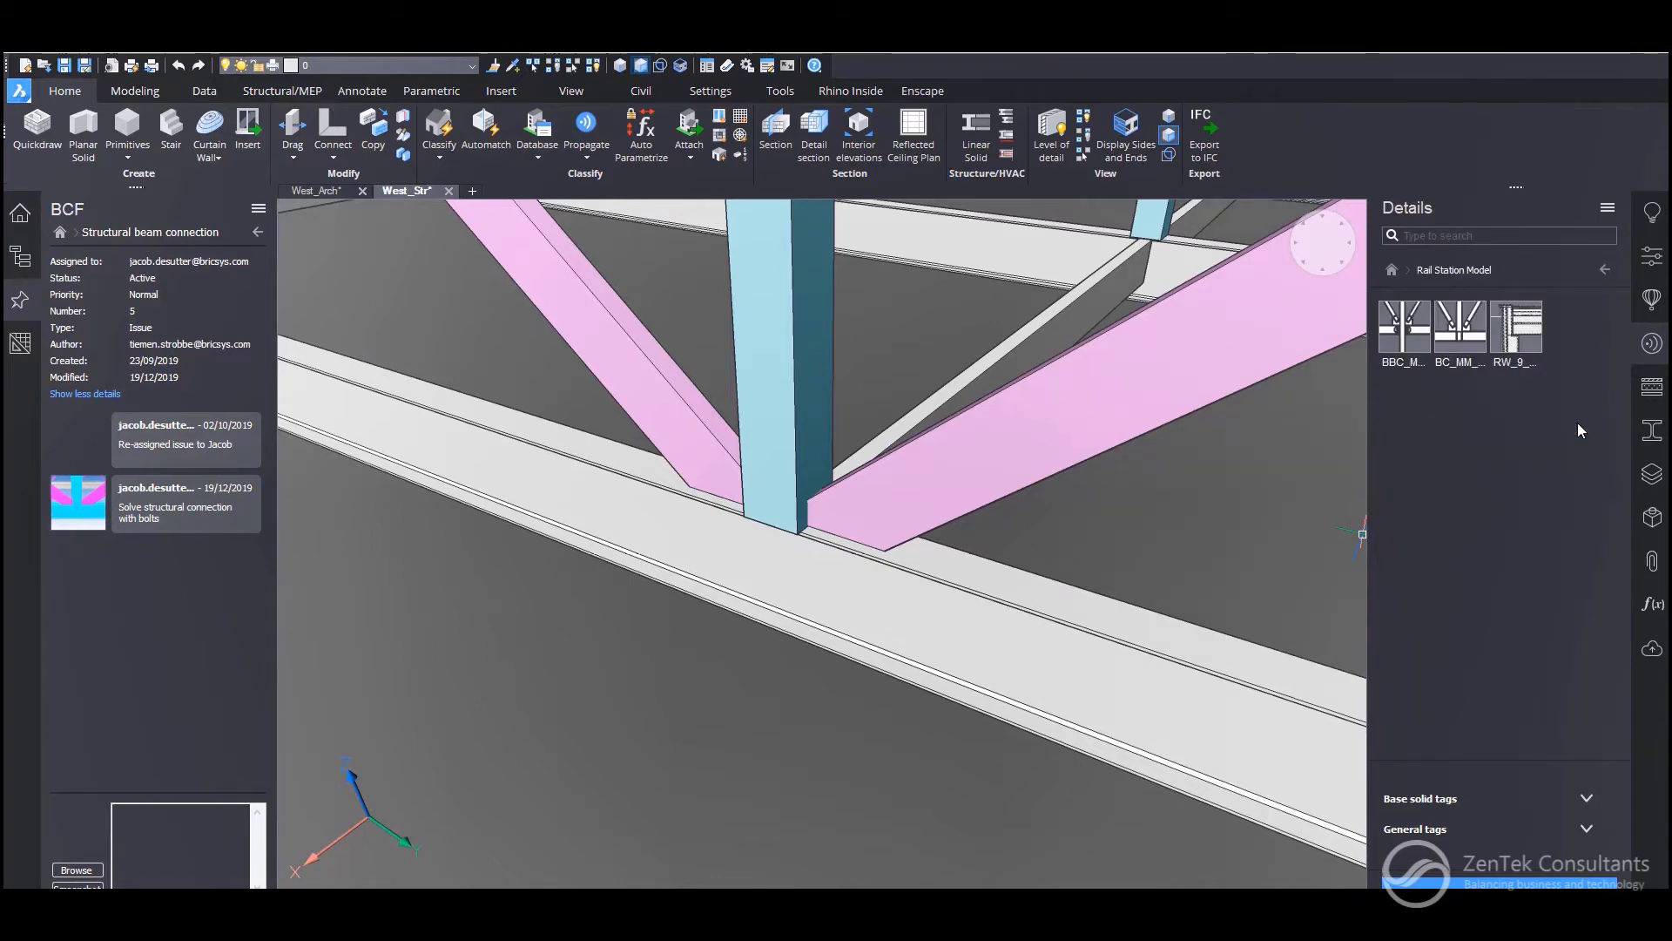
Step: Propagate the BC_MM_Plate_Tab_06 detail to matching beam joints and comment 'Resolved issue'
double_click(1460, 327)
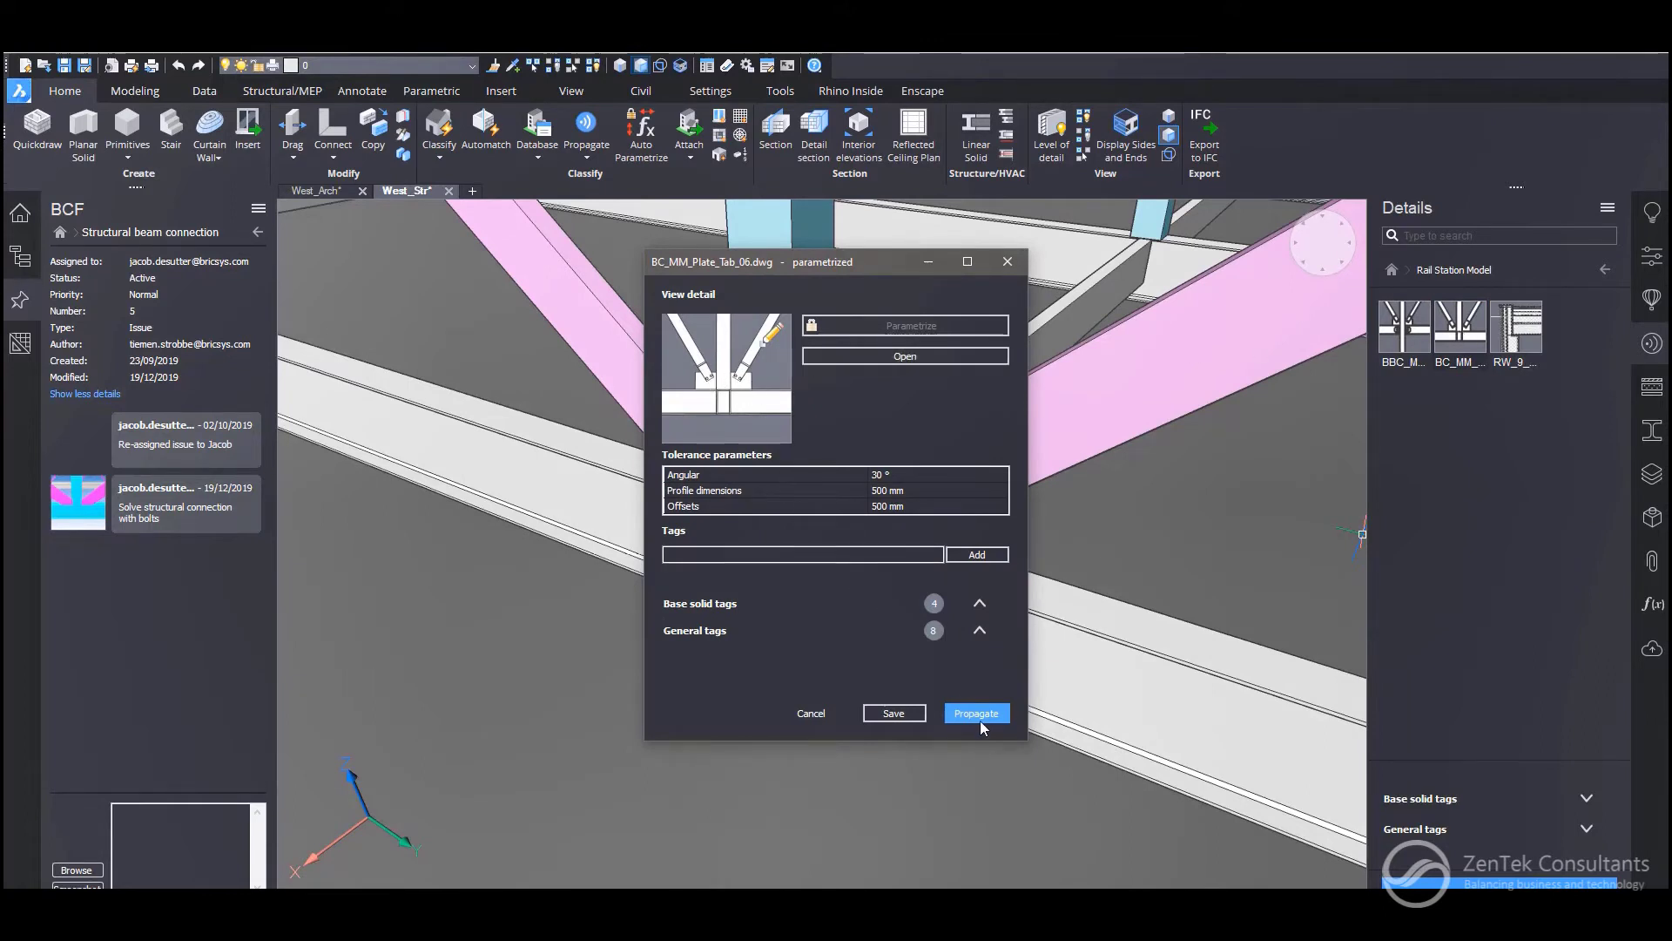
left_click(975, 712)
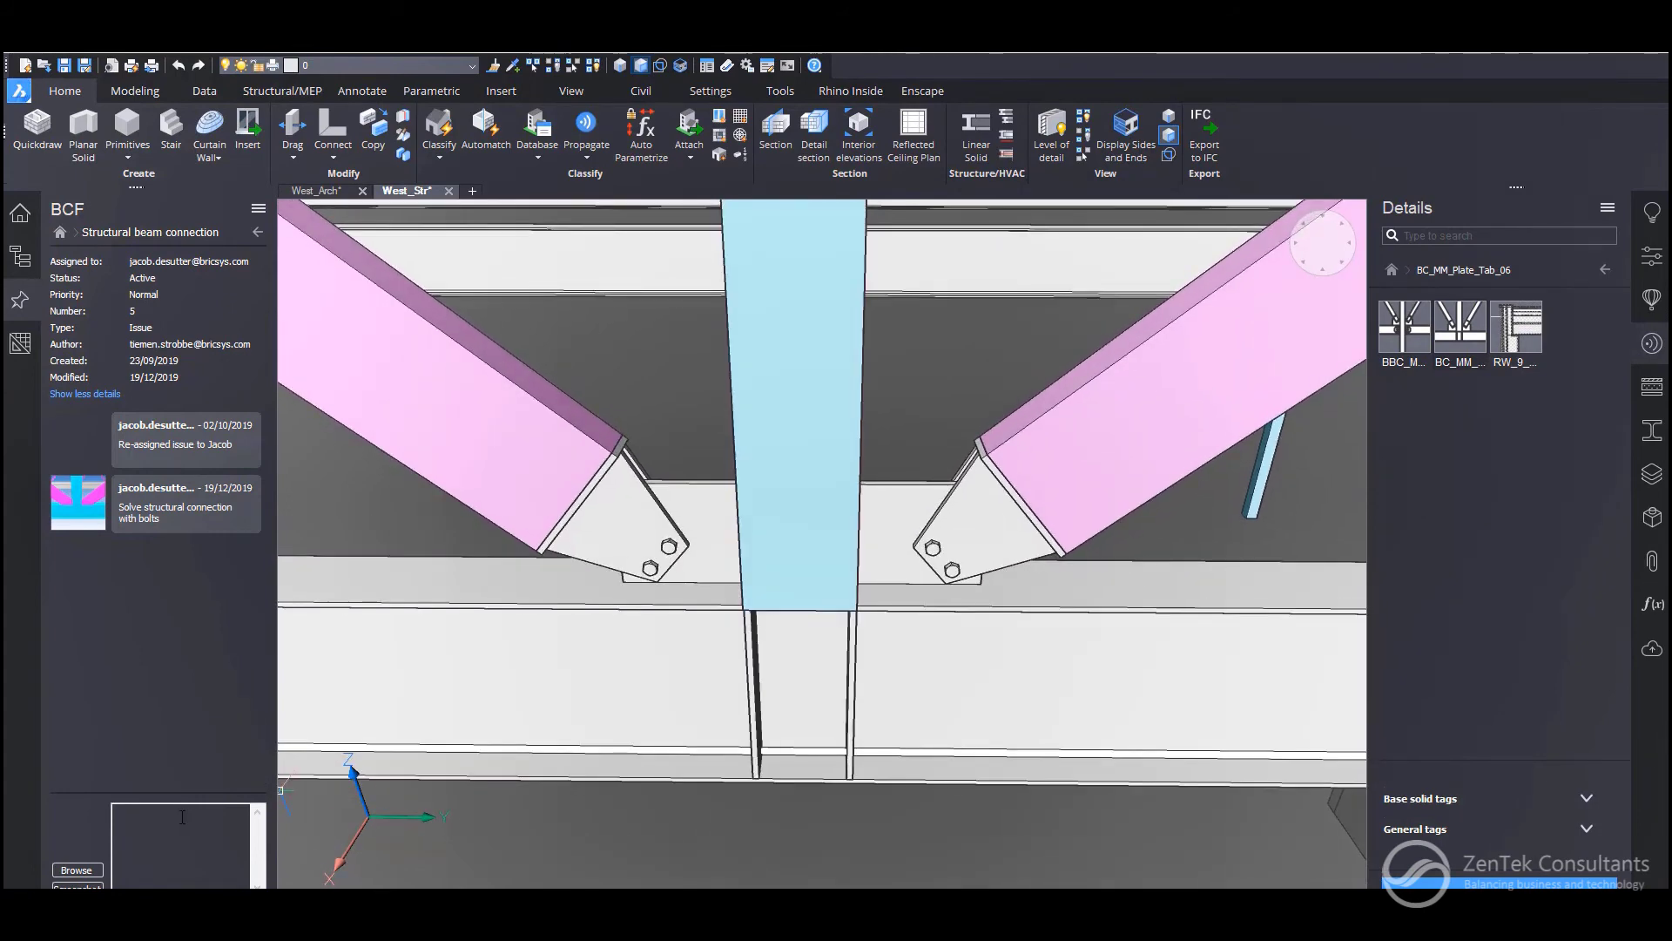
type("Resolved issue")
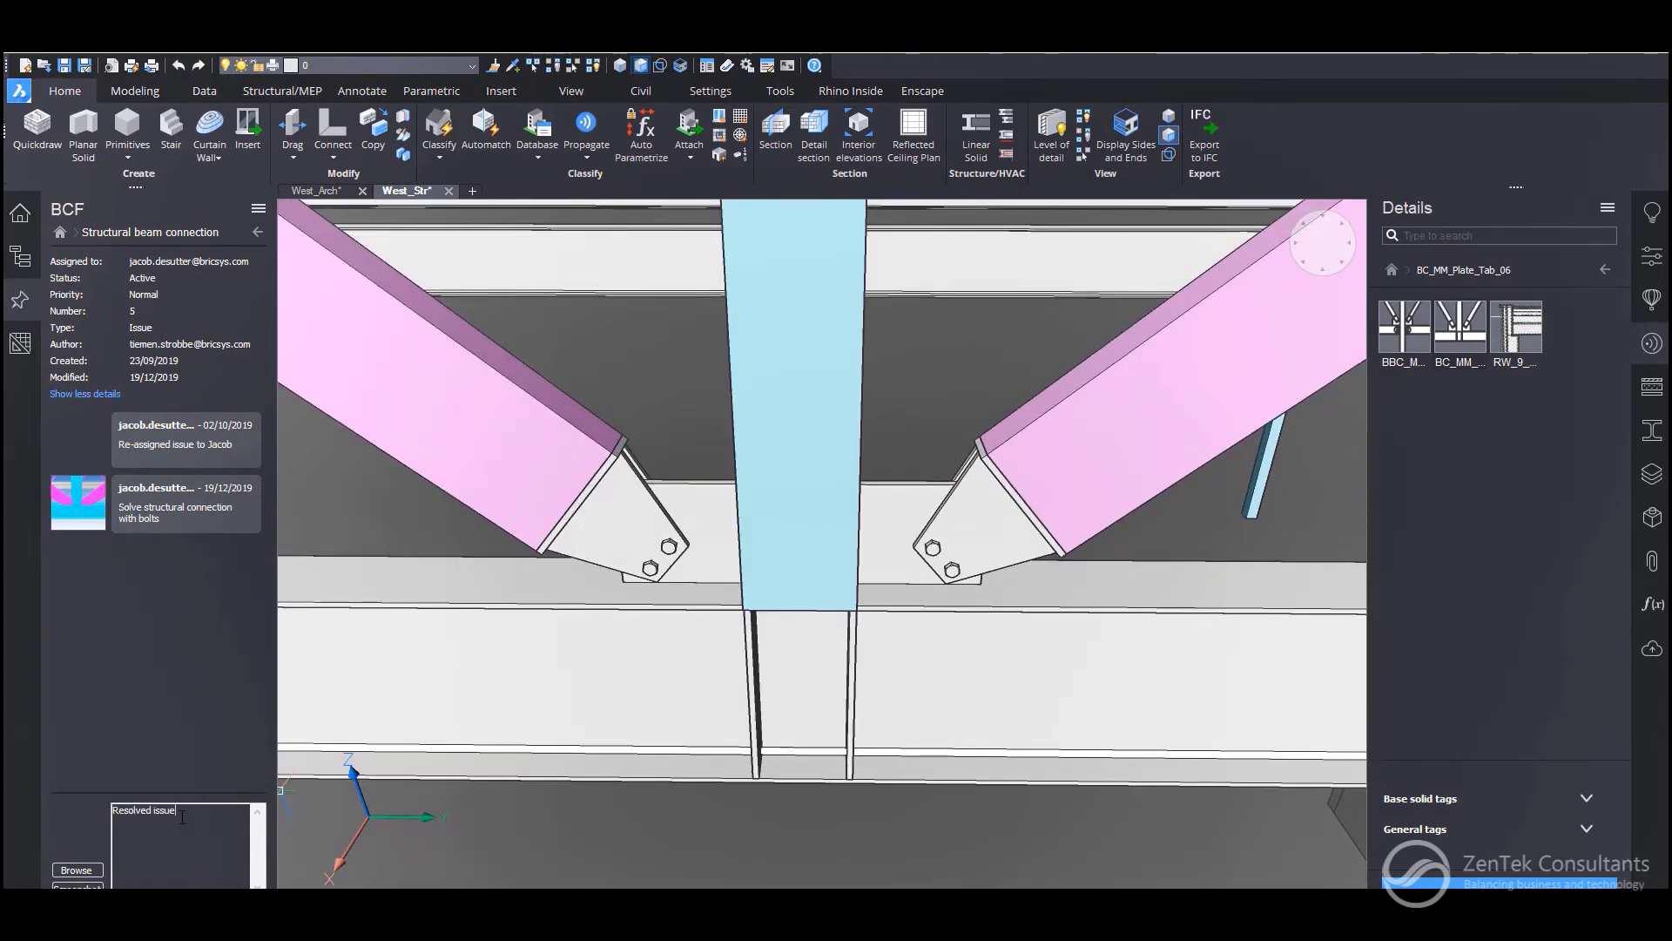